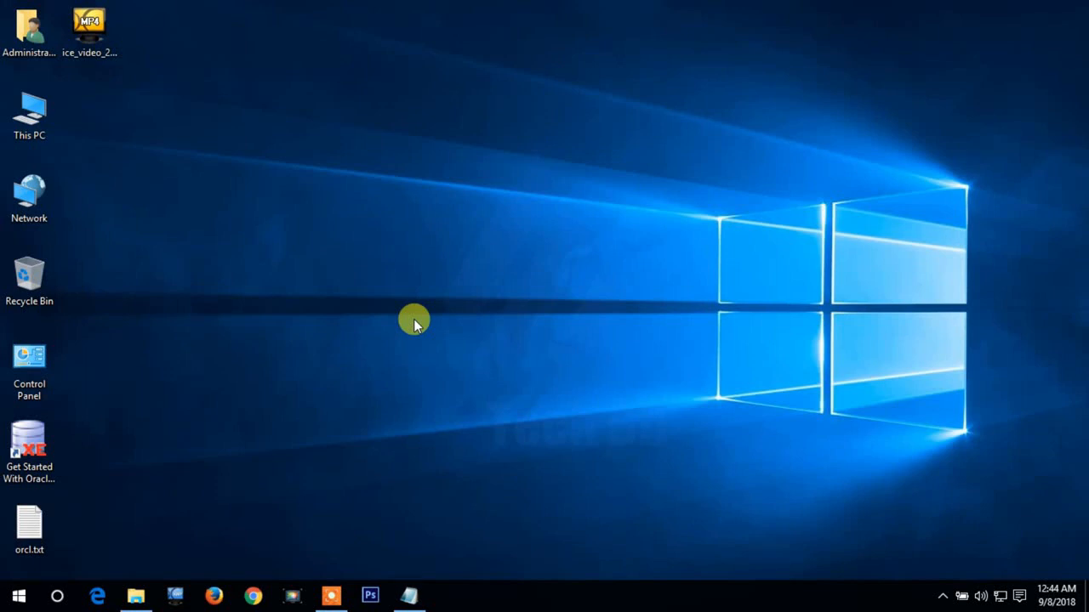
mouse_move(337, 286)
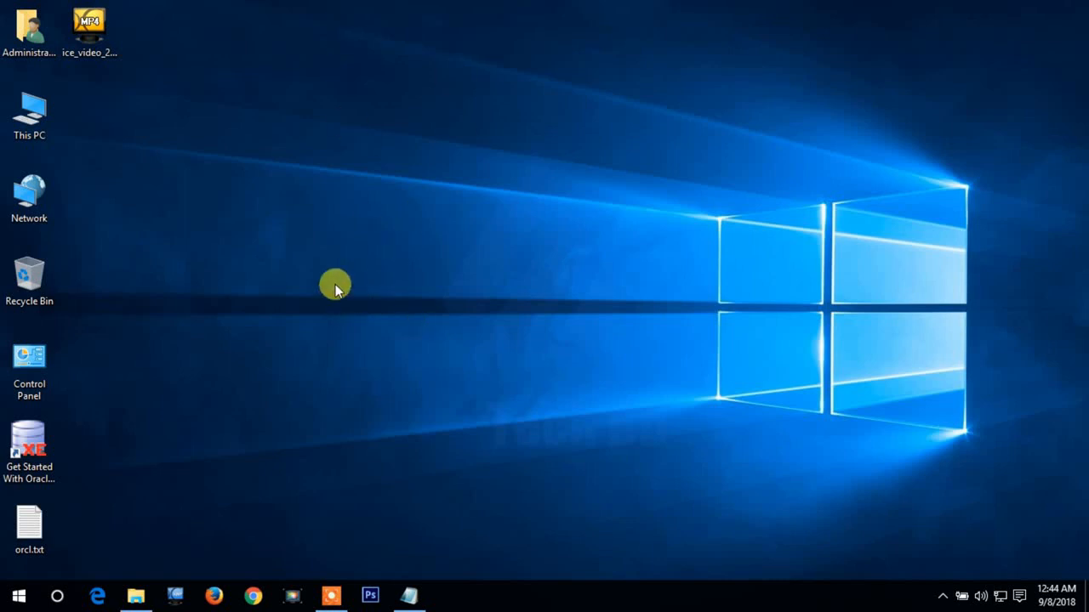
mouse_move(342, 340)
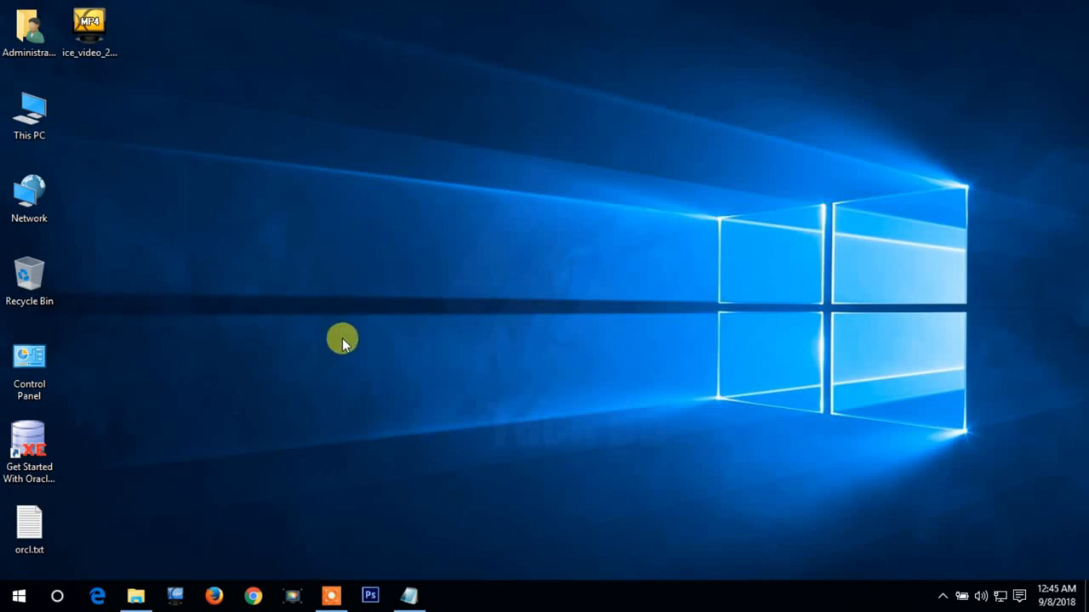
Launch Command Prompt from the Run box and focus it, ready to start the hosted network.
key(Win+r)
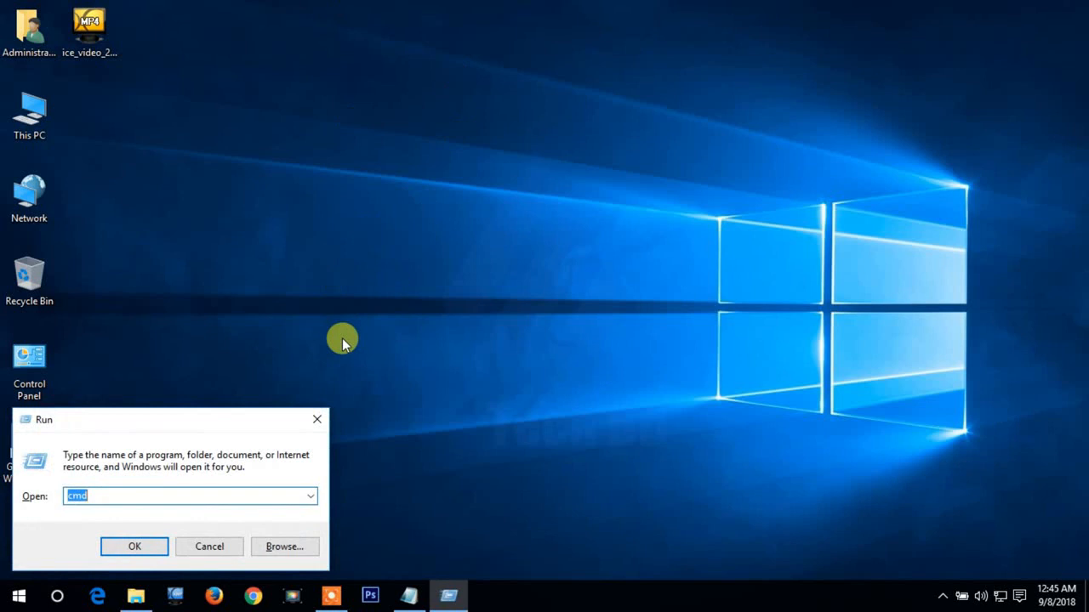
click(134, 546)
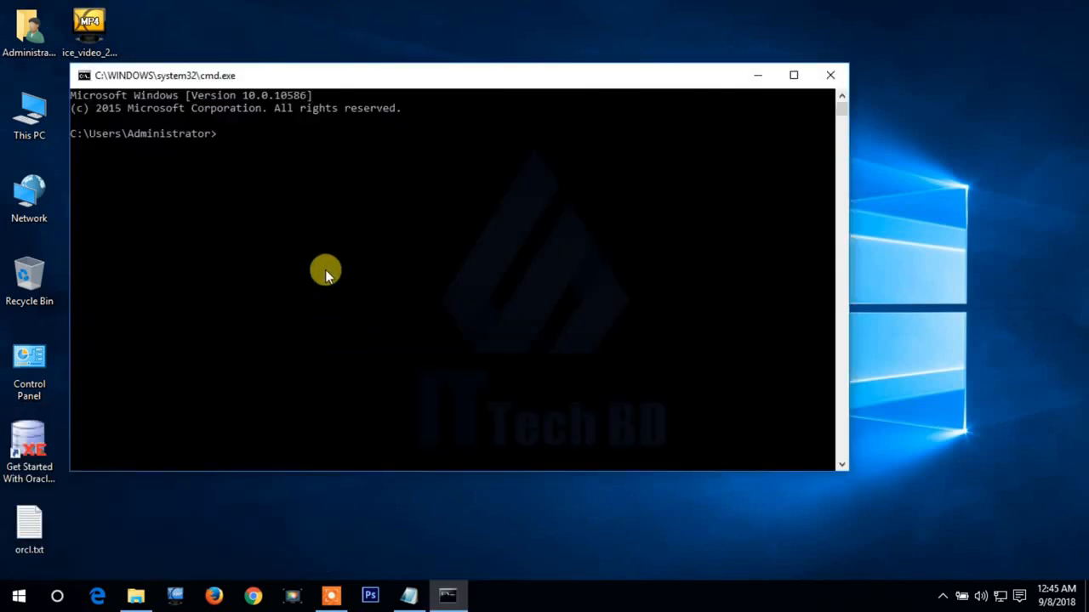
mouse_move(1017, 270)
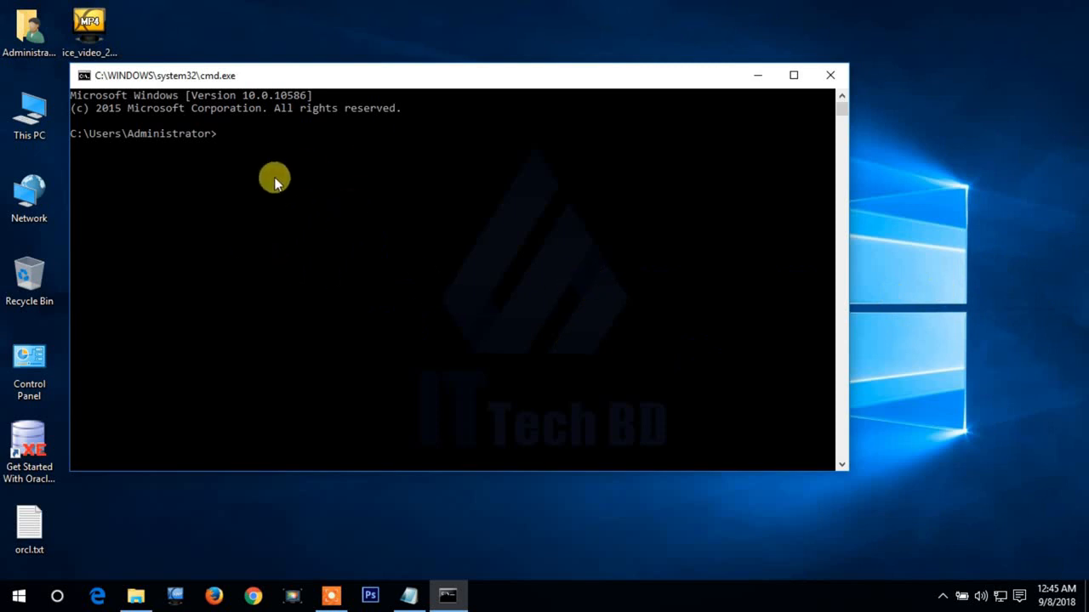
click(408, 596)
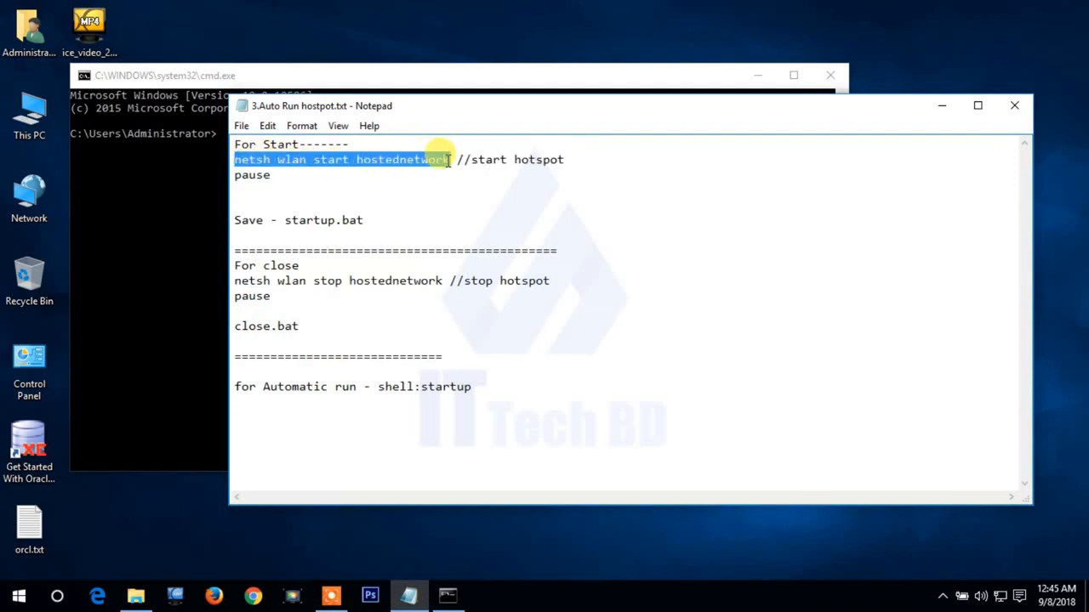
mouse_move(922, 138)
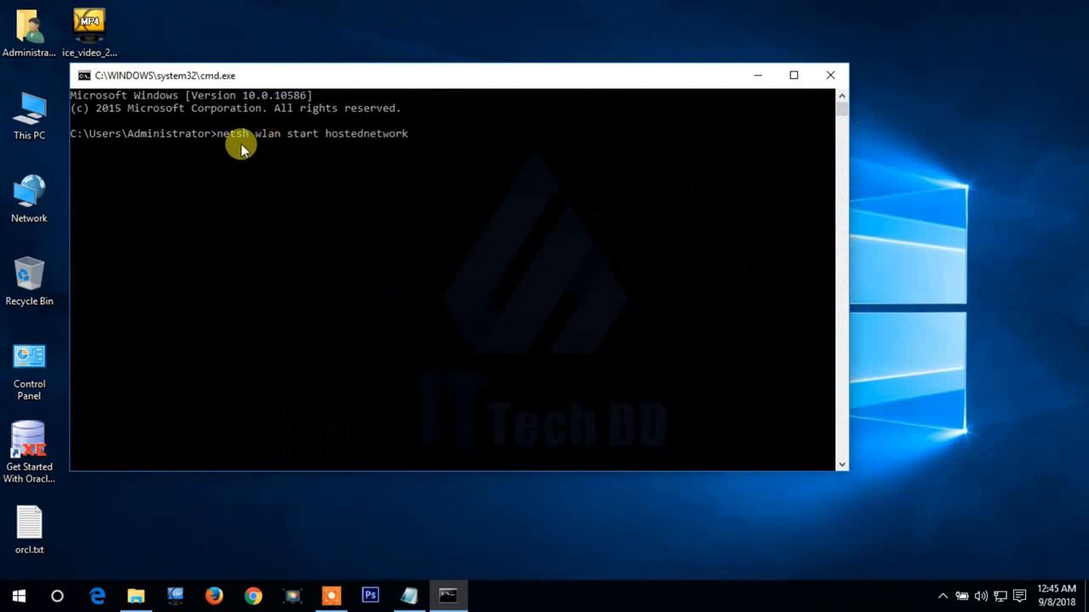
mouse_move(286, 151)
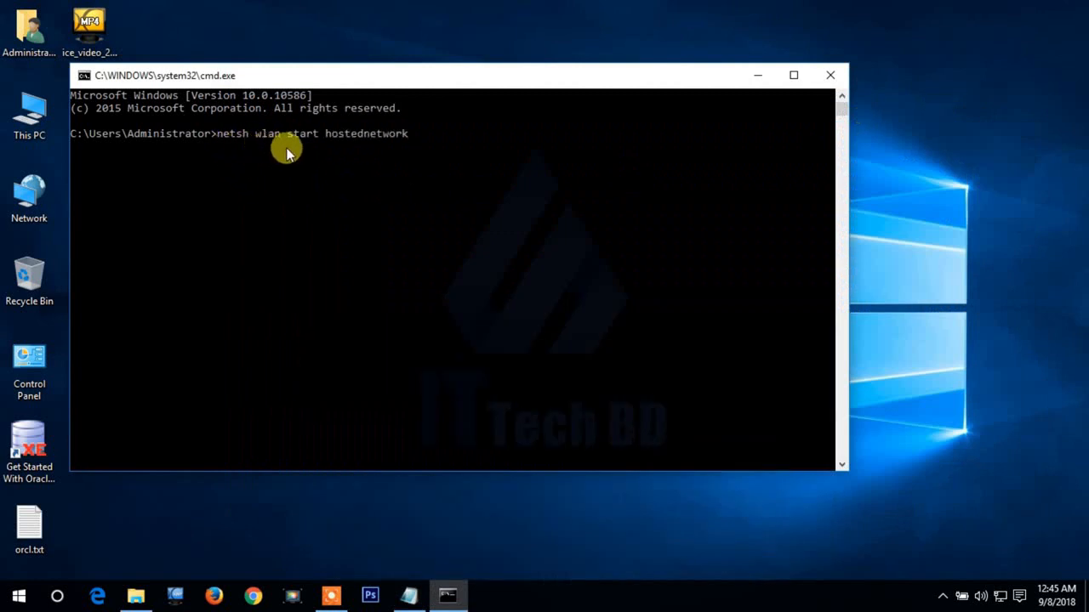
mouse_move(391, 147)
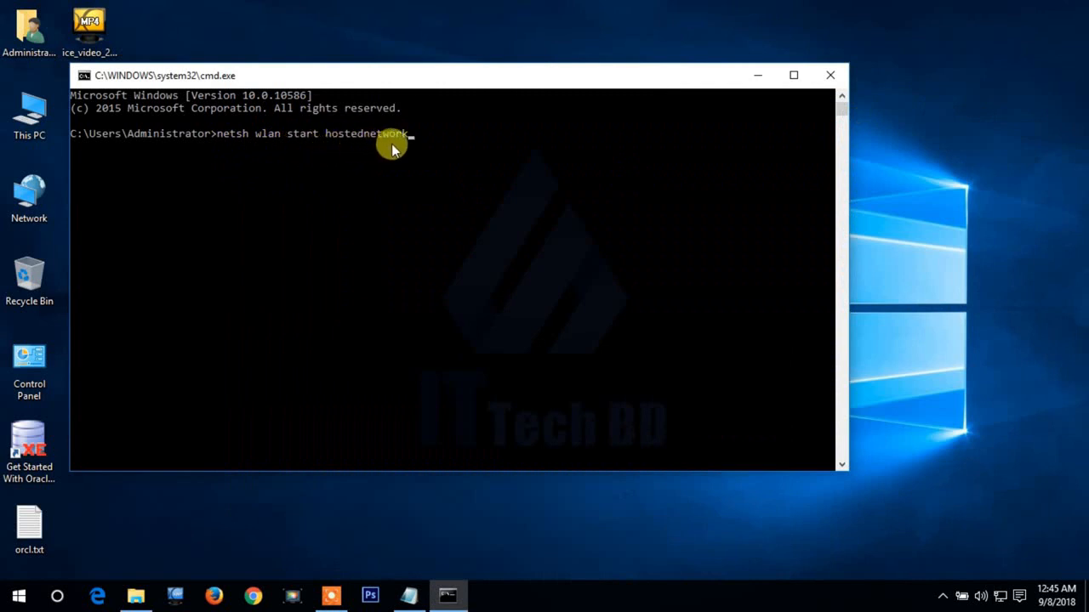
mouse_move(327, 173)
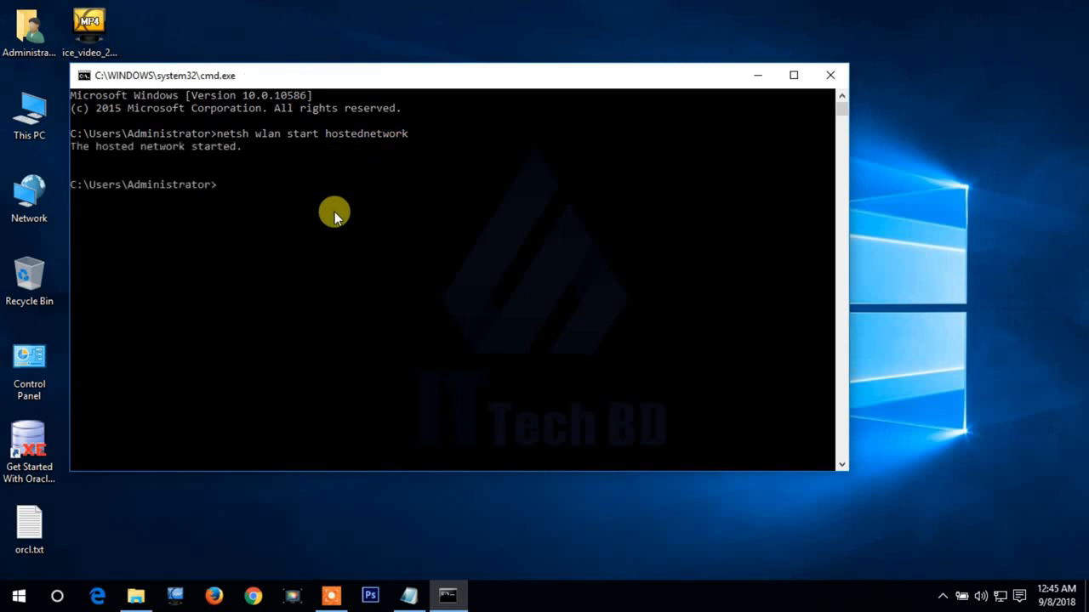
mouse_move(269, 237)
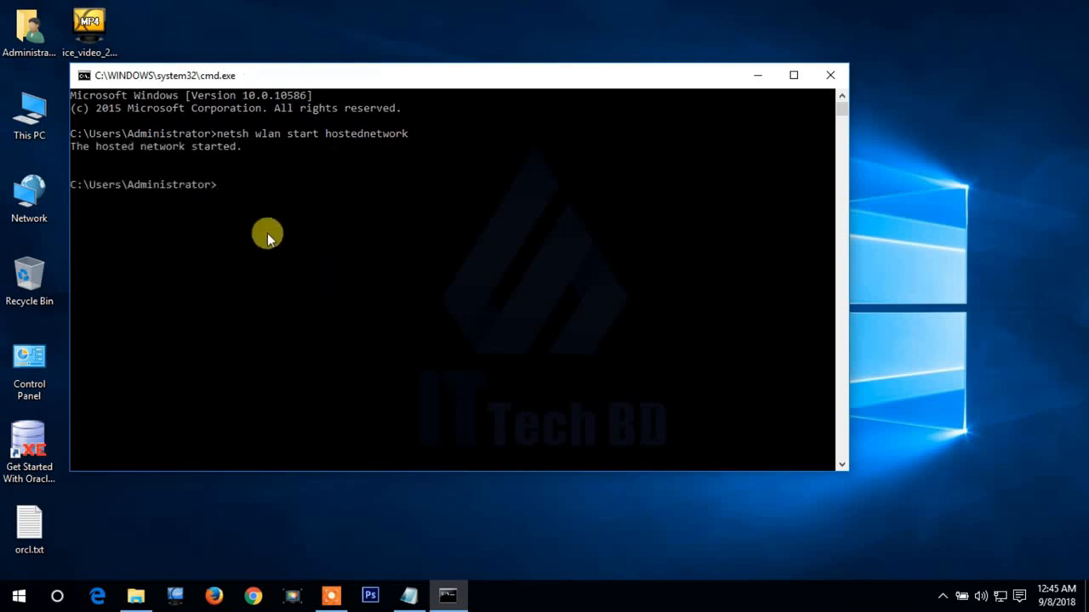
mouse_move(248, 175)
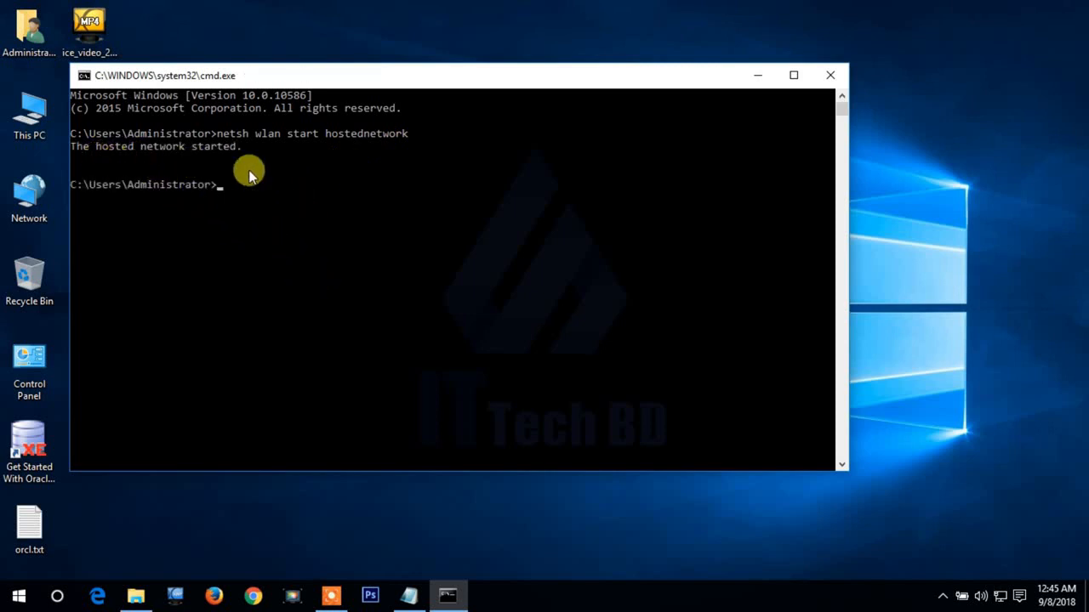
mouse_move(354, 235)
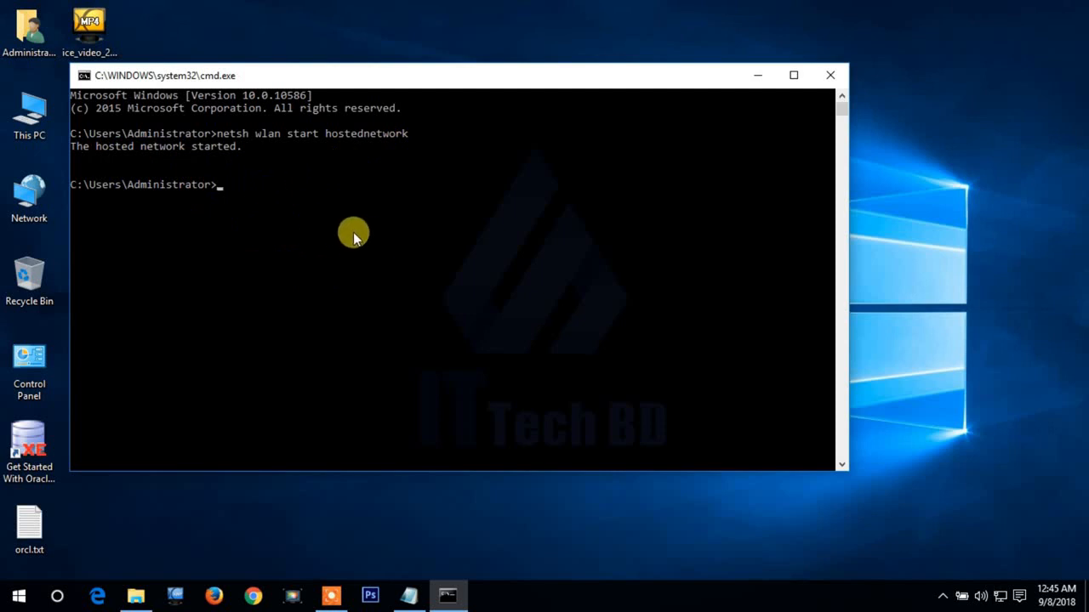
mouse_move(236, 181)
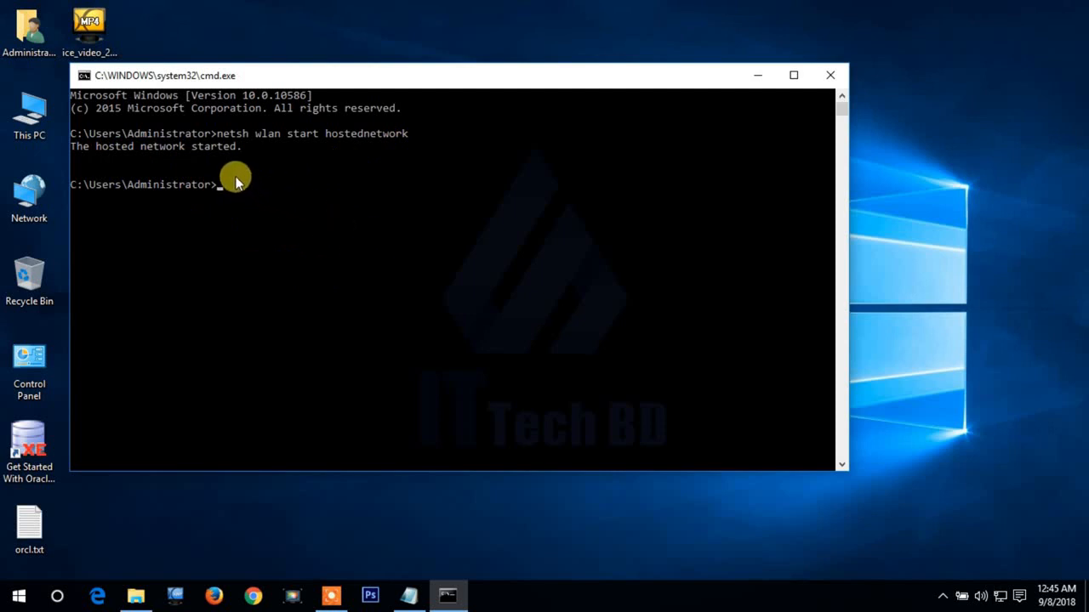
mouse_move(390, 150)
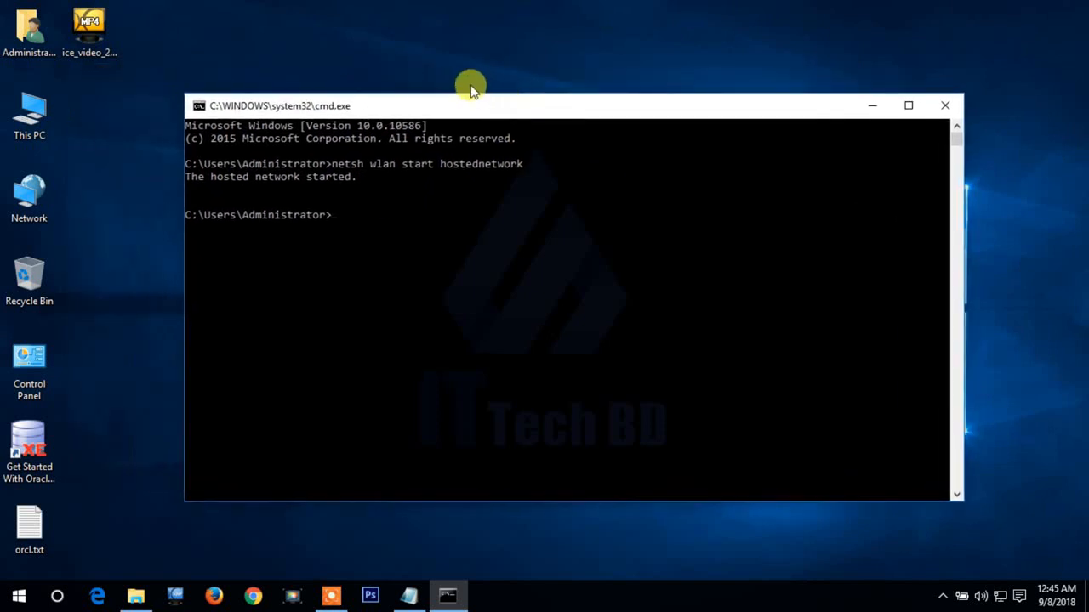
mouse_move(114, 182)
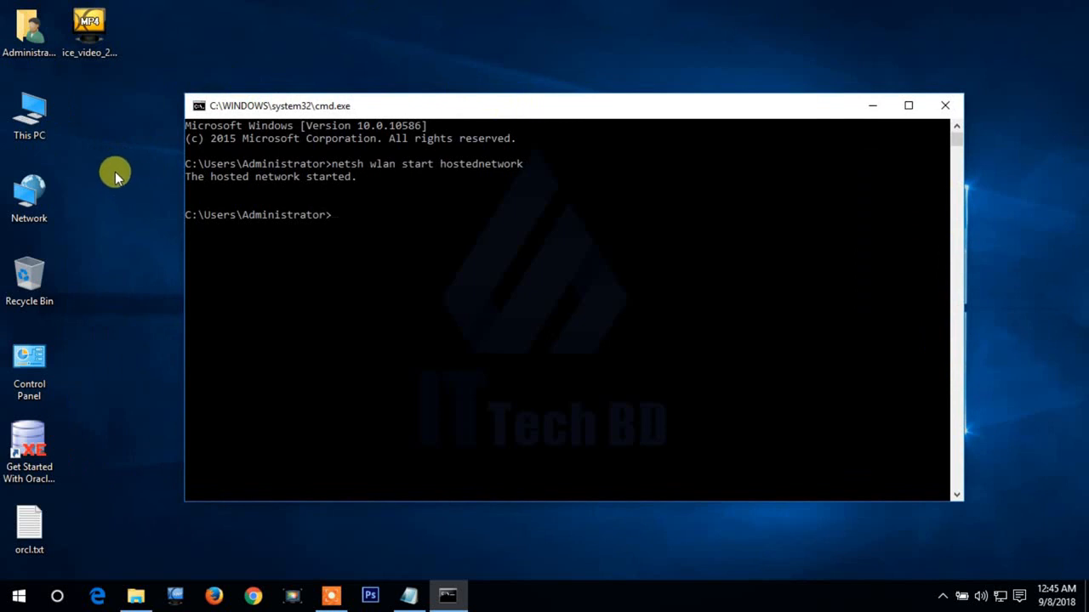
mouse_move(106, 287)
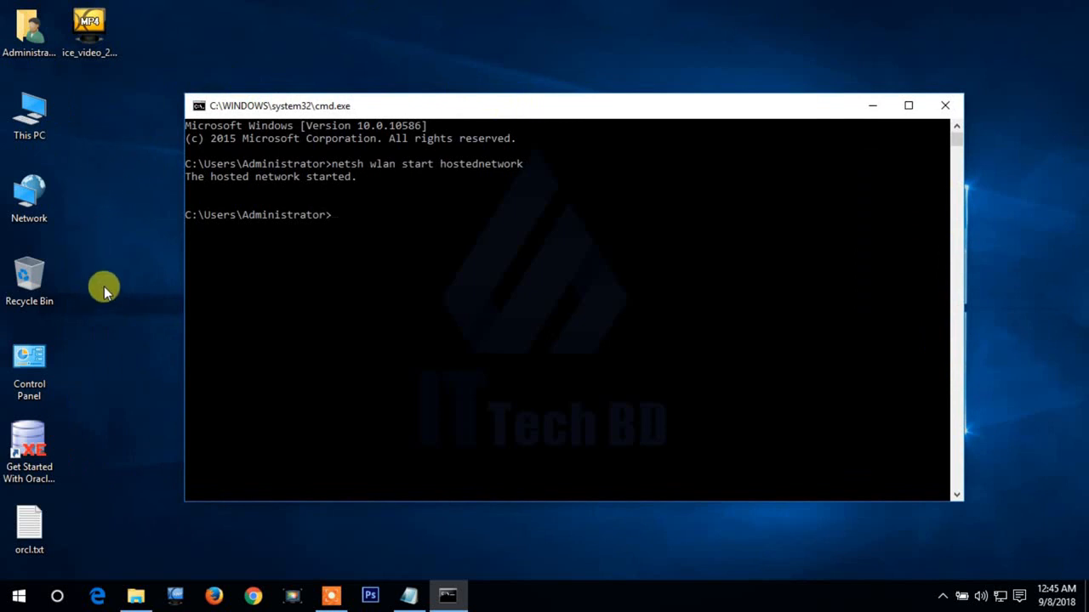
mouse_move(100, 173)
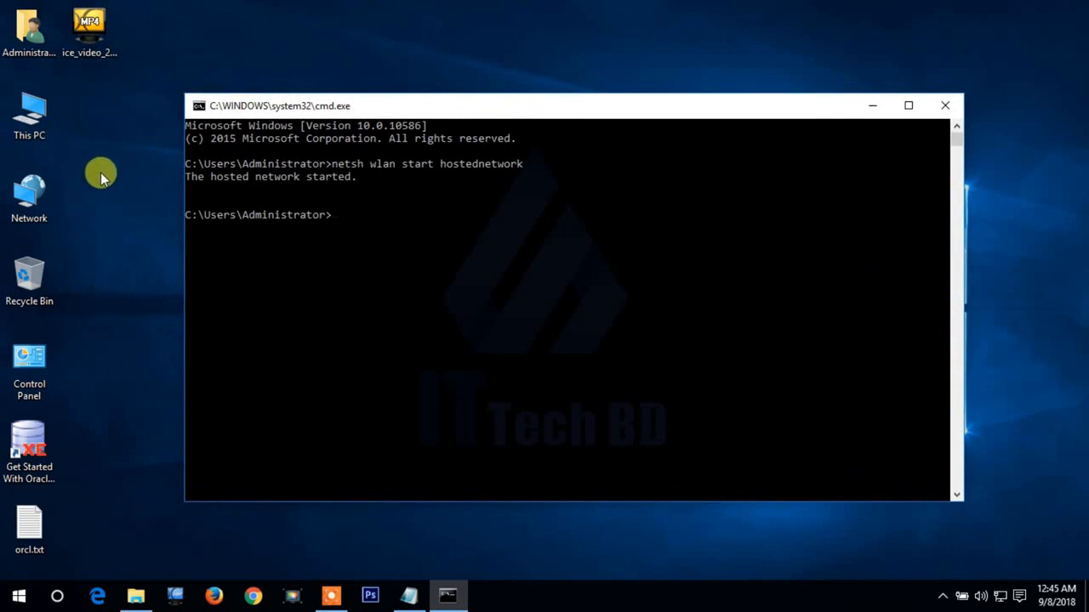
mouse_move(102, 189)
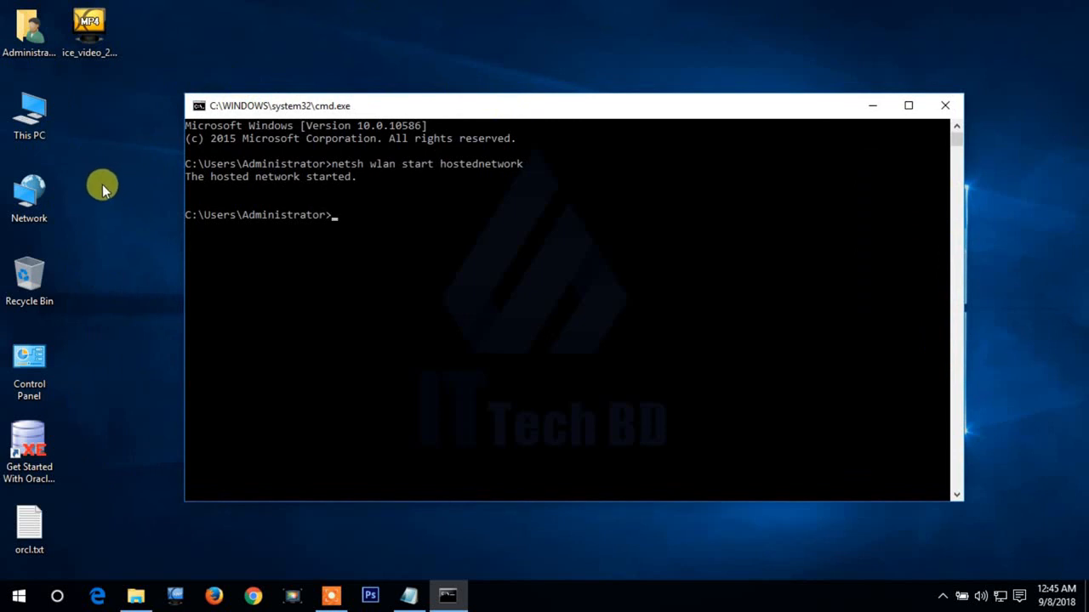
mouse_move(95, 263)
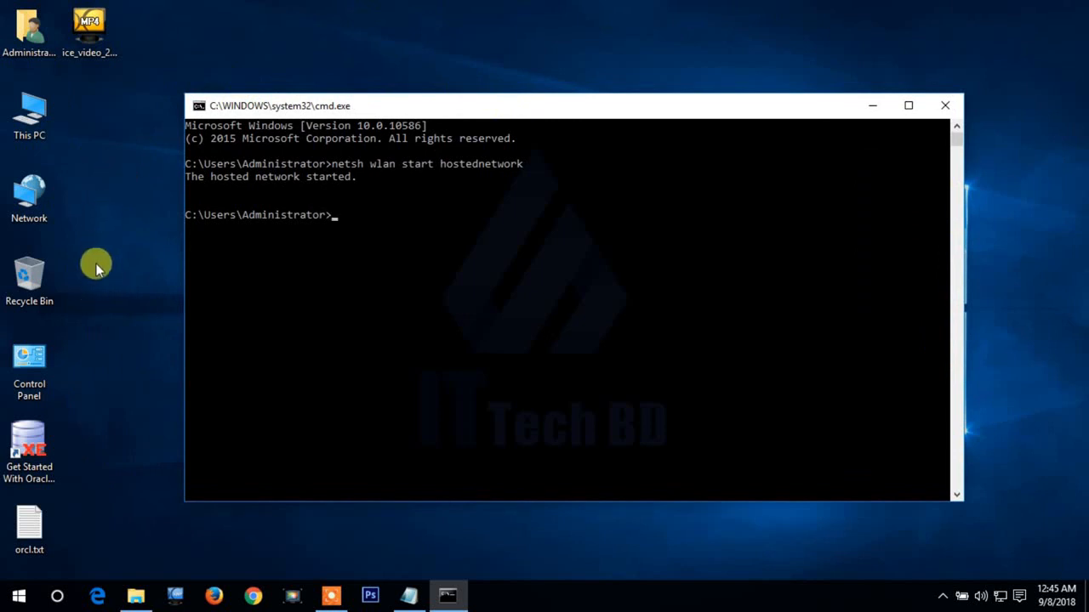
mouse_move(93, 248)
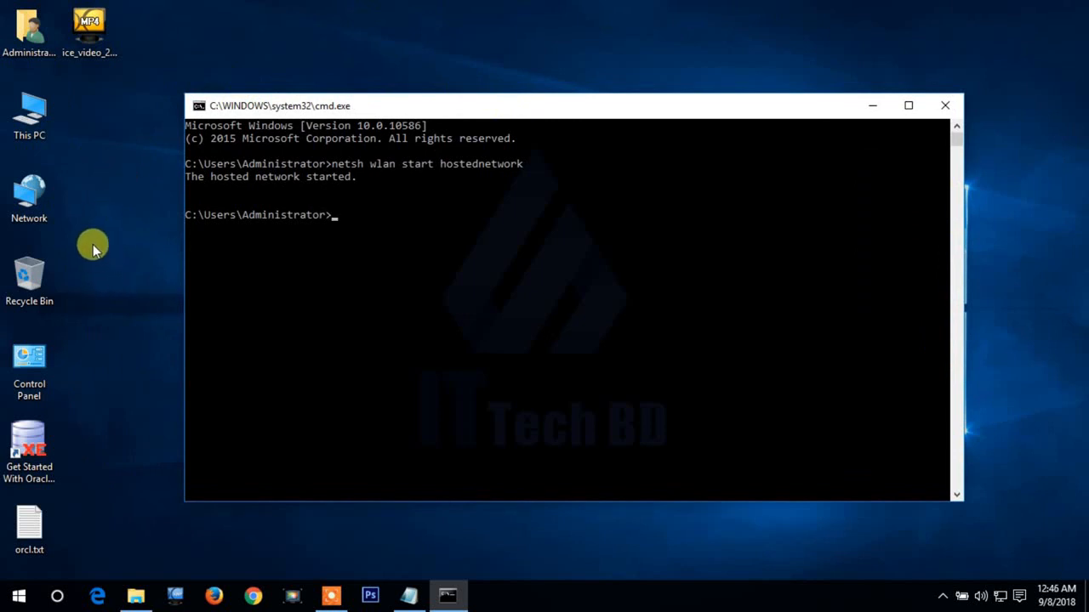
mouse_move(106, 258)
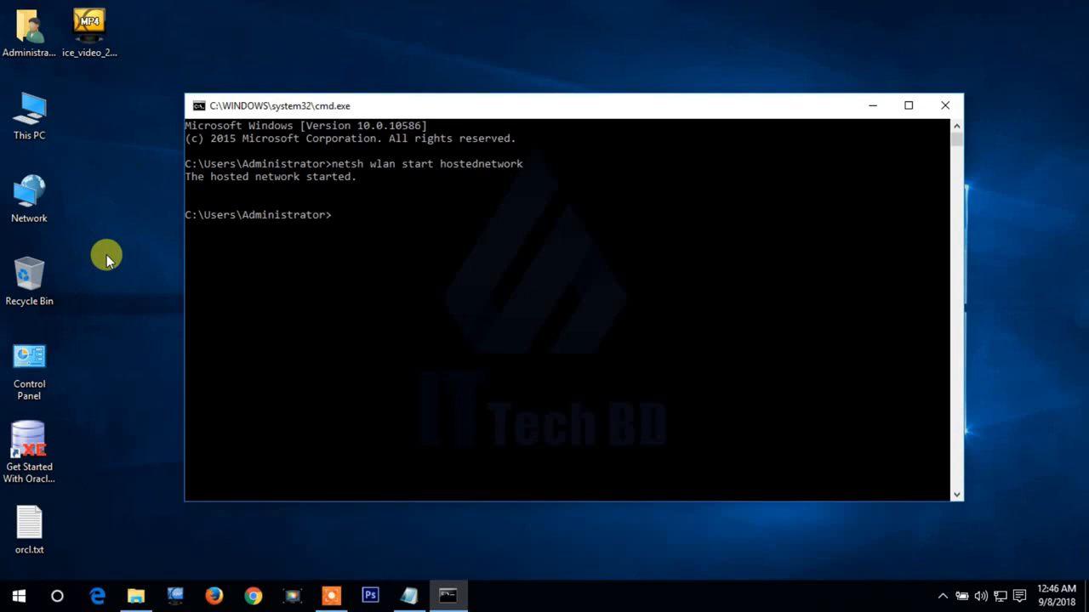
mouse_move(643, 60)
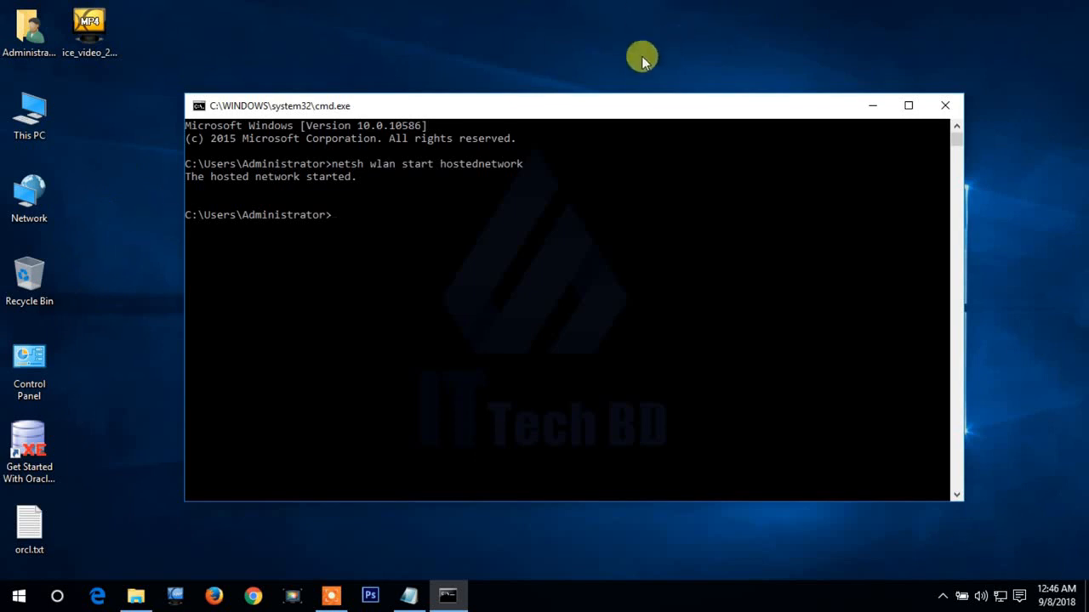
mouse_move(871, 106)
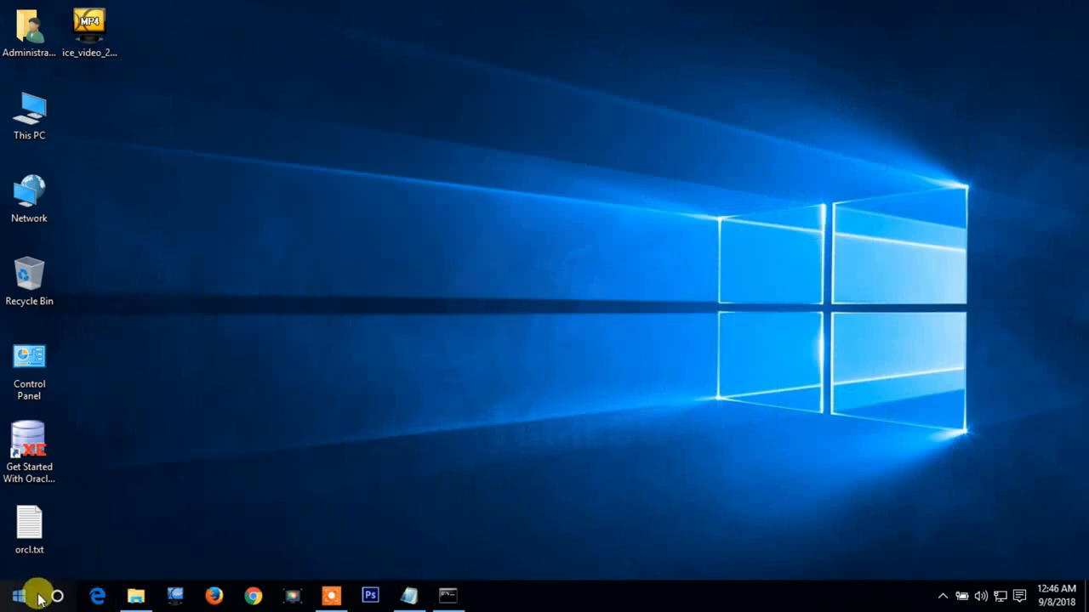
Search the Start menu for 'not' to launch a new blank Notepad document.
click(18, 595)
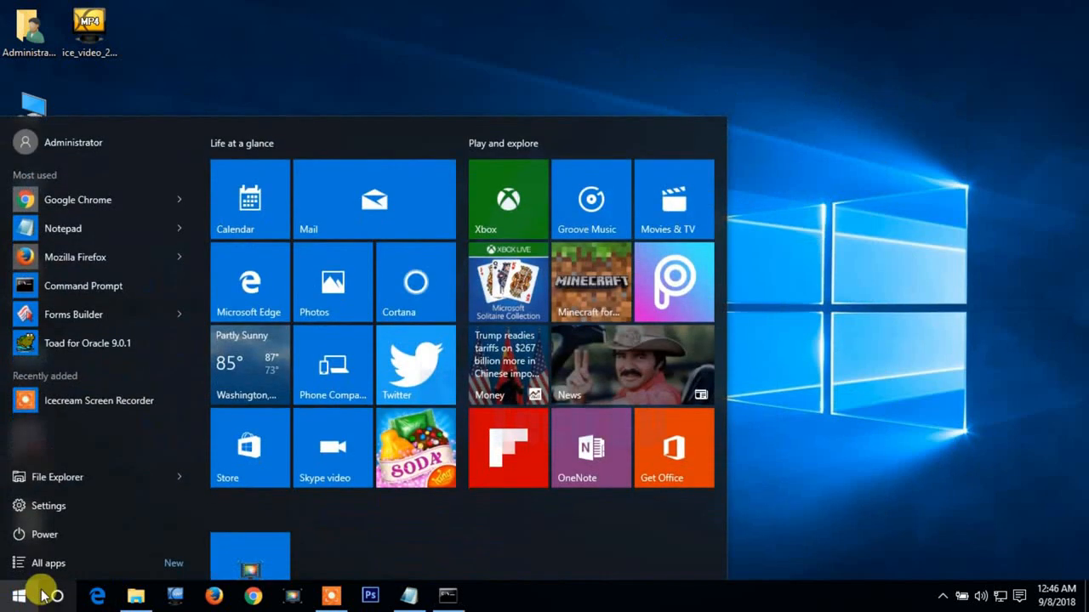
click(415, 280)
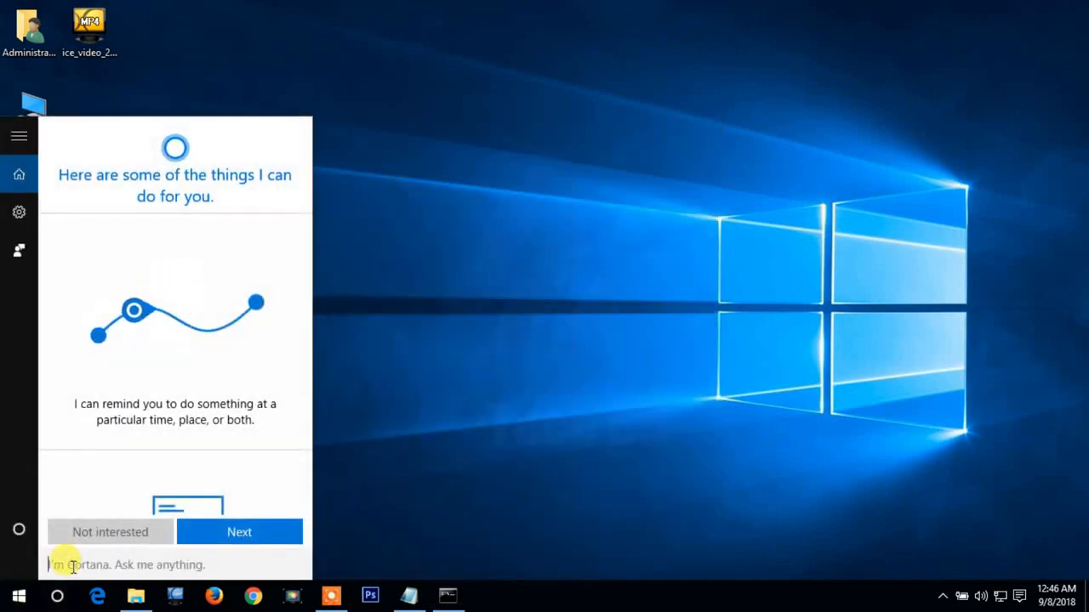
text(not)
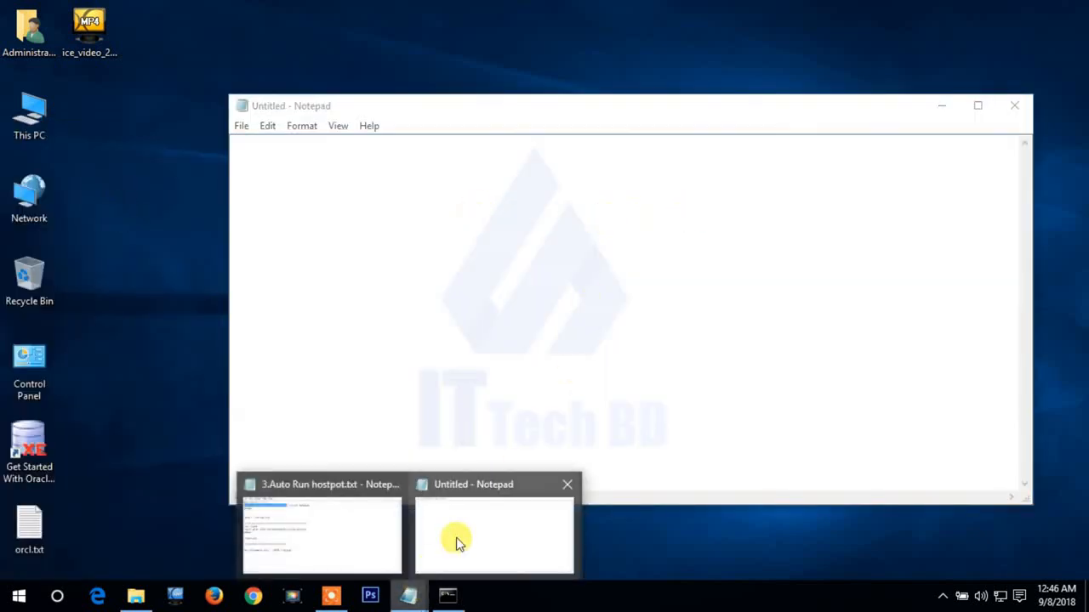
Copy the netsh wlan start hostednetwork and pause lines from the notes, then select the startup.bat name.
click(321, 536)
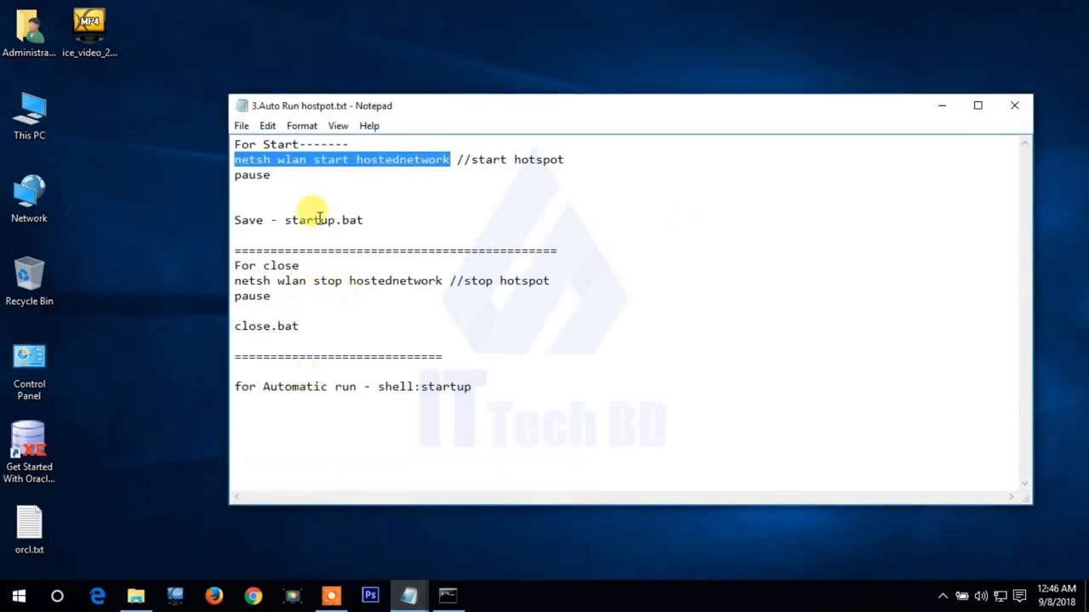
click(255, 175)
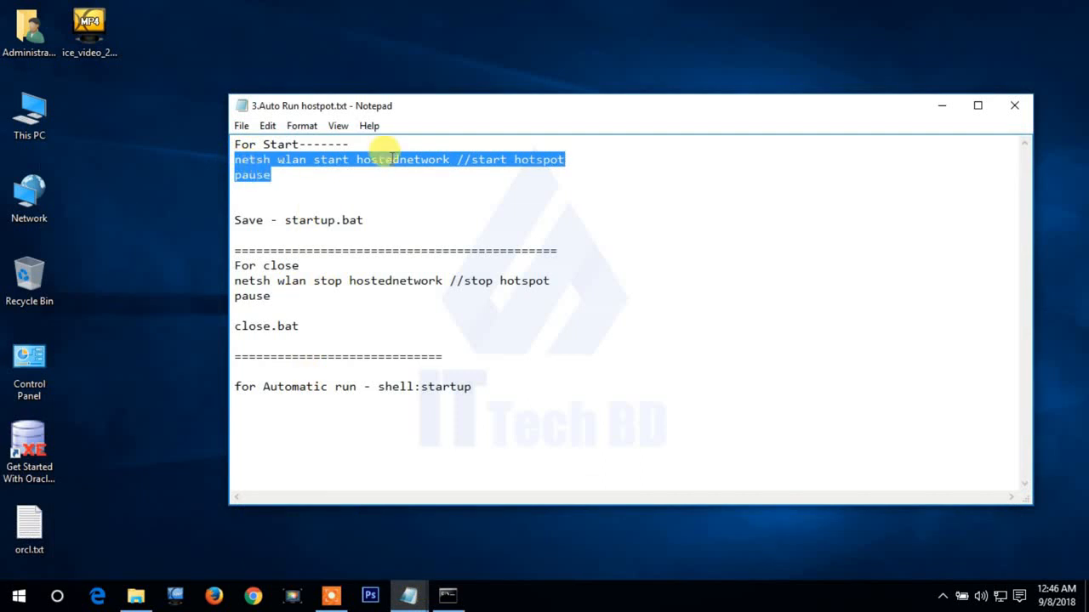
mouse_move(820, 159)
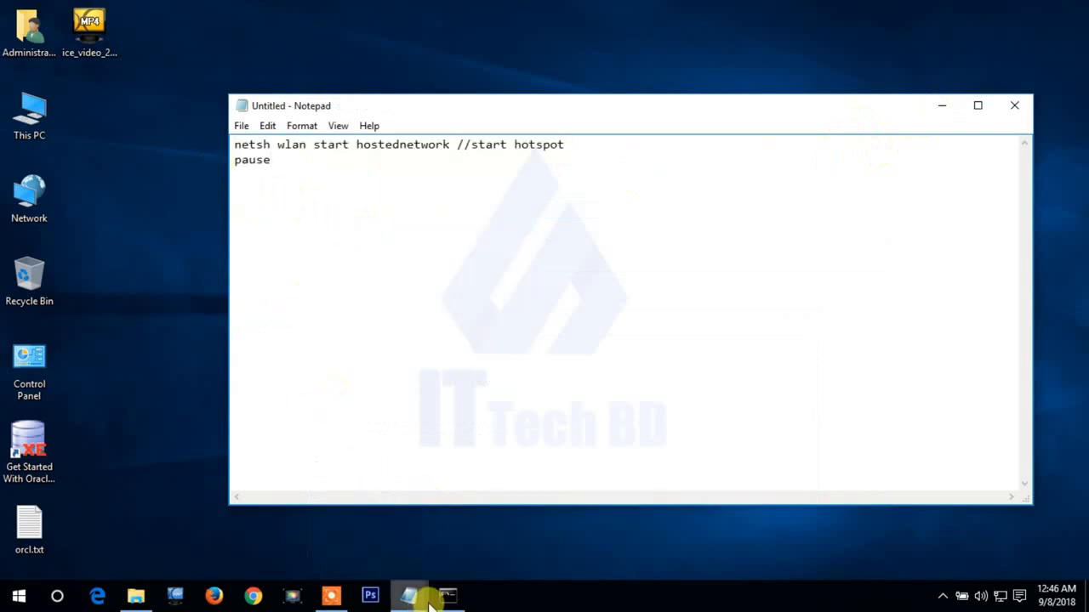
mouse_move(395, 496)
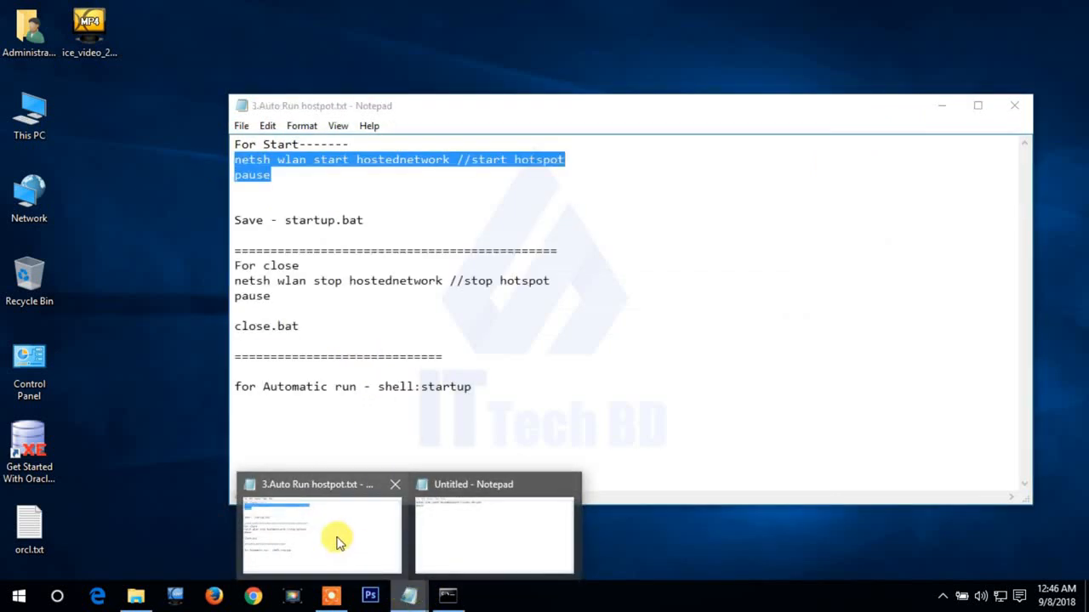
click(320, 536)
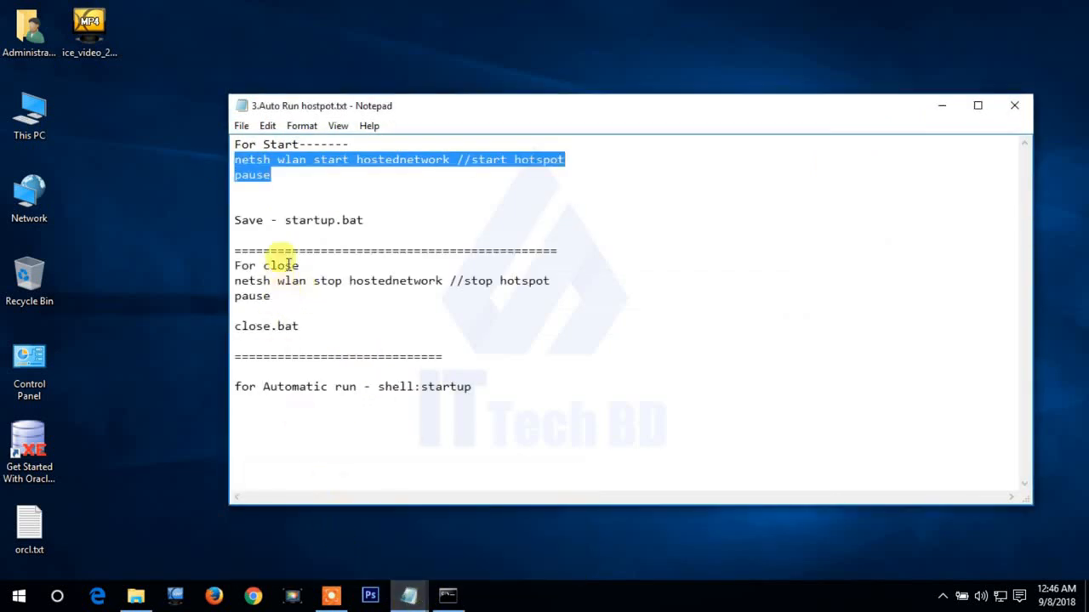
mouse_move(357, 219)
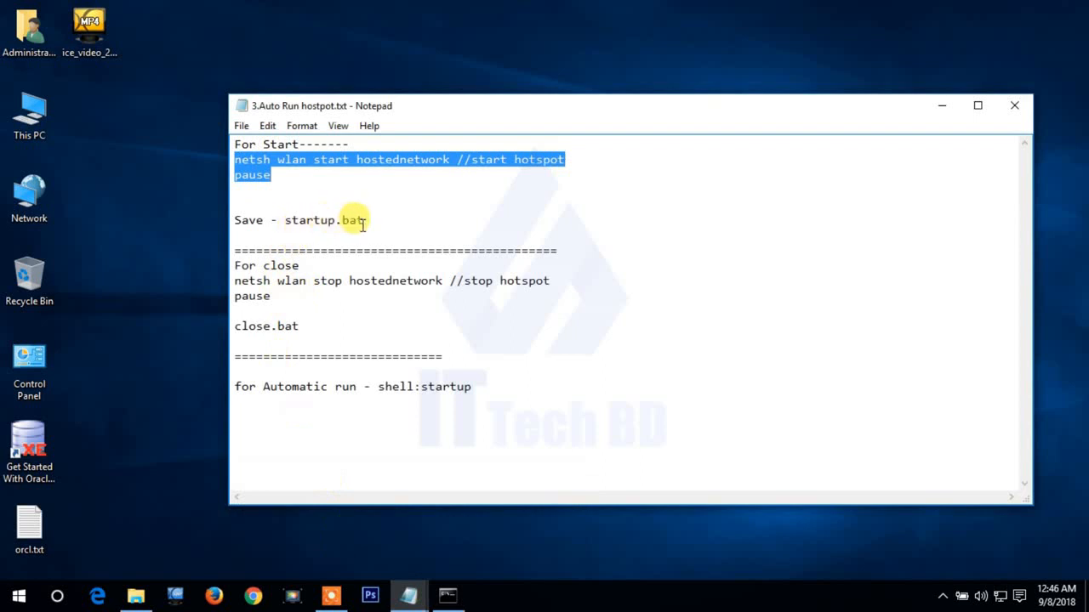
double_click(327, 221)
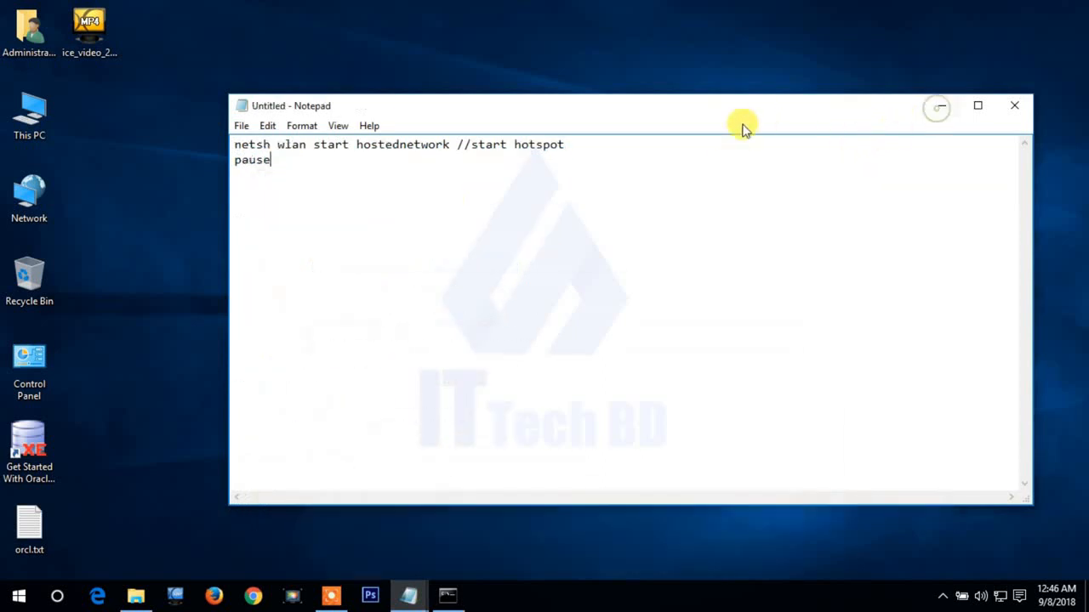
Save the document to the Desktop as startup.bat with Save as type All Files.
click(242, 126)
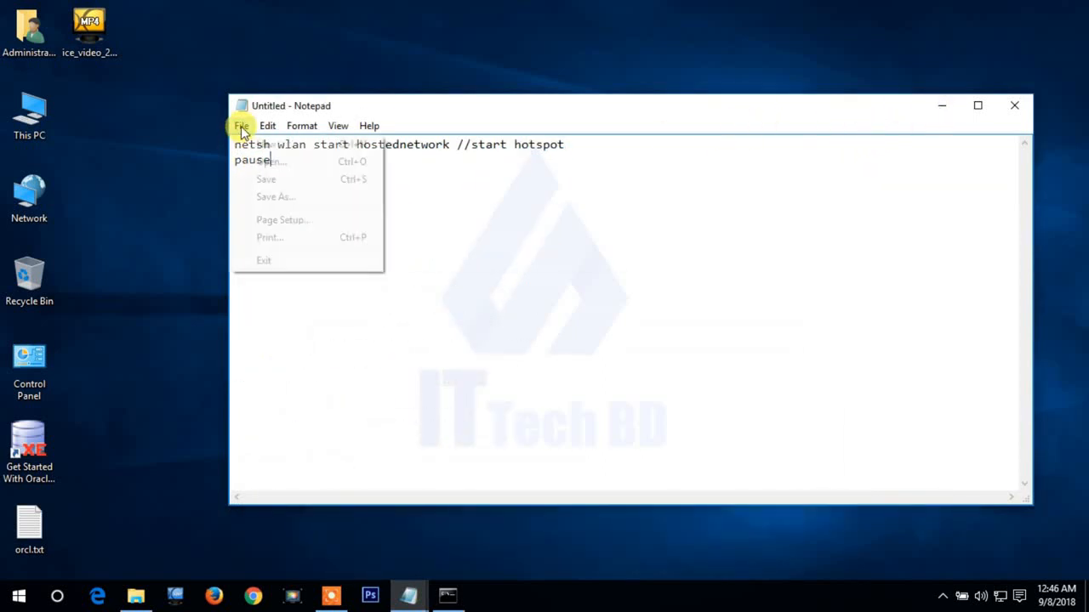
mouse_move(275, 198)
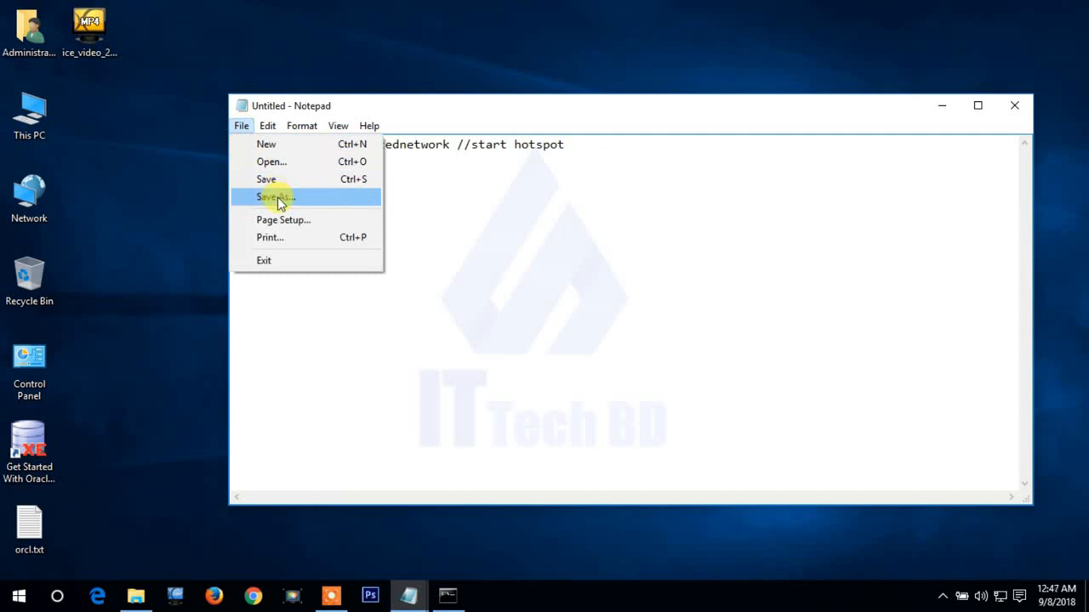
click(275, 198)
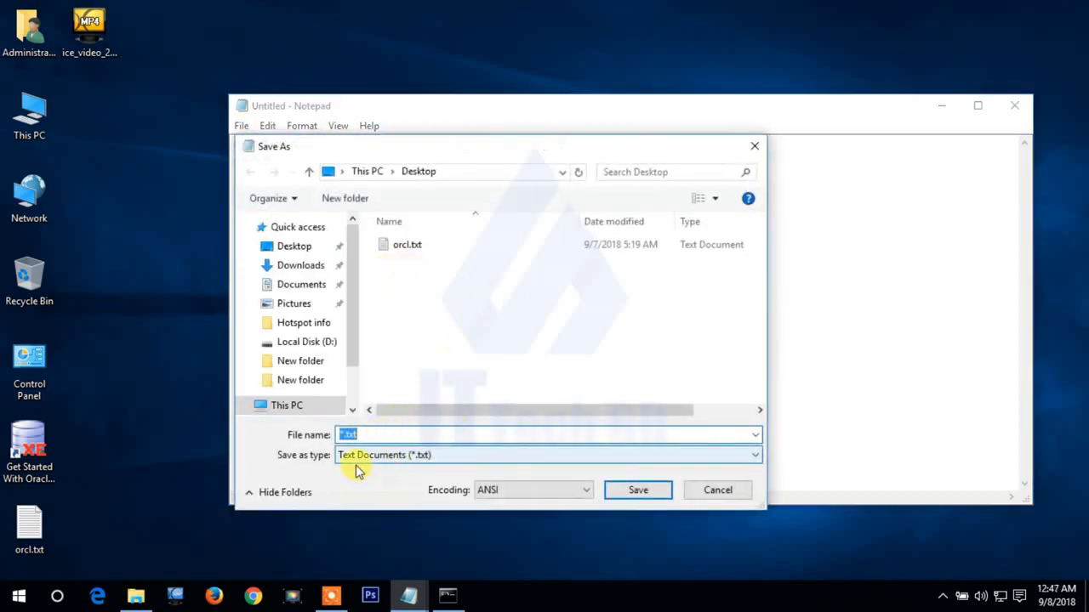
click(545, 456)
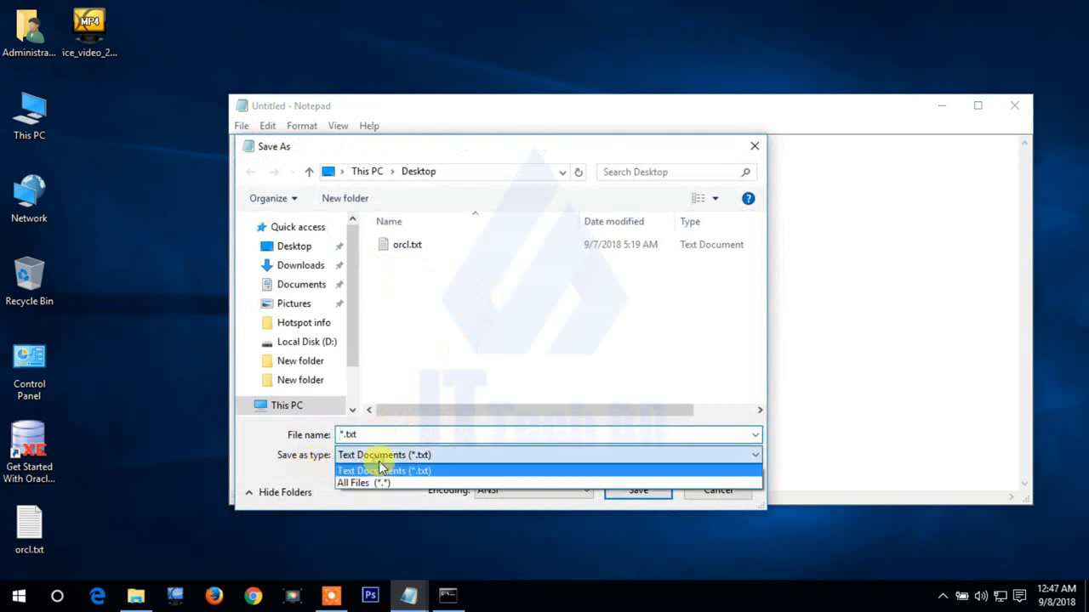
click(364, 483)
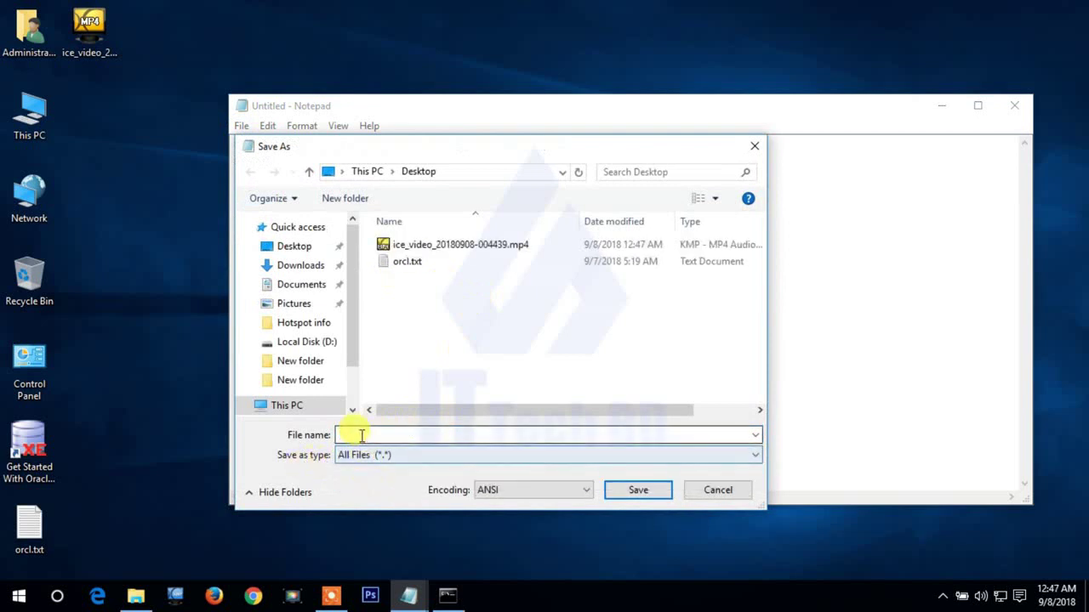
right_click(361, 435)
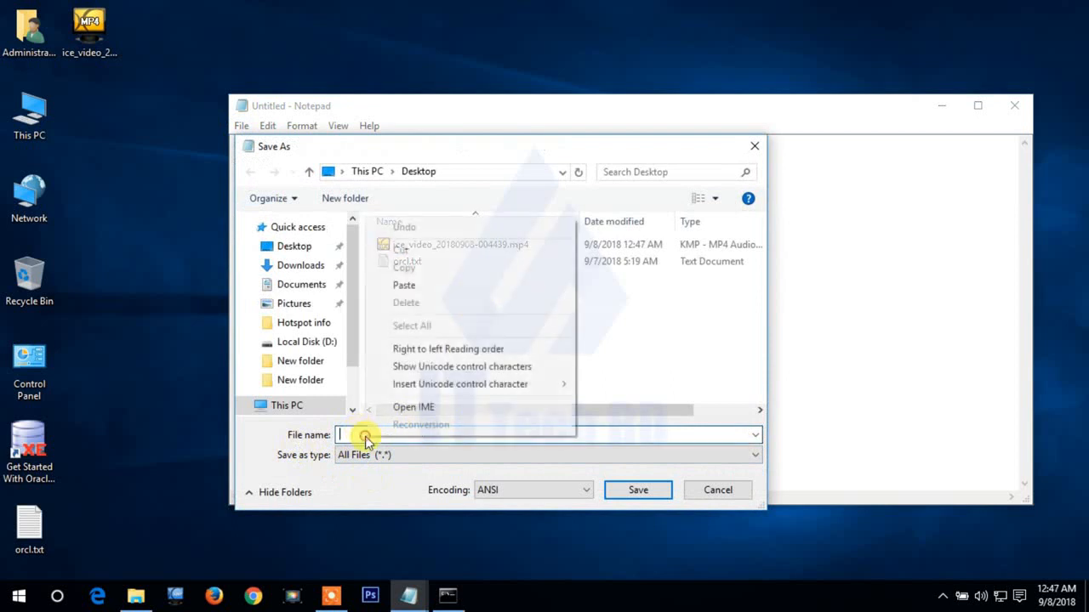
text(startup.bat)
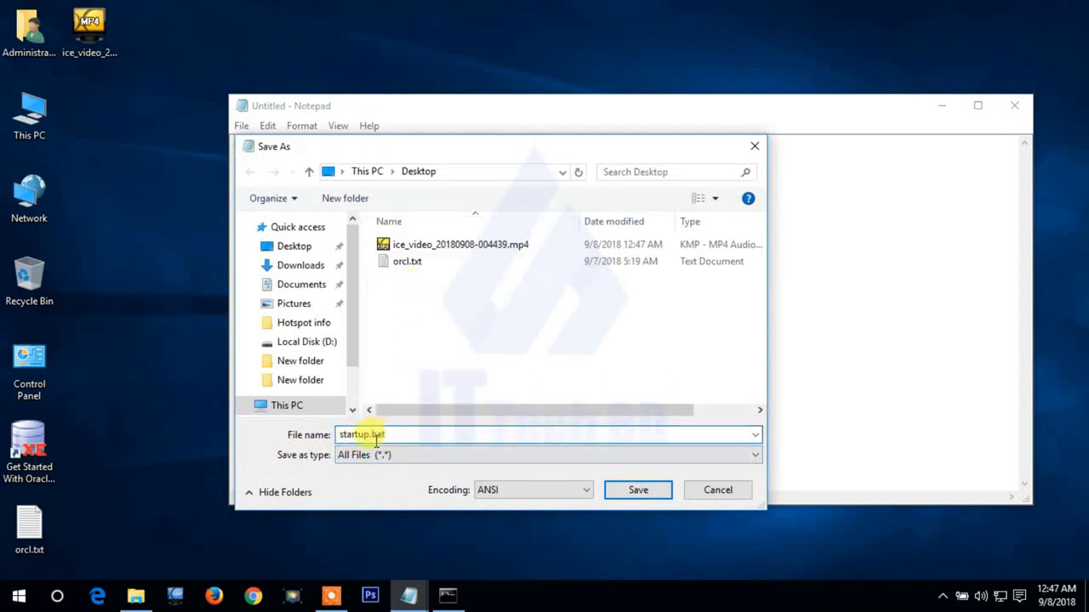
click(388, 434)
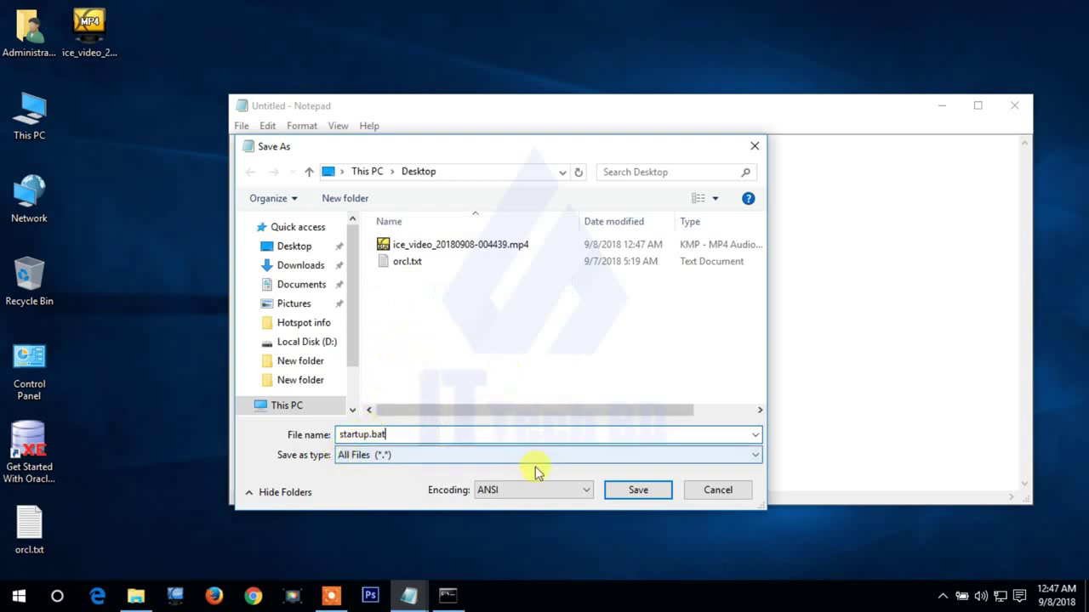
click(636, 490)
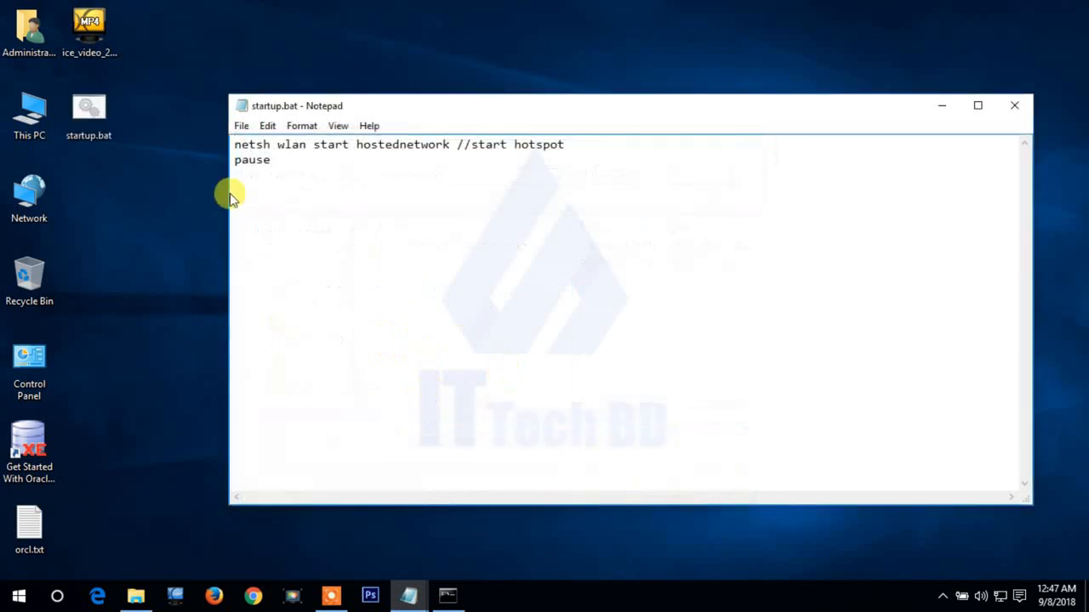
mouse_move(119, 145)
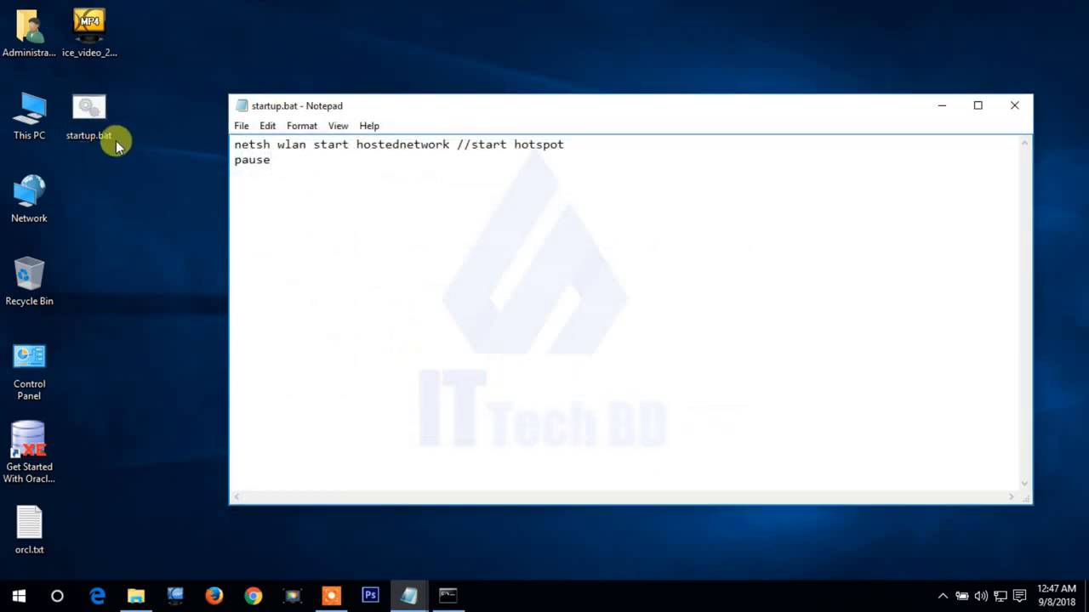
click(88, 111)
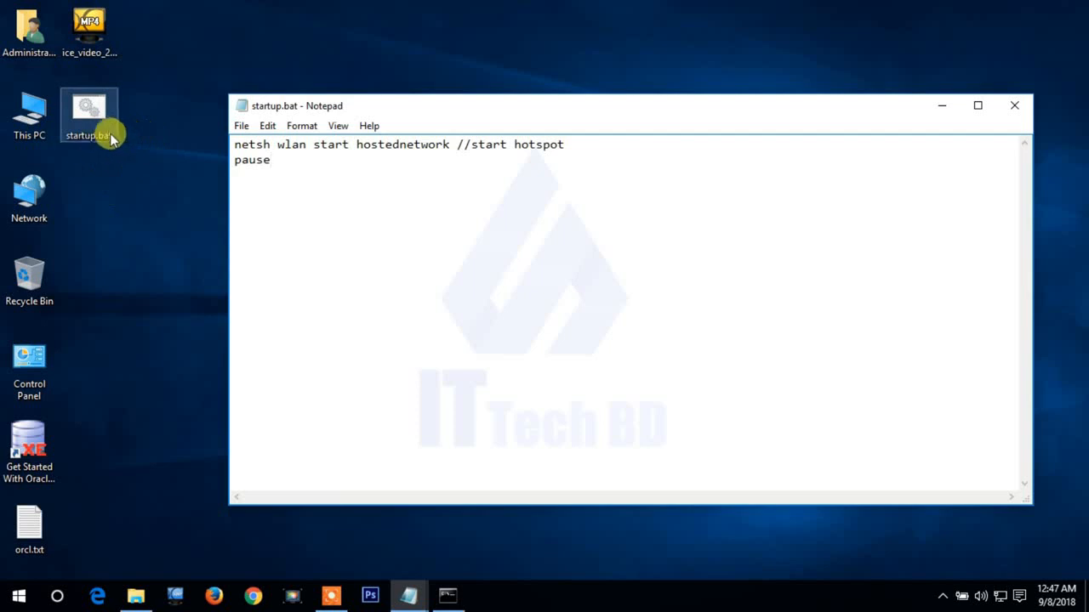
mouse_move(949, 146)
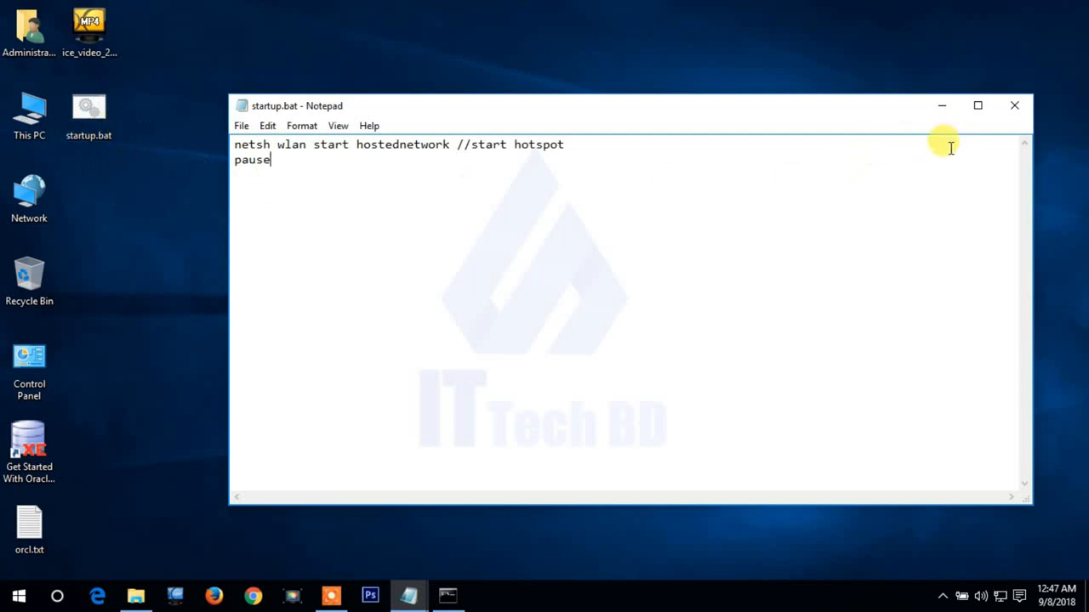
mouse_move(354, 242)
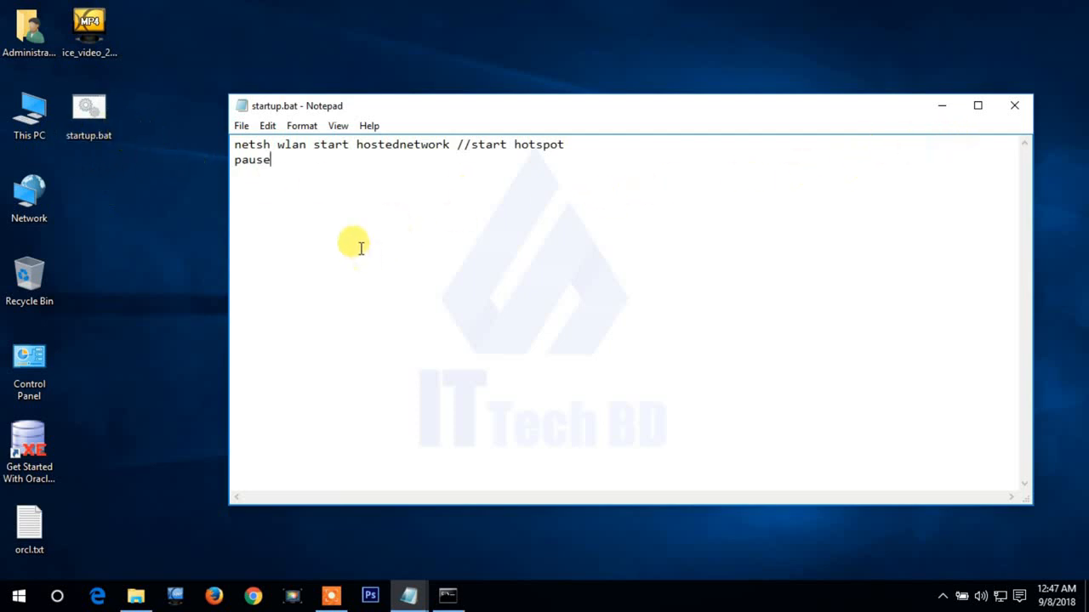
mouse_move(286, 262)
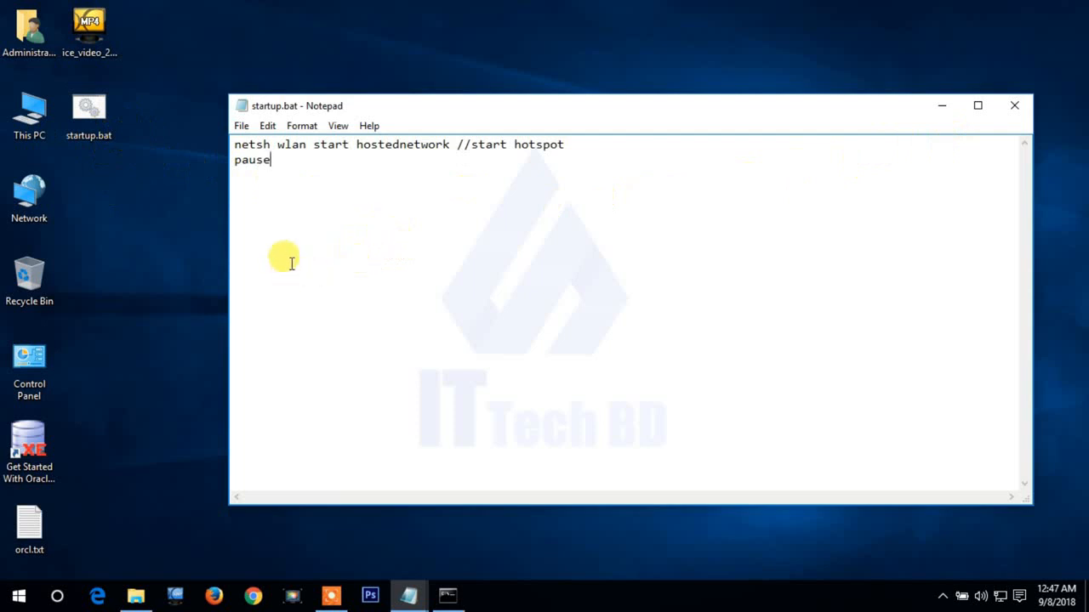
mouse_move(408, 596)
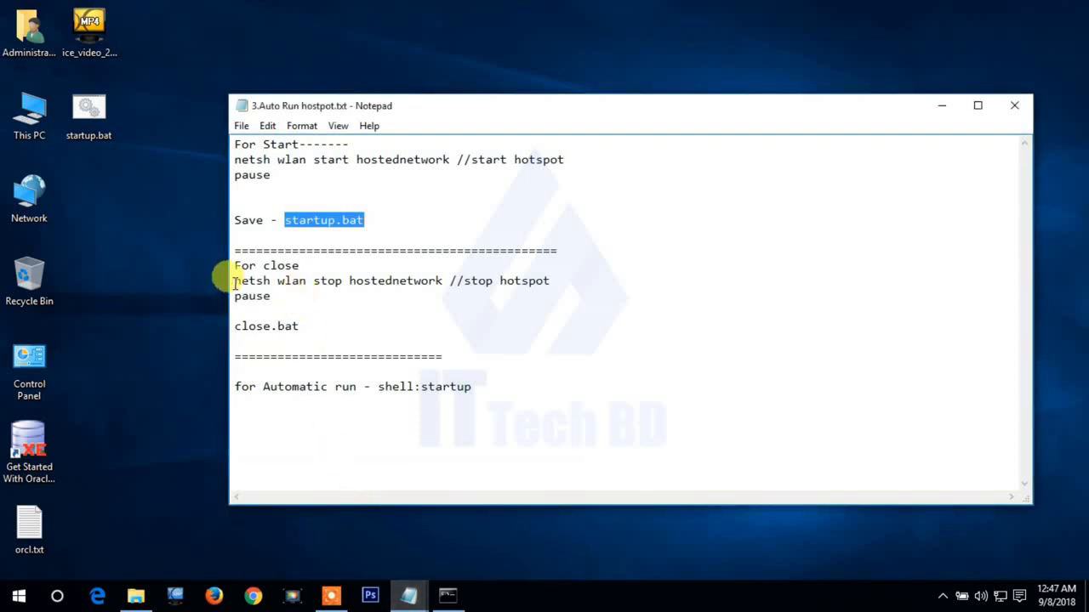
Copy the netsh wlan stop hostednetwork and pause lines from the notes, then select the close.bat name.
drag(235, 281, 276, 296)
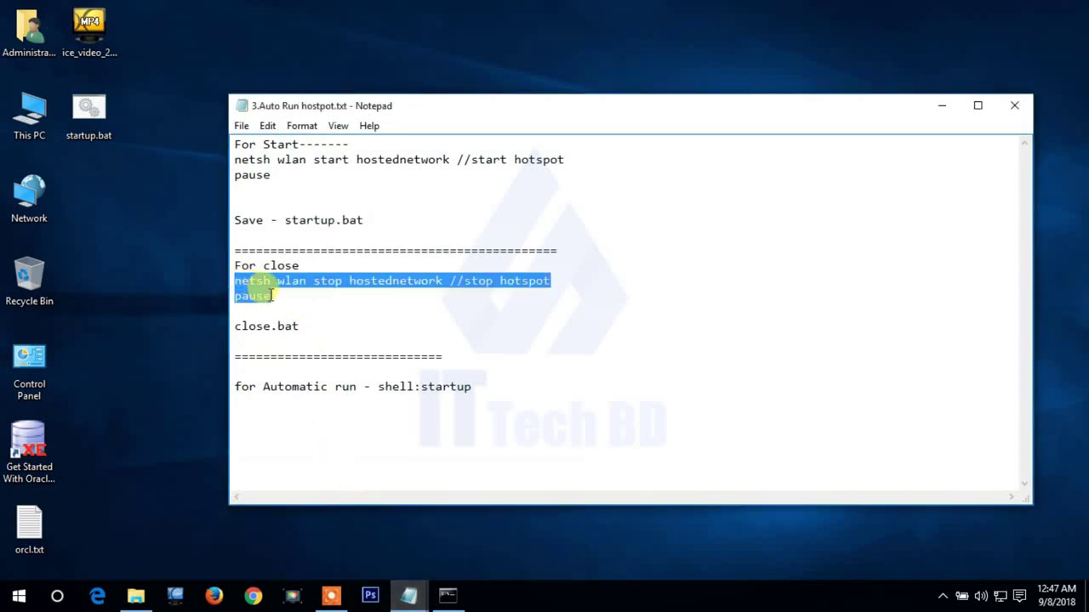
right_click(263, 289)
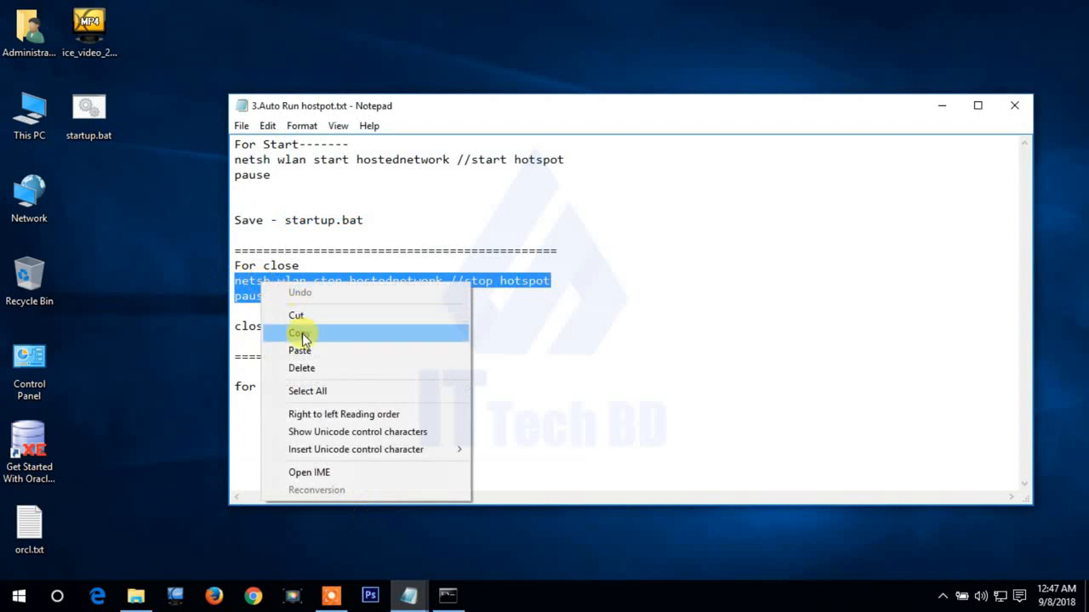
click(299, 332)
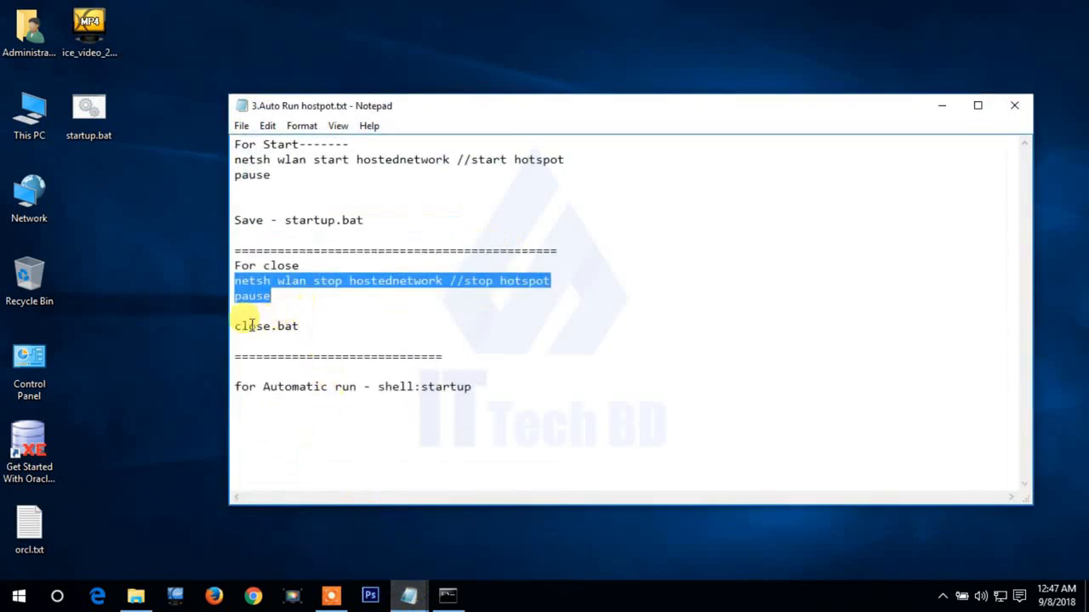
double_click(253, 327)
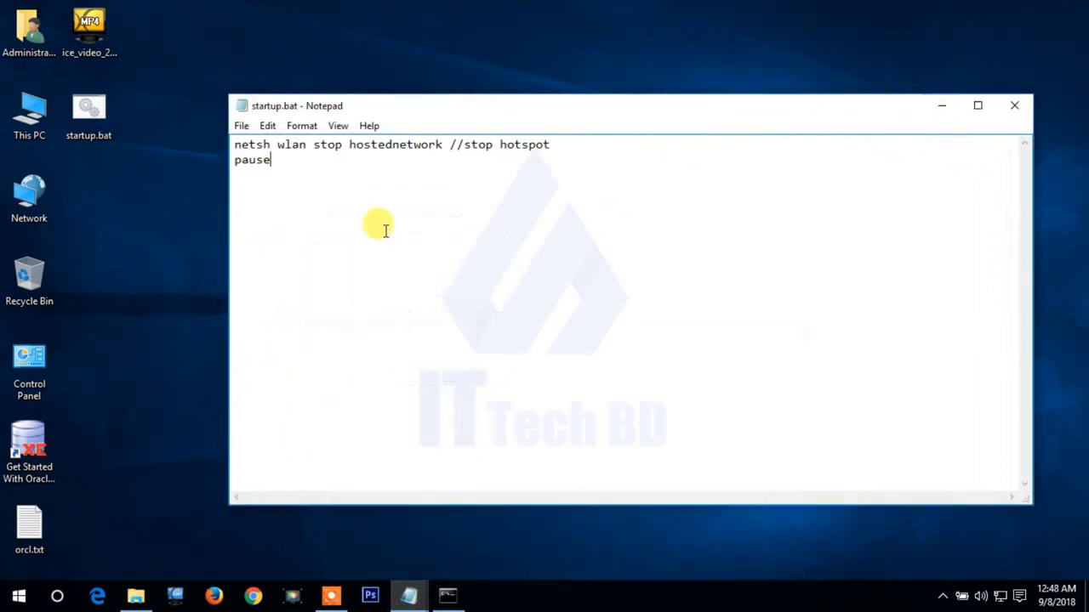
Save the stop script to the Desktop as close.bat with Save as type All Files.
click(241, 126)
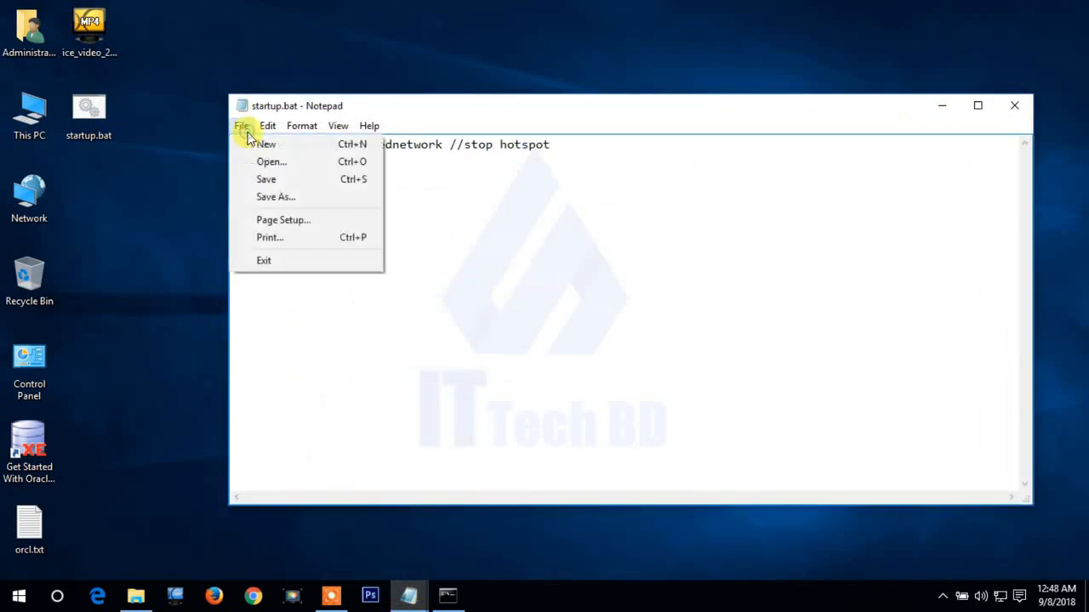
click(276, 197)
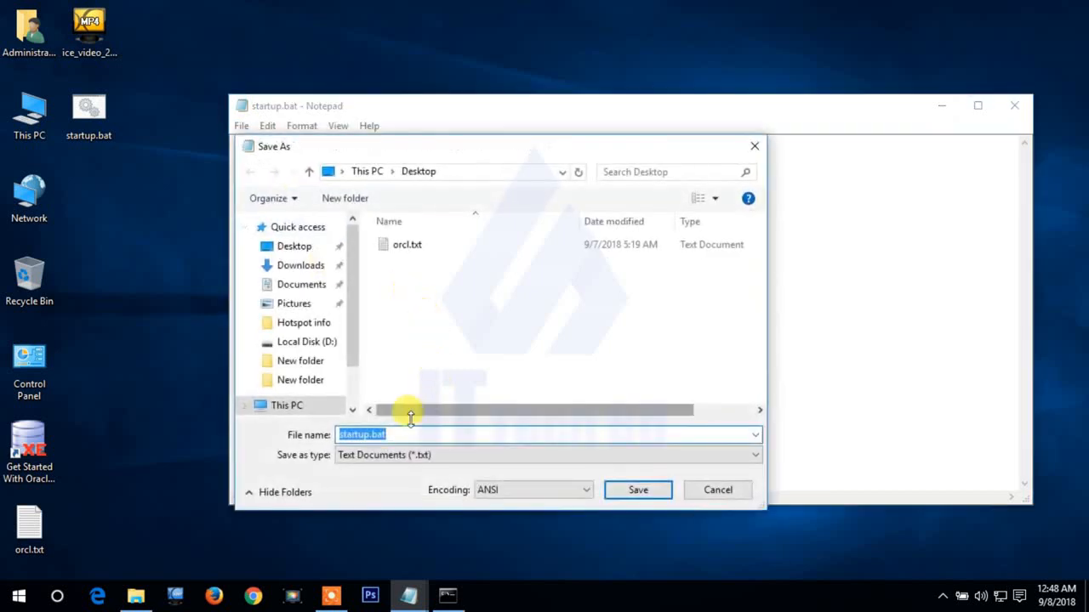
mouse_move(310, 459)
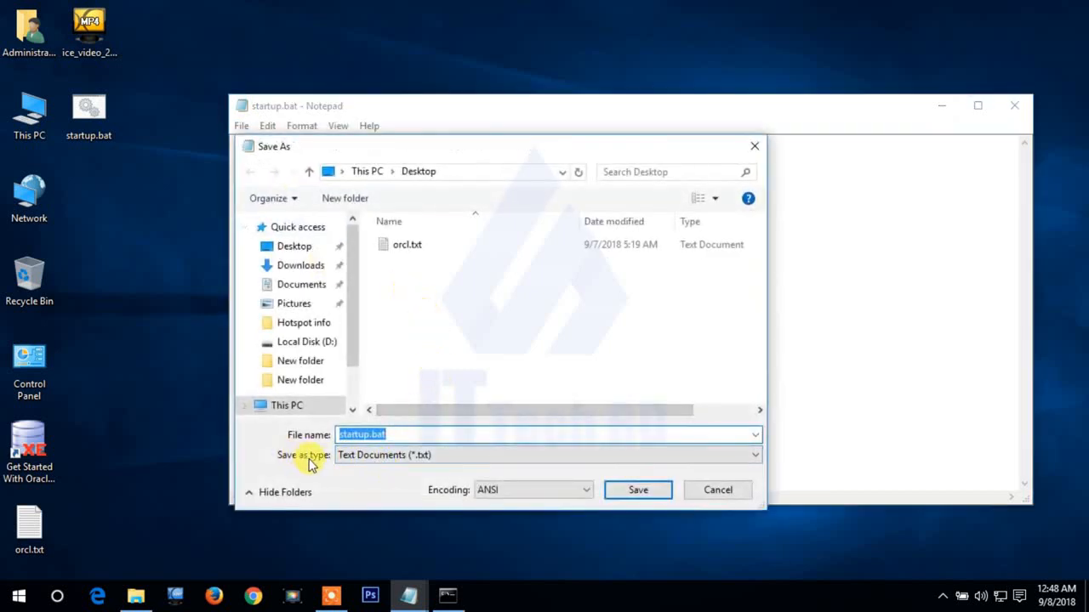
click(752, 456)
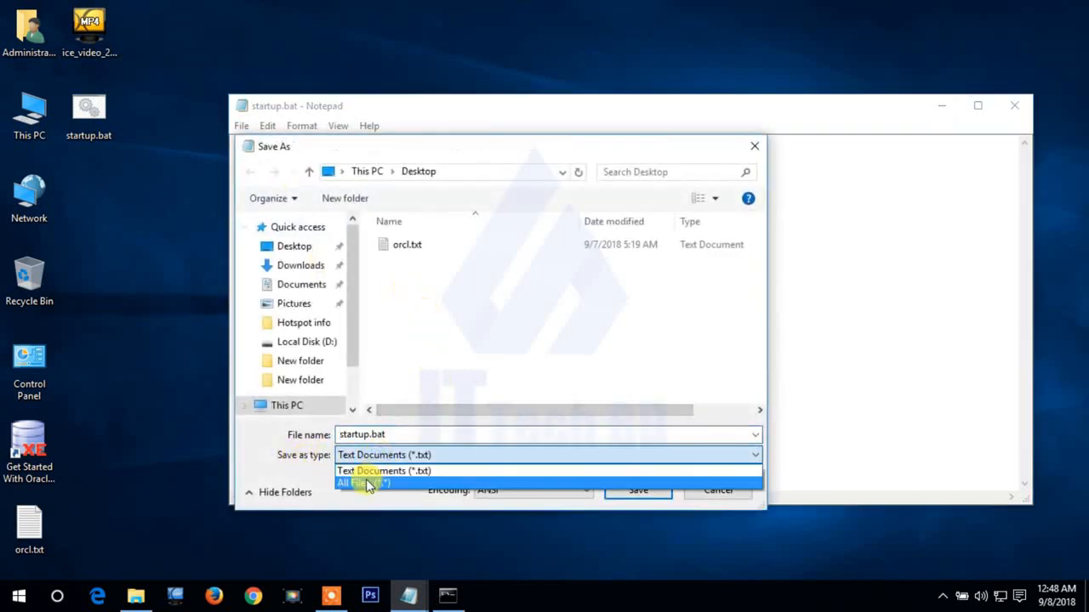
click(365, 484)
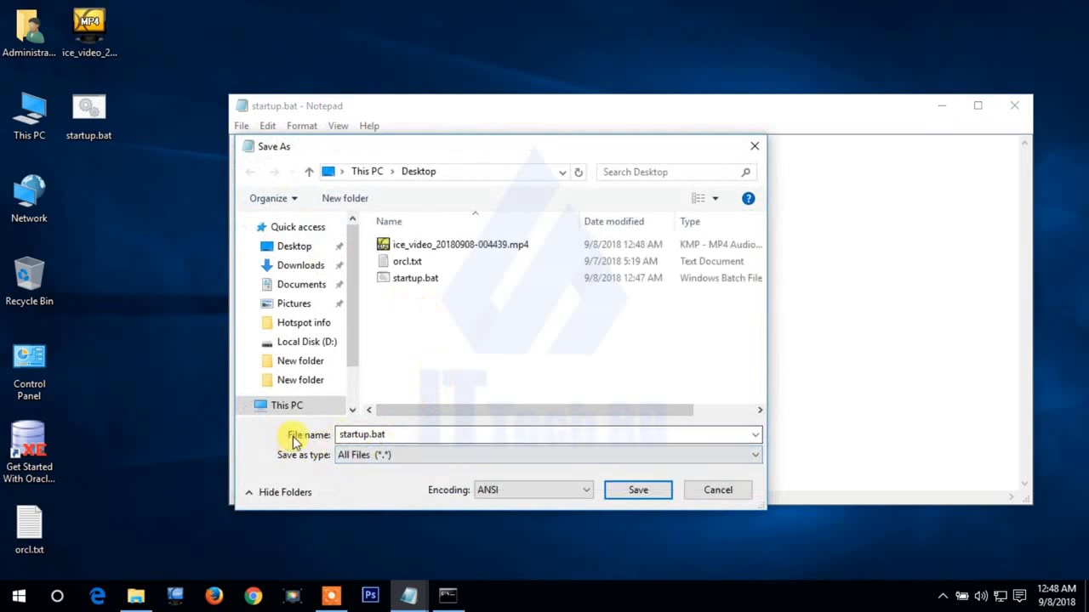
triple_click(544, 435)
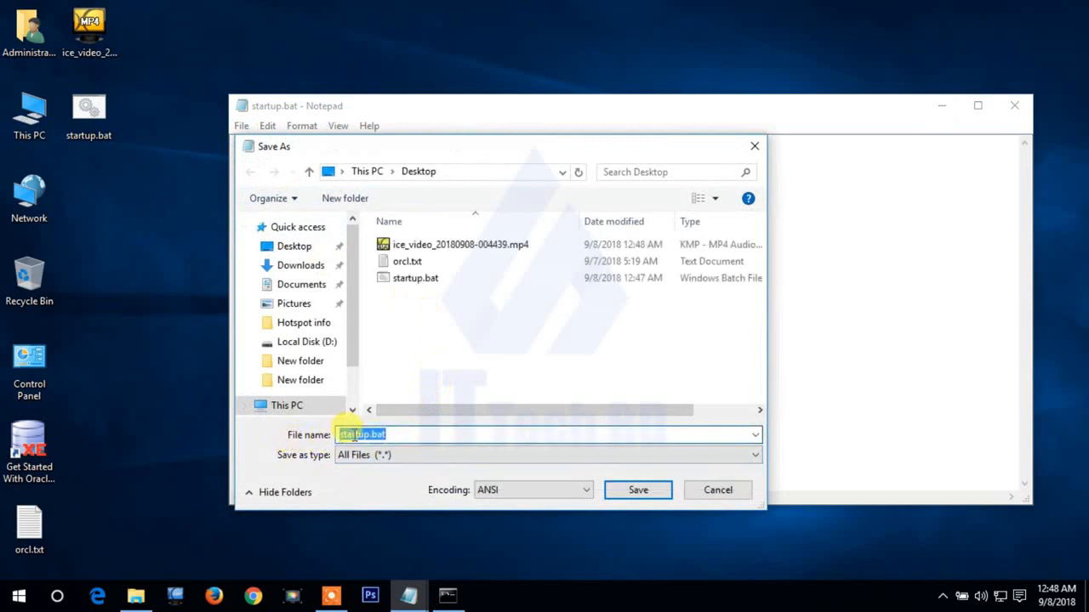
text(close.bat)
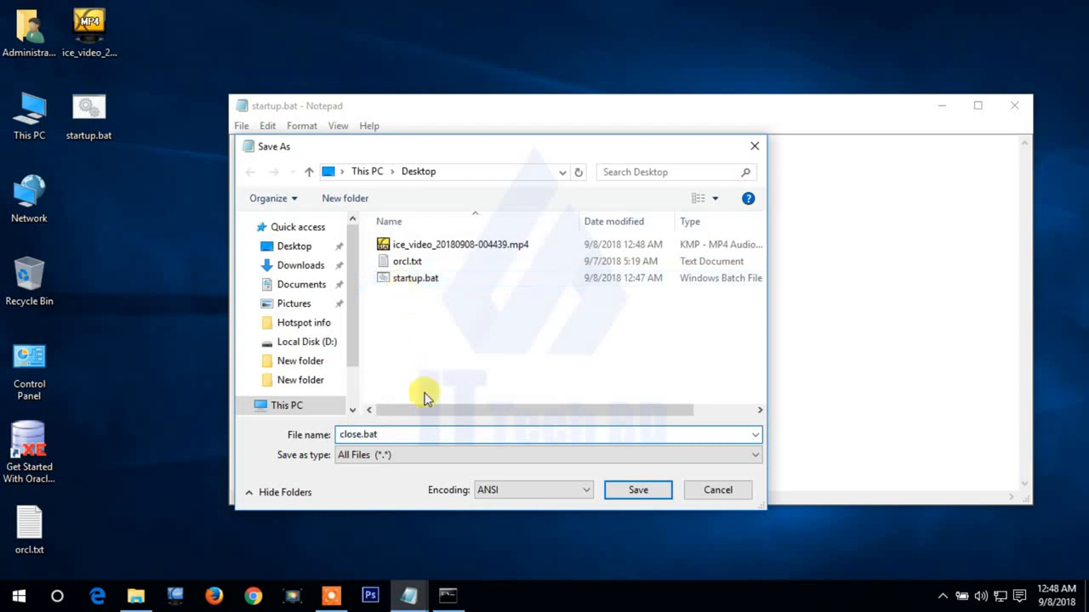
click(395, 436)
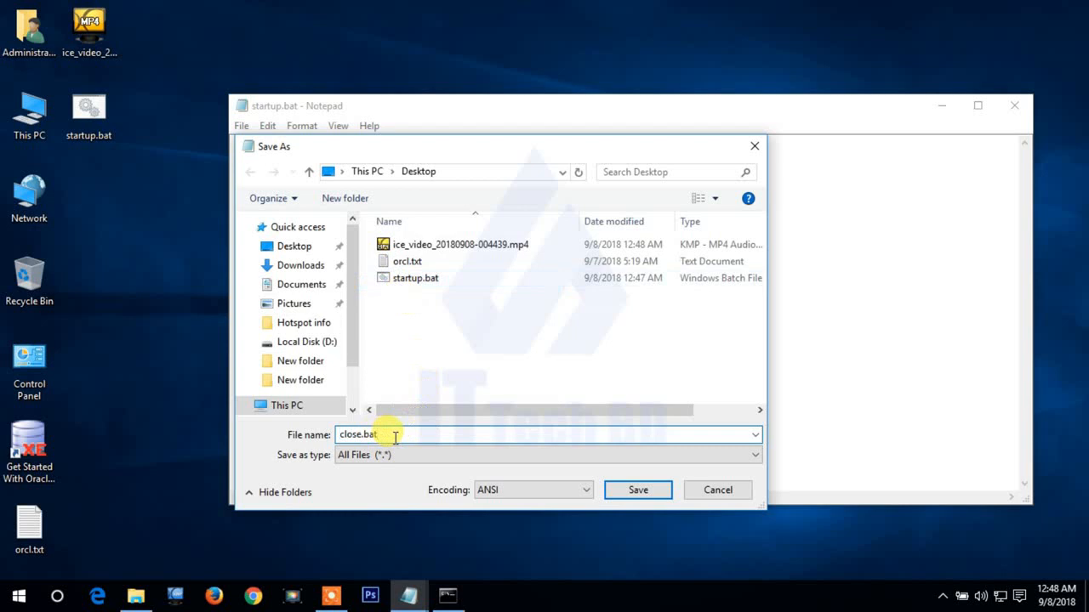
mouse_move(429, 337)
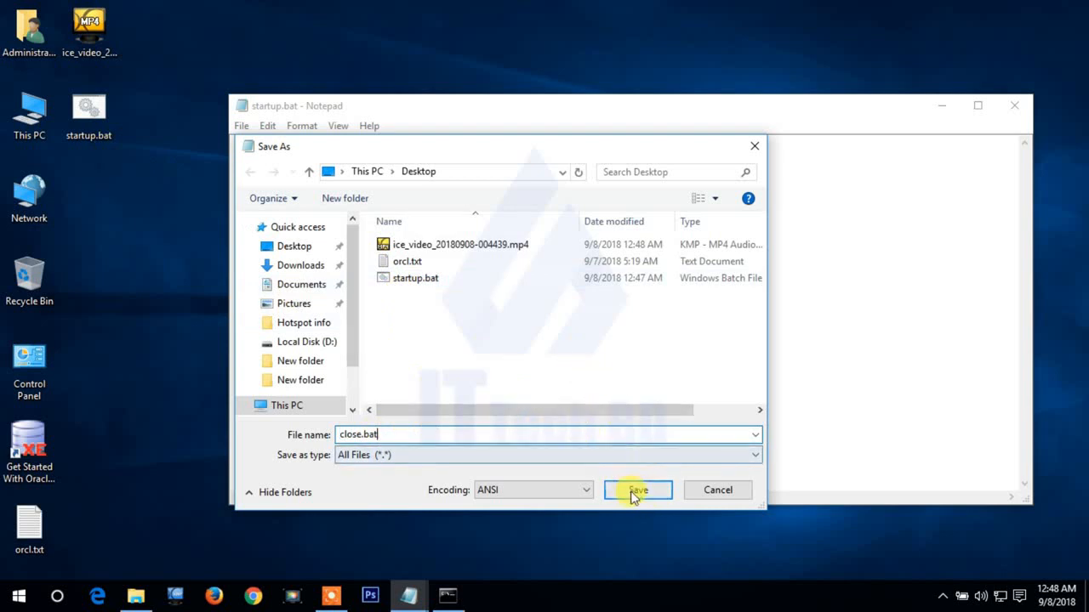
click(636, 490)
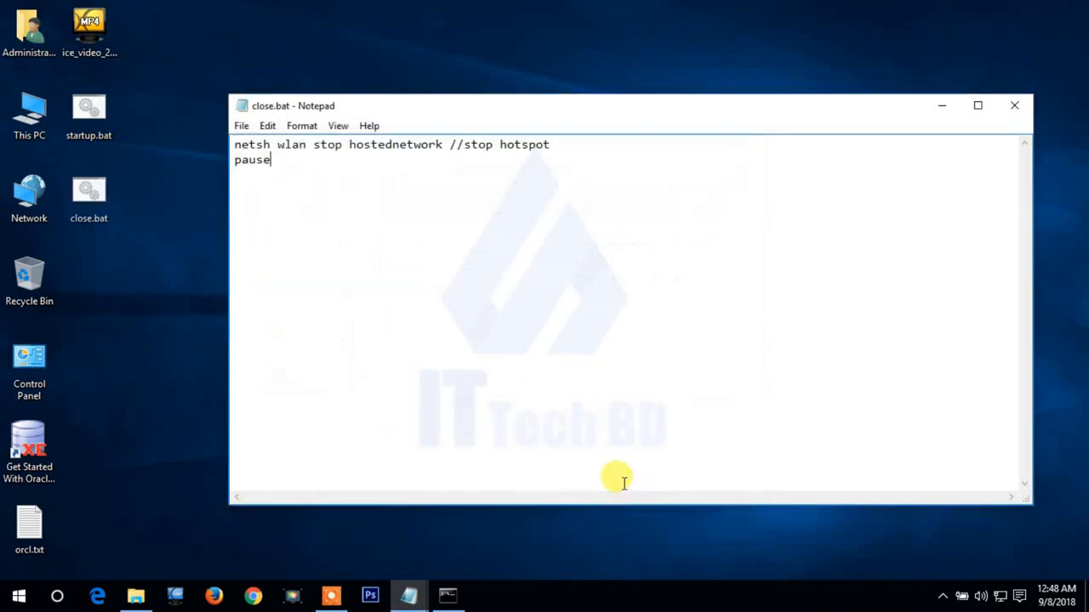
mouse_move(174, 174)
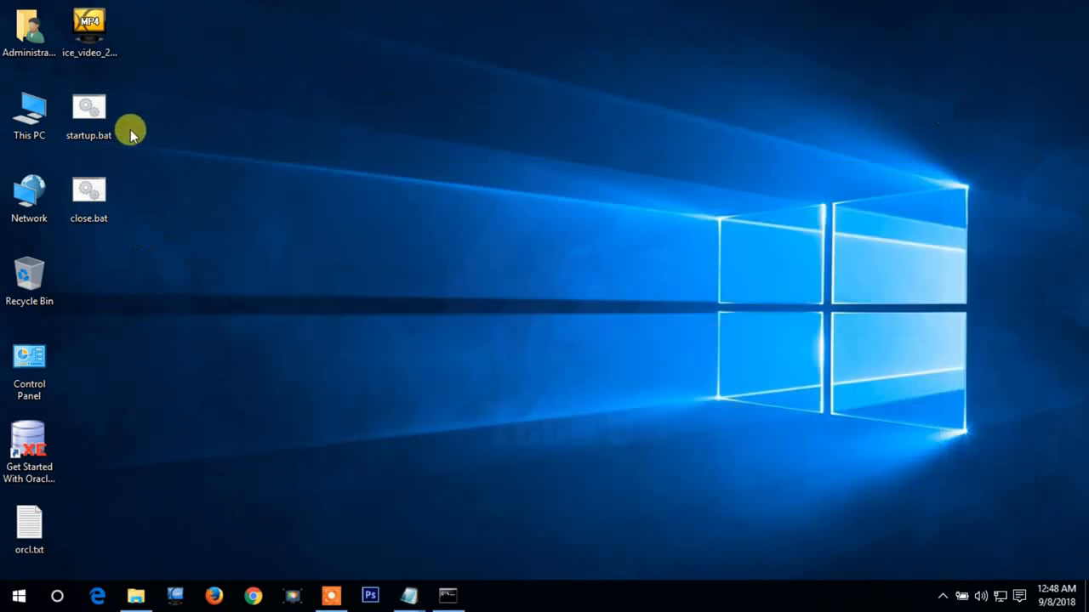
mouse_move(109, 238)
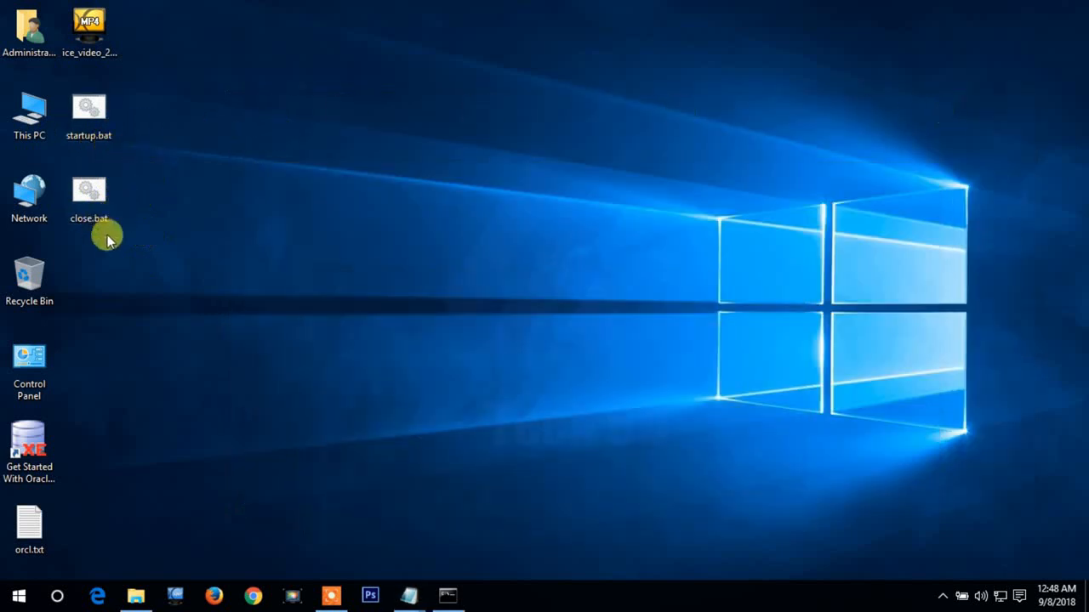
mouse_move(133, 207)
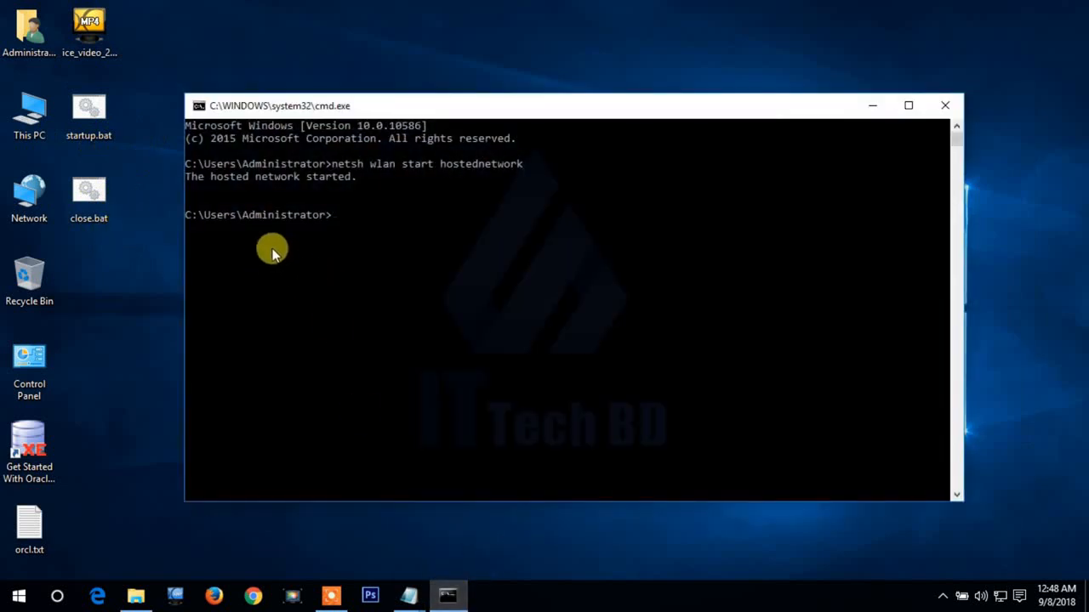
mouse_move(195, 191)
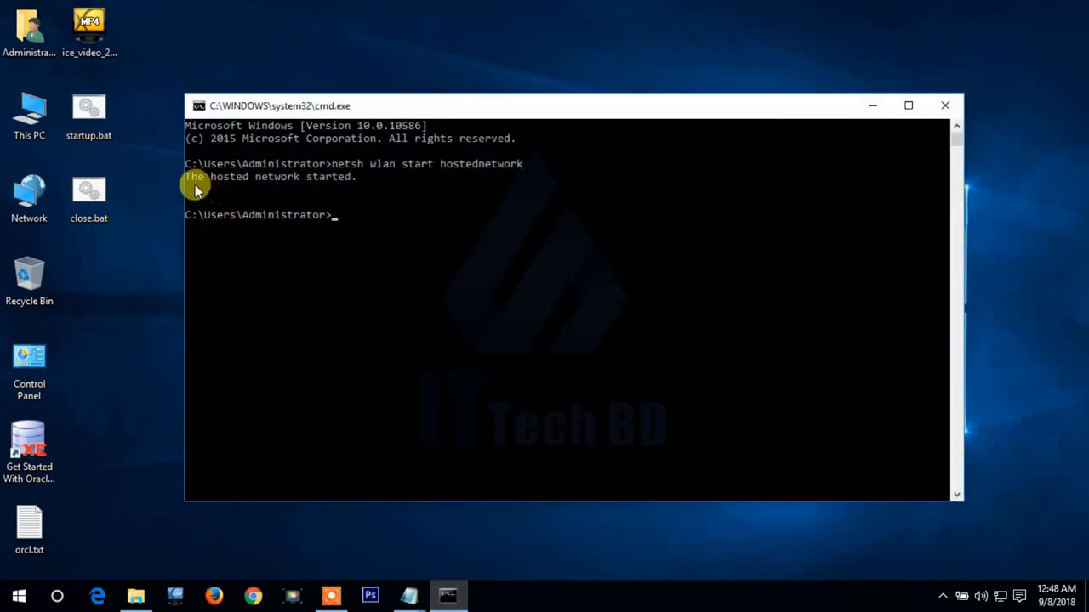
mouse_move(298, 196)
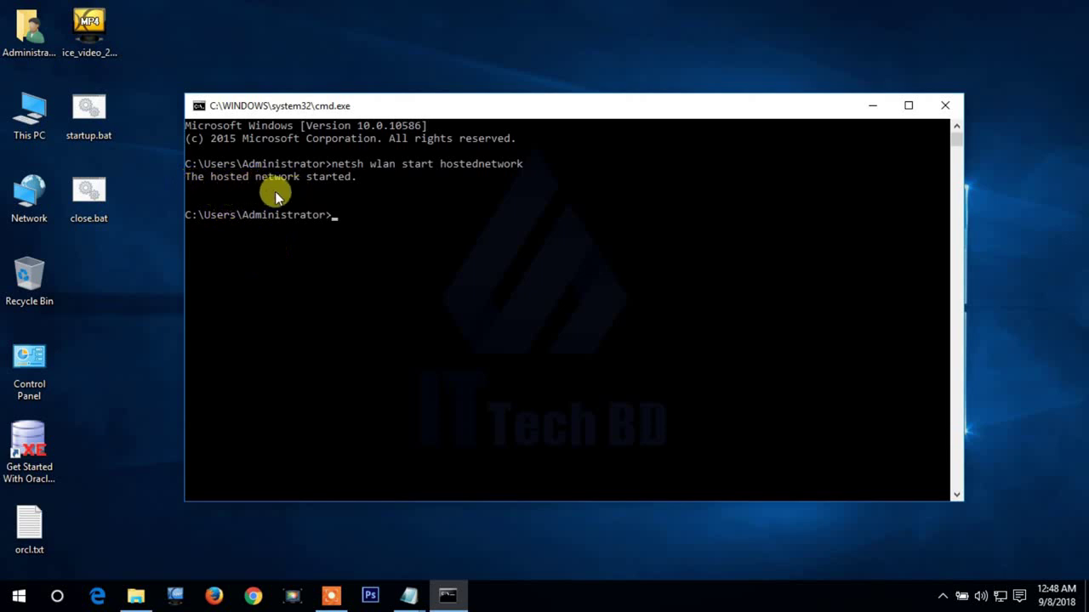
mouse_move(898, 106)
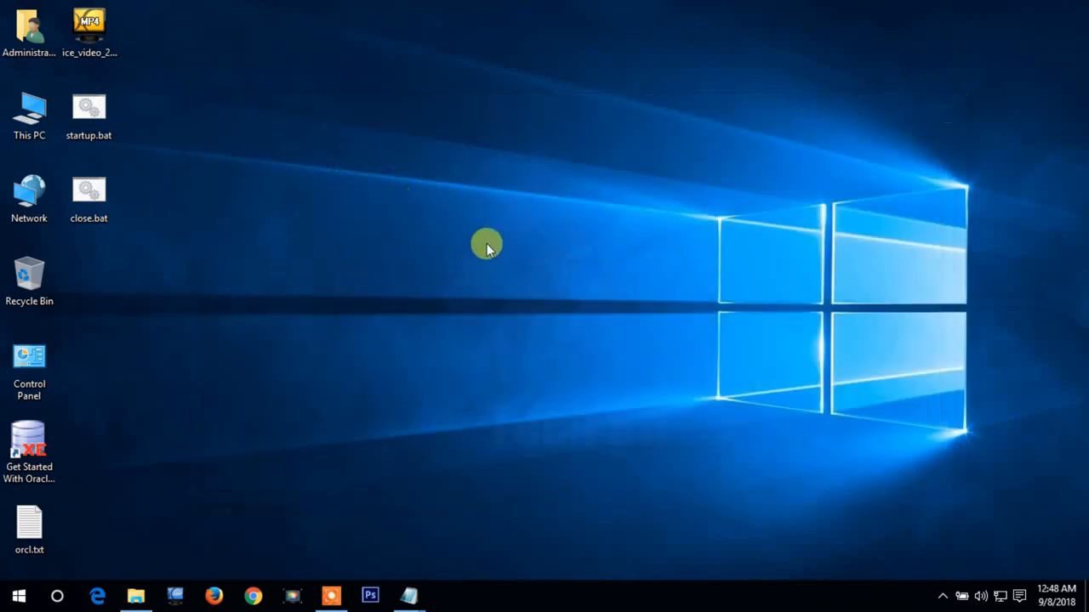
Run close.bat from the desktop to stop the hotspot and dismiss its finished console.
click(88, 191)
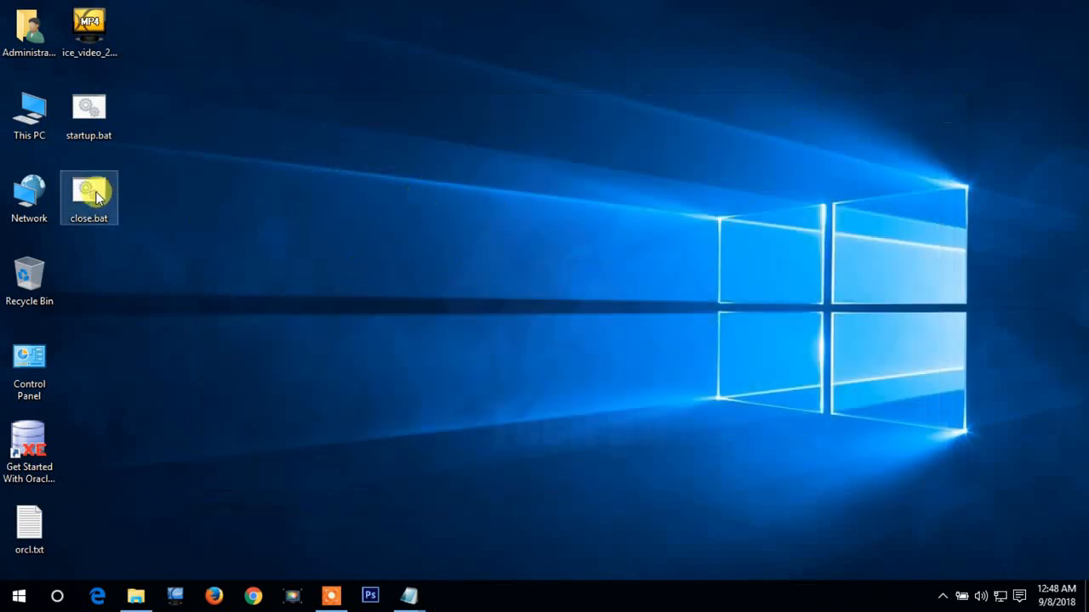
double_click(88, 197)
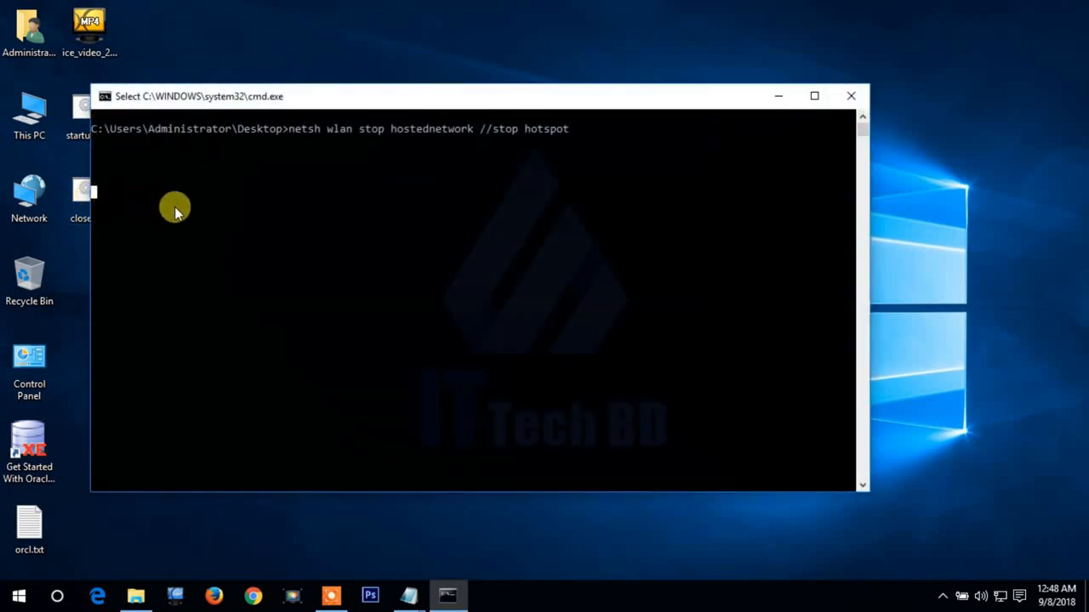
mouse_move(378, 102)
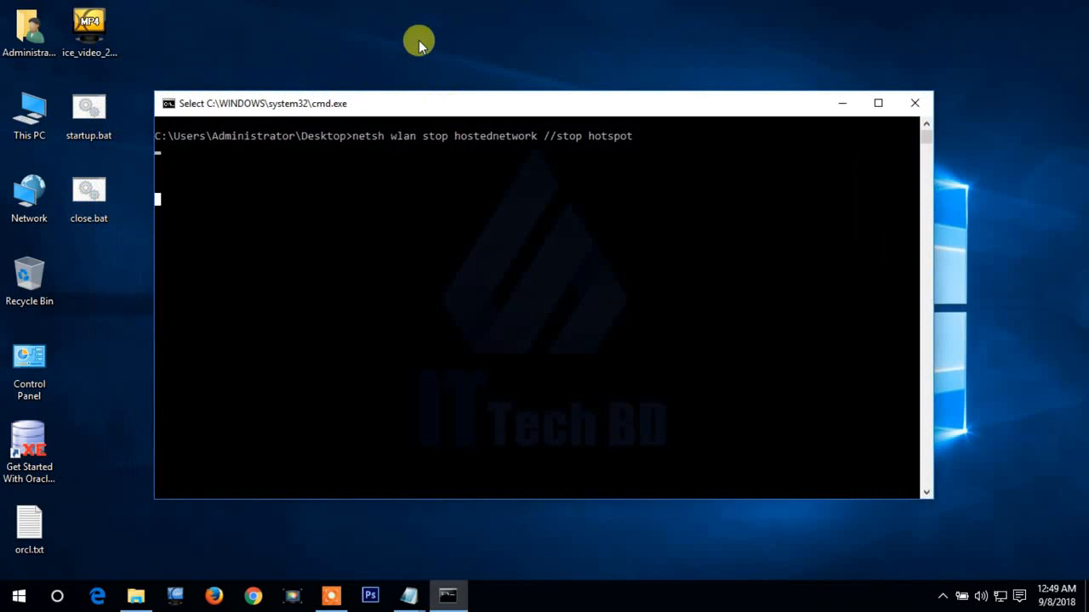
key(Return)
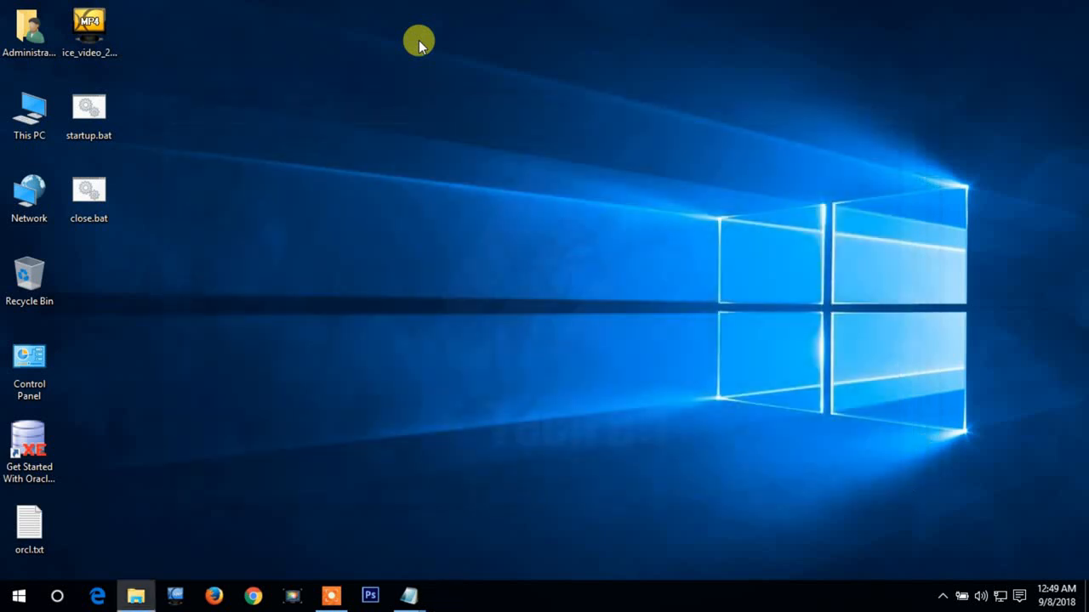
mouse_move(201, 246)
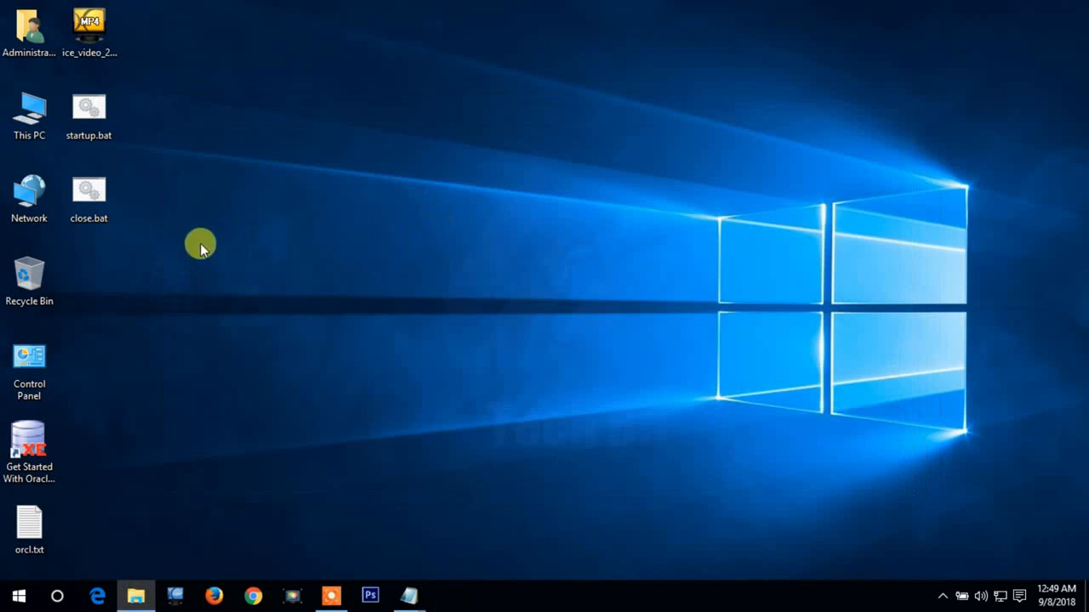
mouse_move(184, 208)
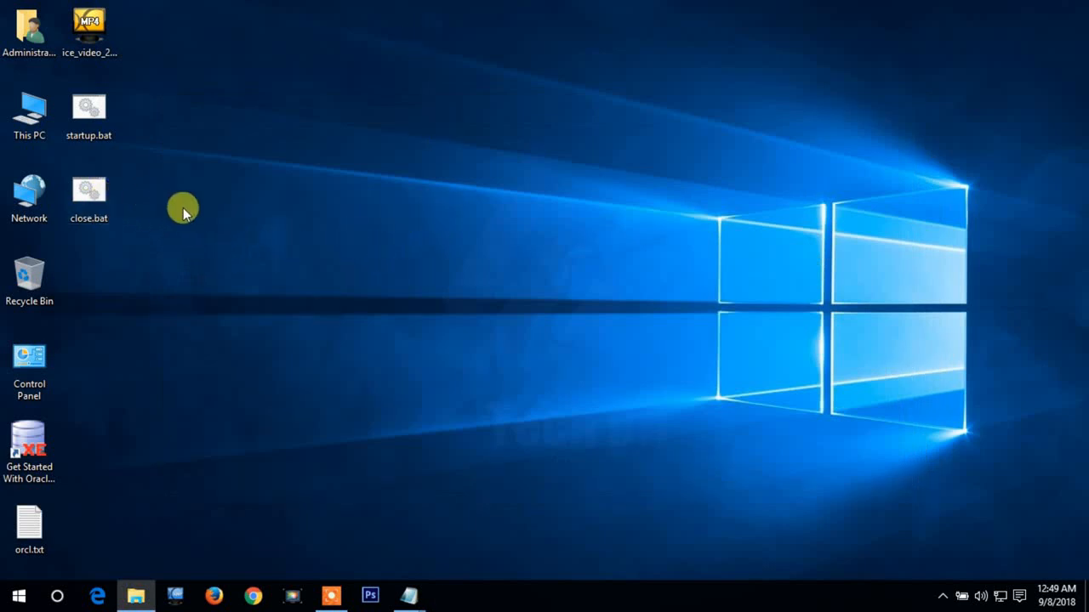
mouse_move(273, 219)
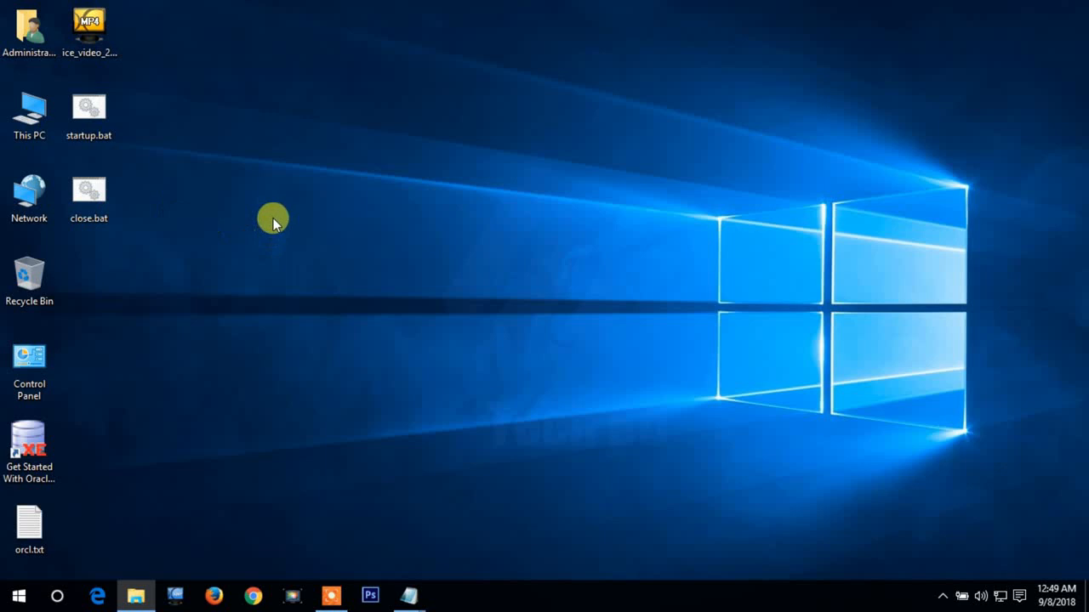
mouse_move(364, 228)
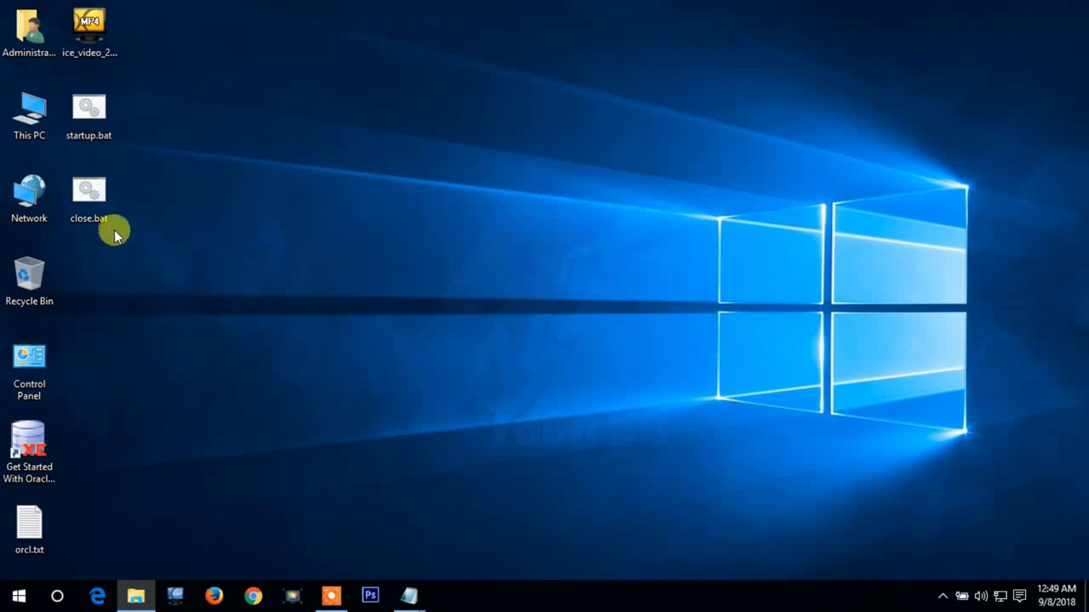
mouse_move(177, 147)
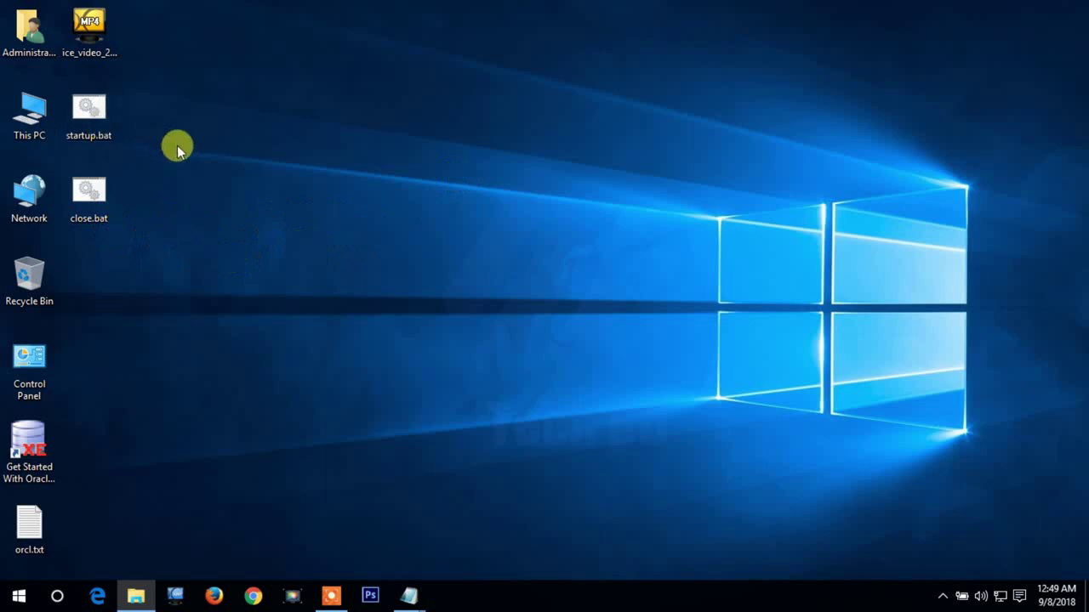
Run startup.bat from the desktop so the console reports the hosted network started.
click(89, 115)
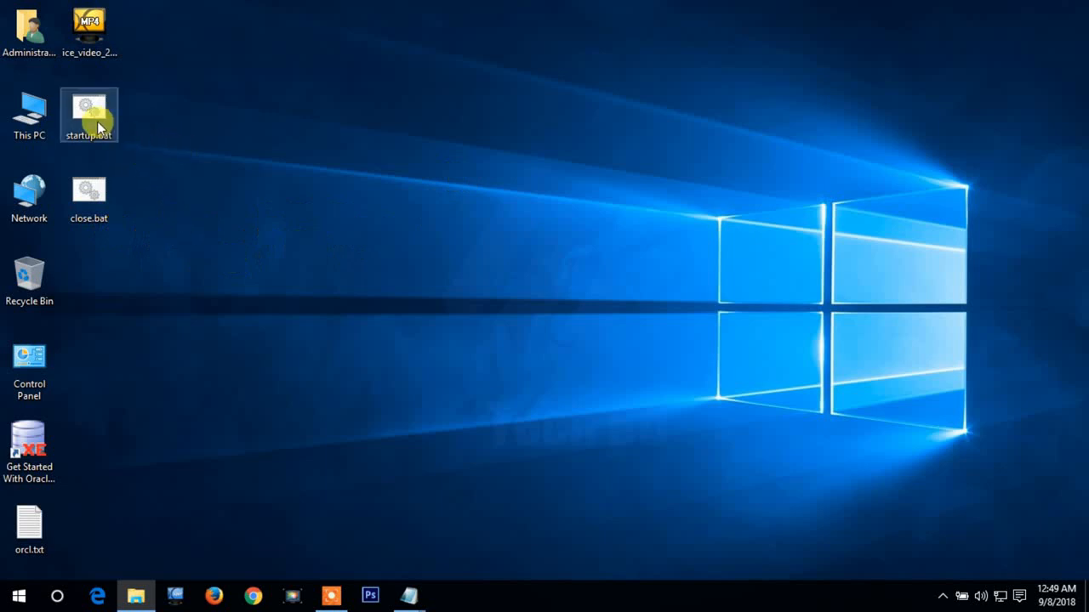
double_click(89, 115)
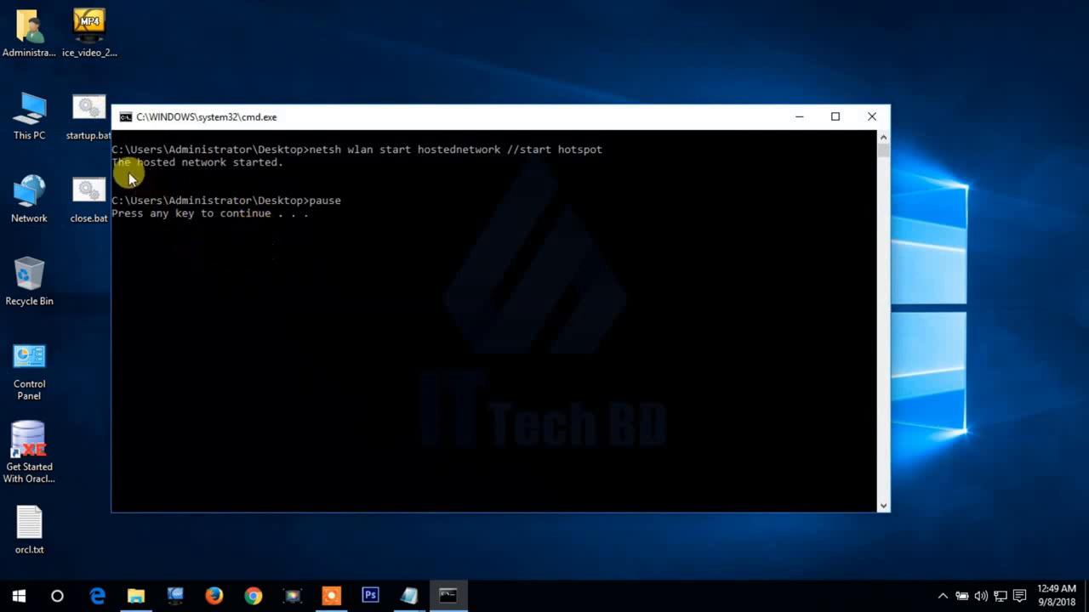
mouse_move(588, 179)
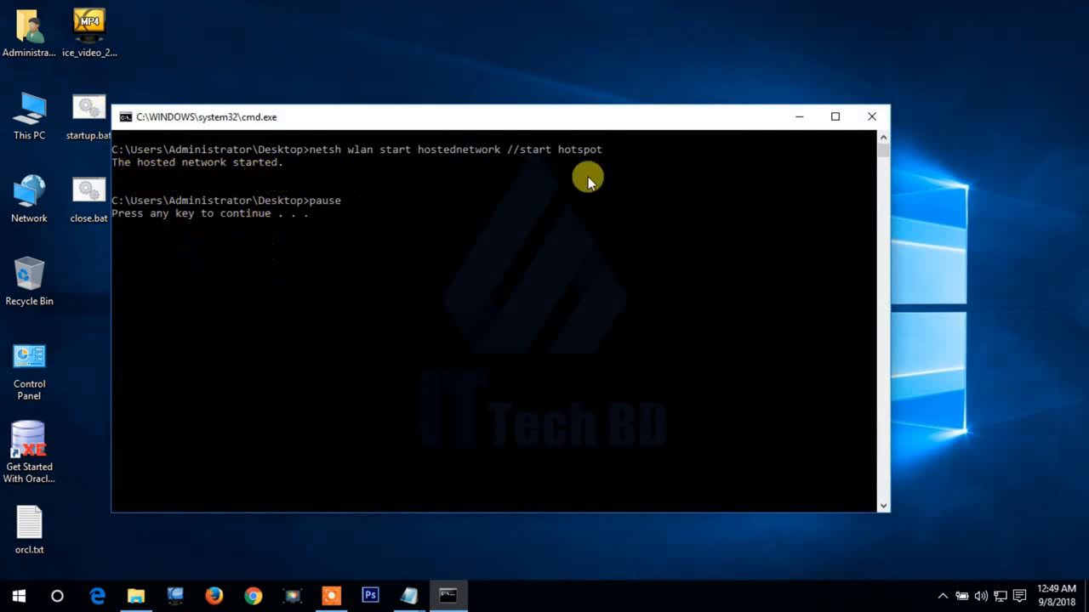
mouse_move(275, 228)
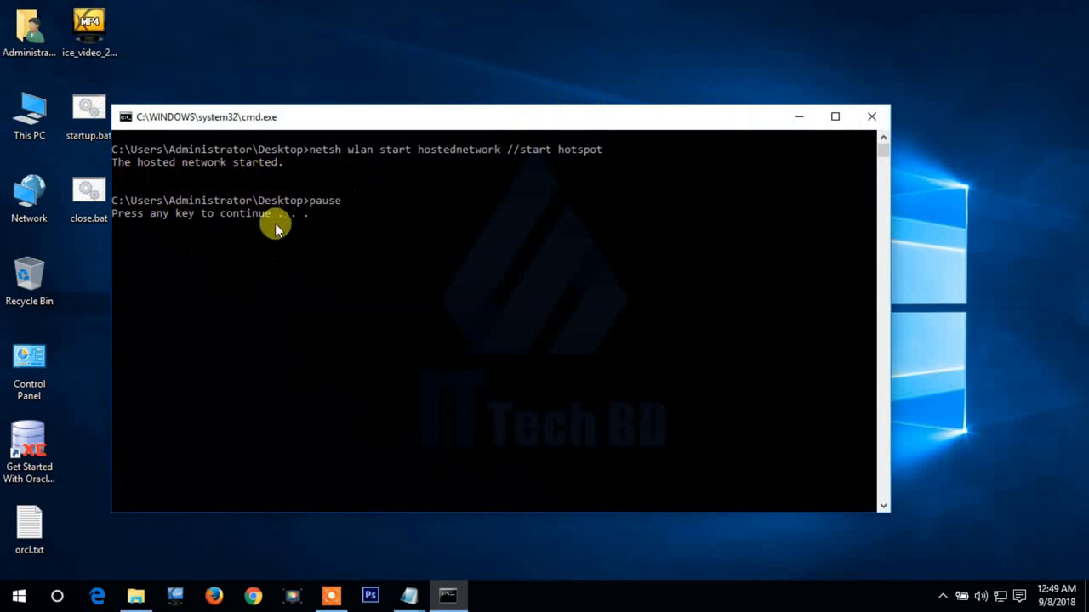
mouse_move(217, 246)
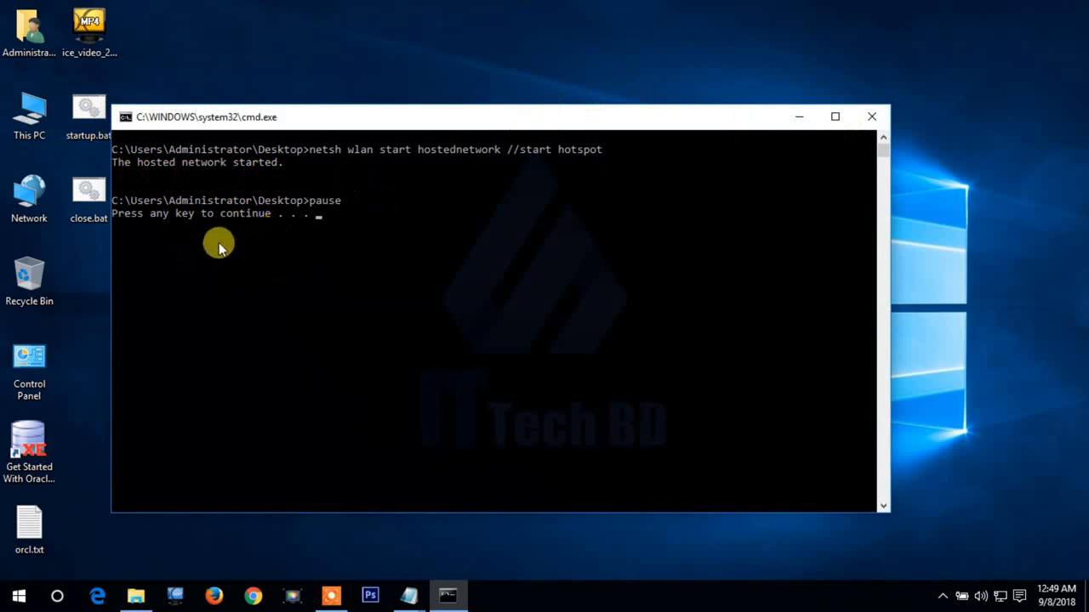
mouse_move(224, 252)
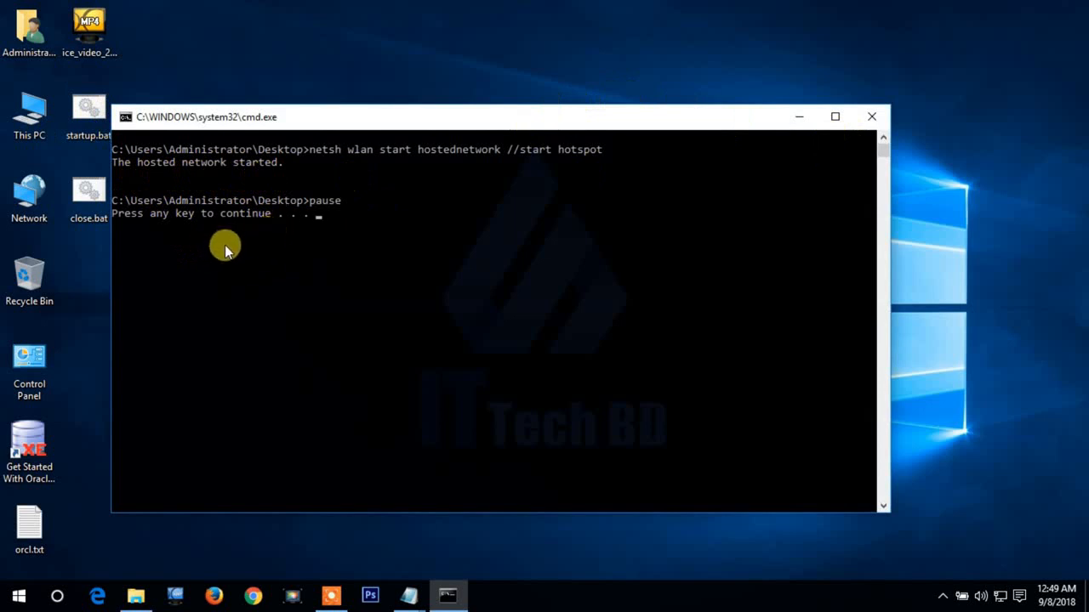
mouse_move(194, 271)
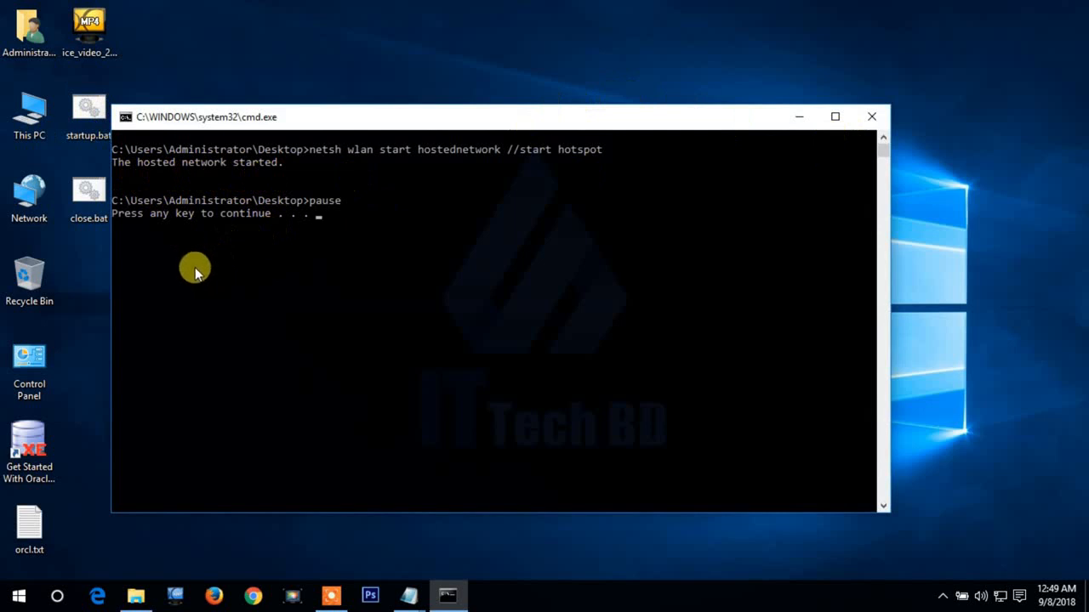
mouse_move(185, 279)
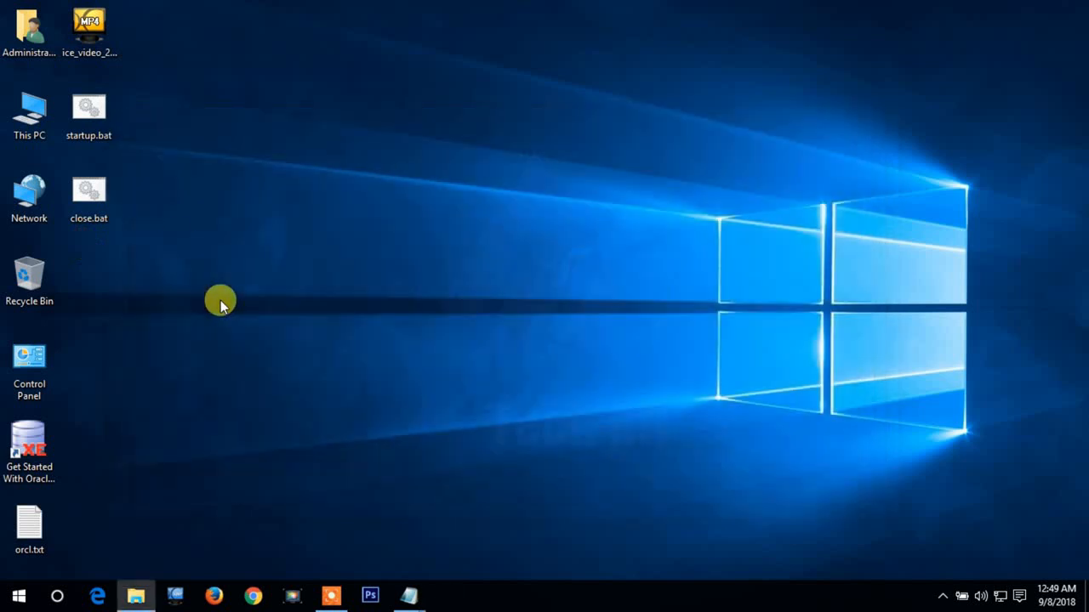
mouse_move(1017, 596)
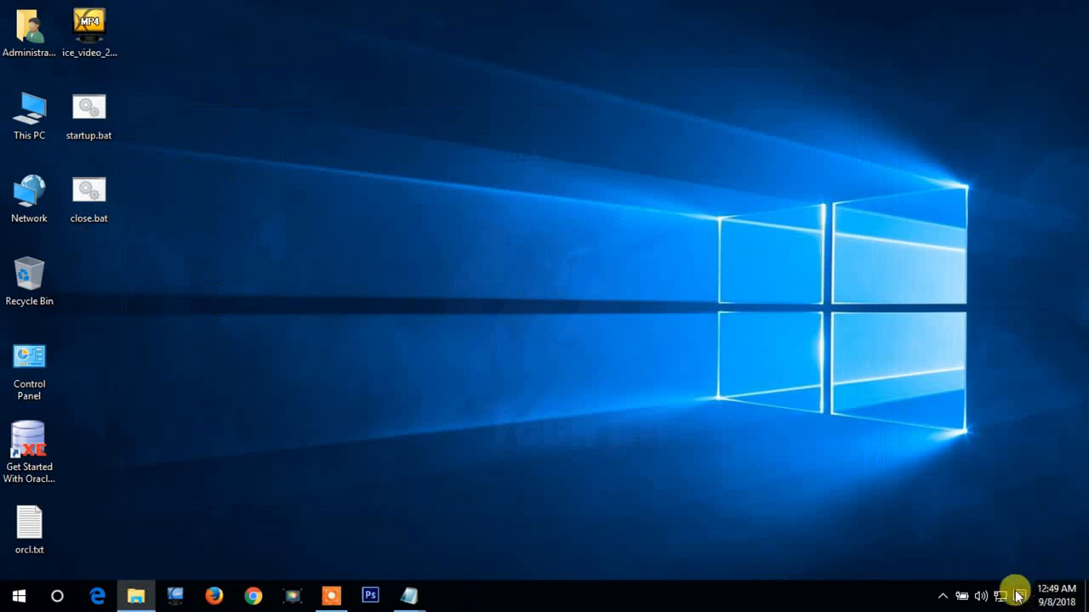
mouse_move(541, 303)
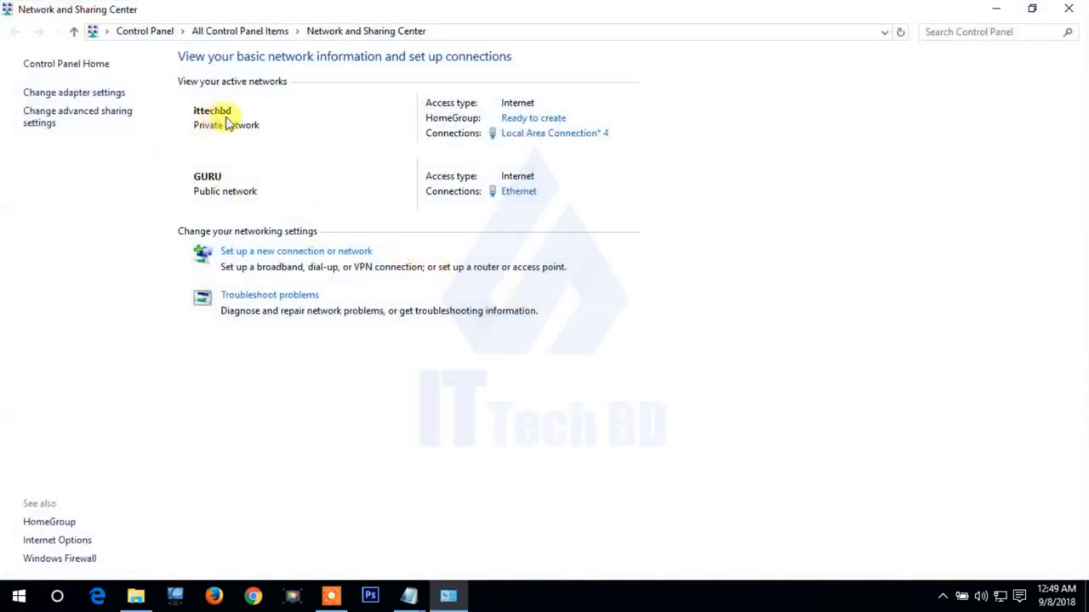
mouse_move(262, 126)
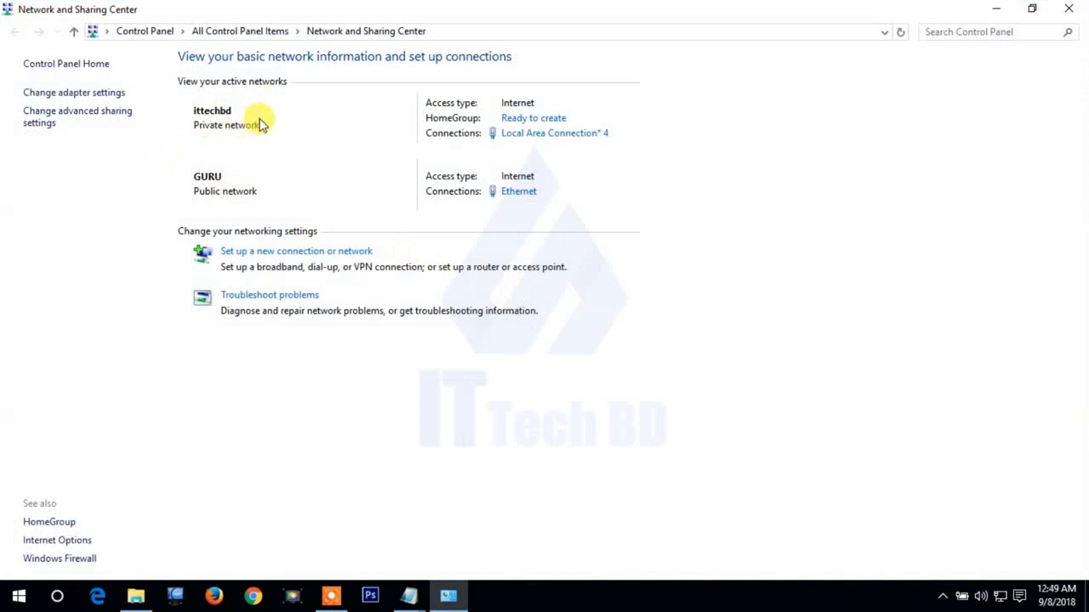
mouse_move(524, 104)
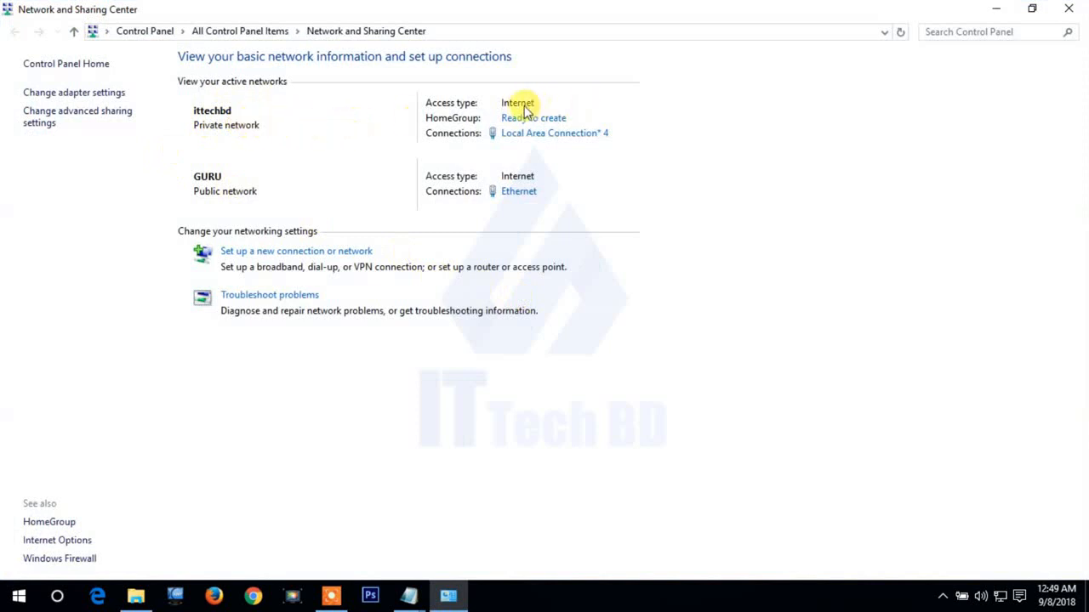
mouse_move(547, 109)
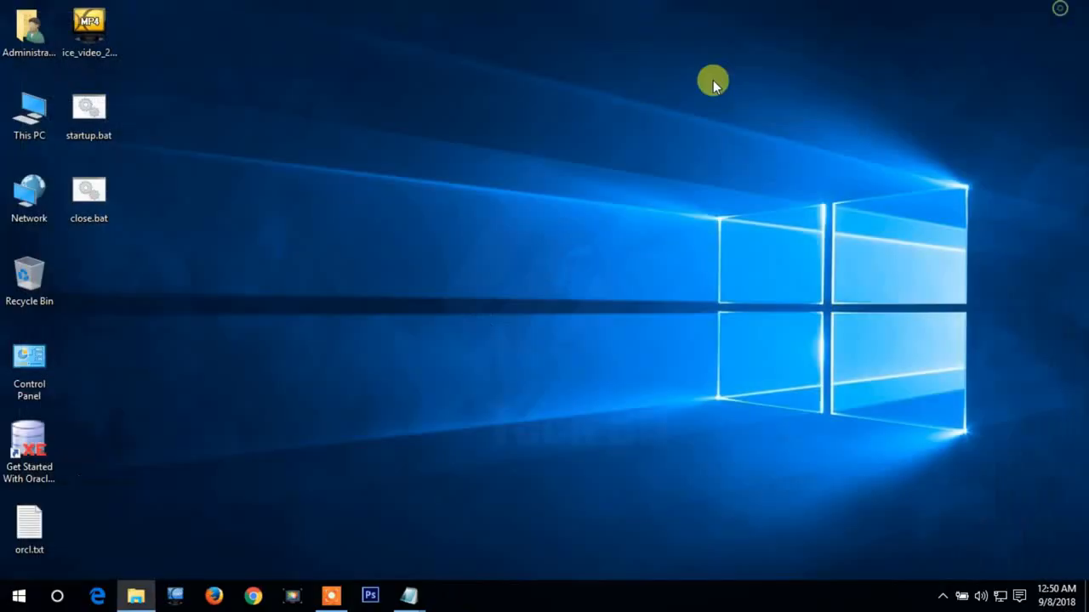
mouse_move(183, 191)
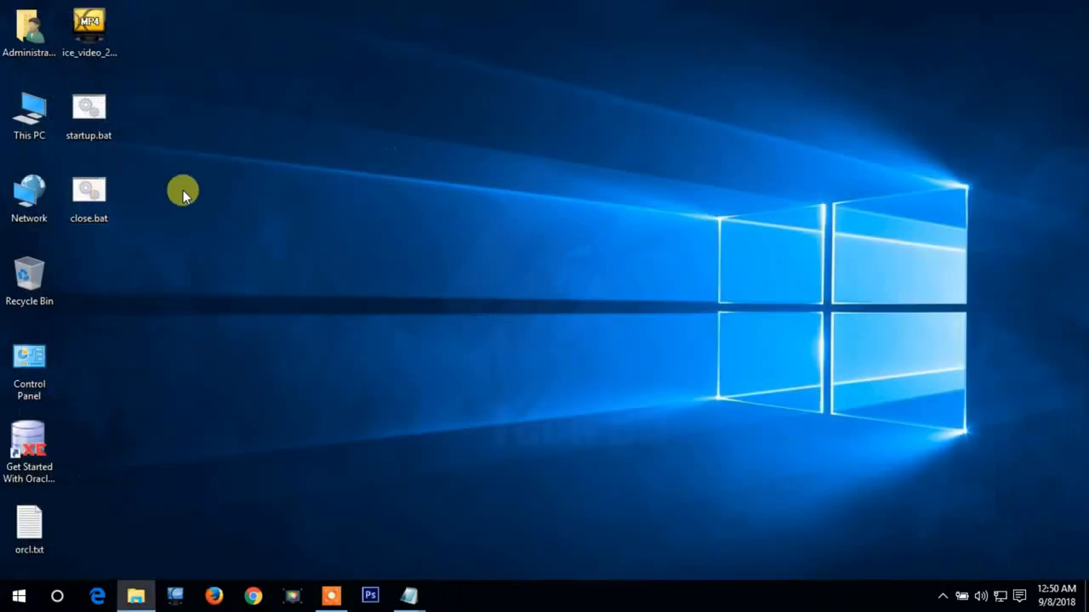
click(89, 198)
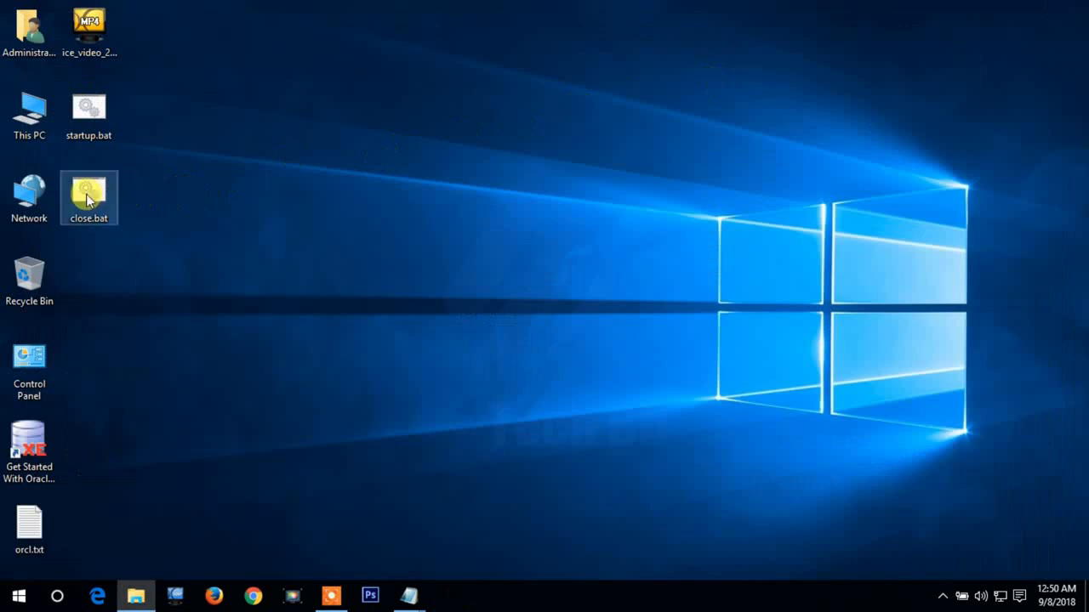
Run close.bat from the desktop so the console reports the hosted network stopped.
double_click(88, 191)
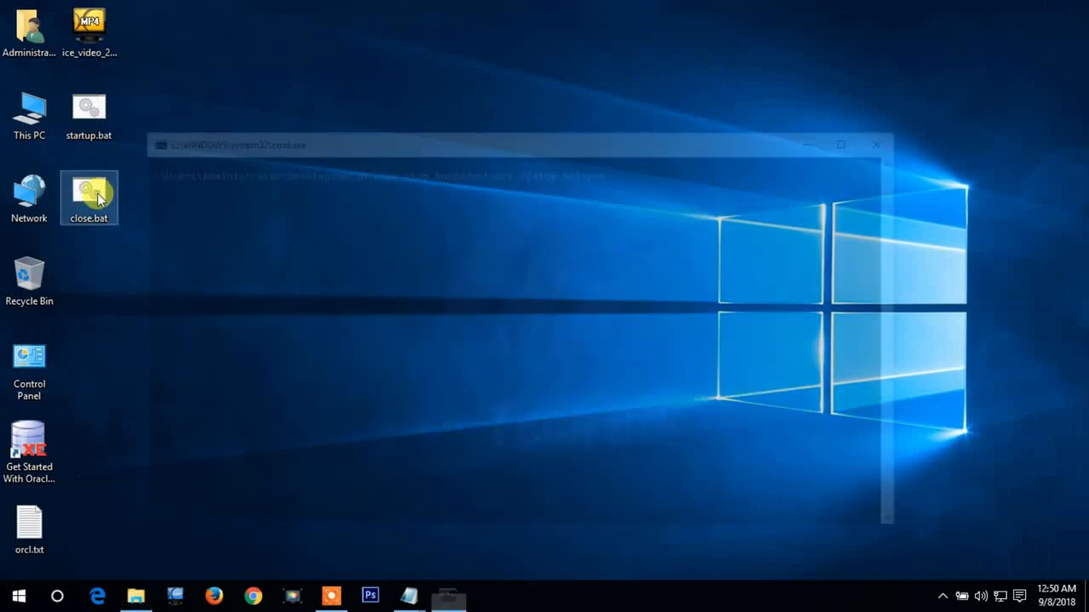
double_click(89, 188)
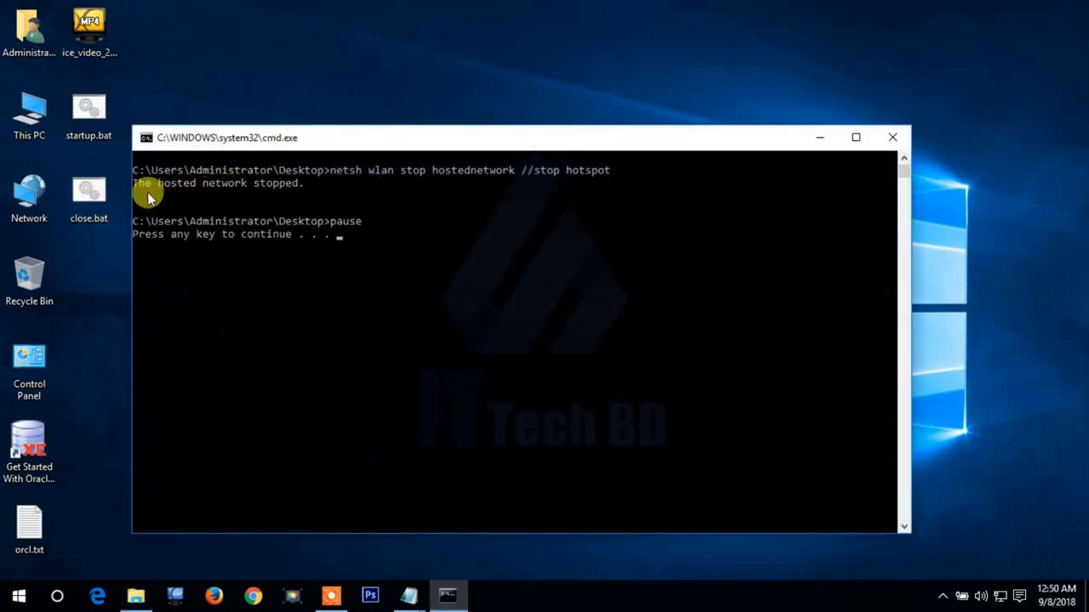
mouse_move(245, 194)
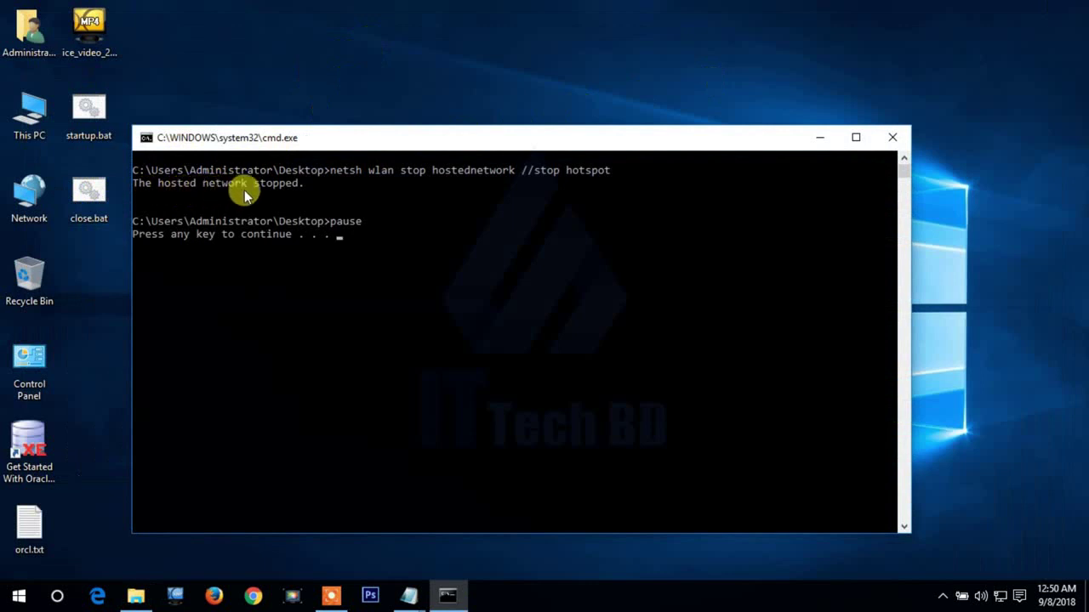
mouse_move(305, 194)
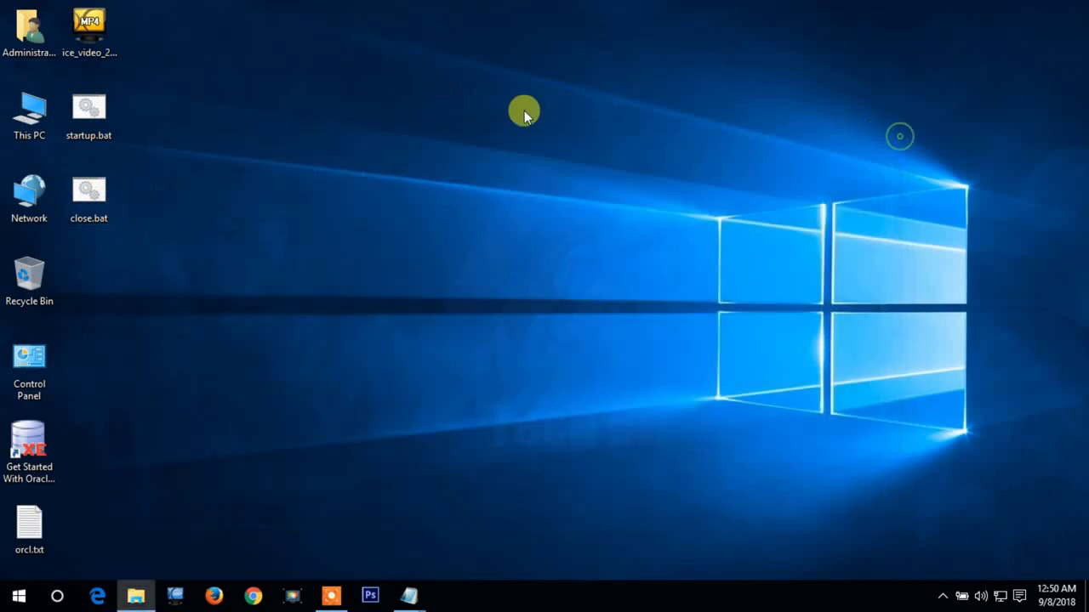
mouse_move(502, 100)
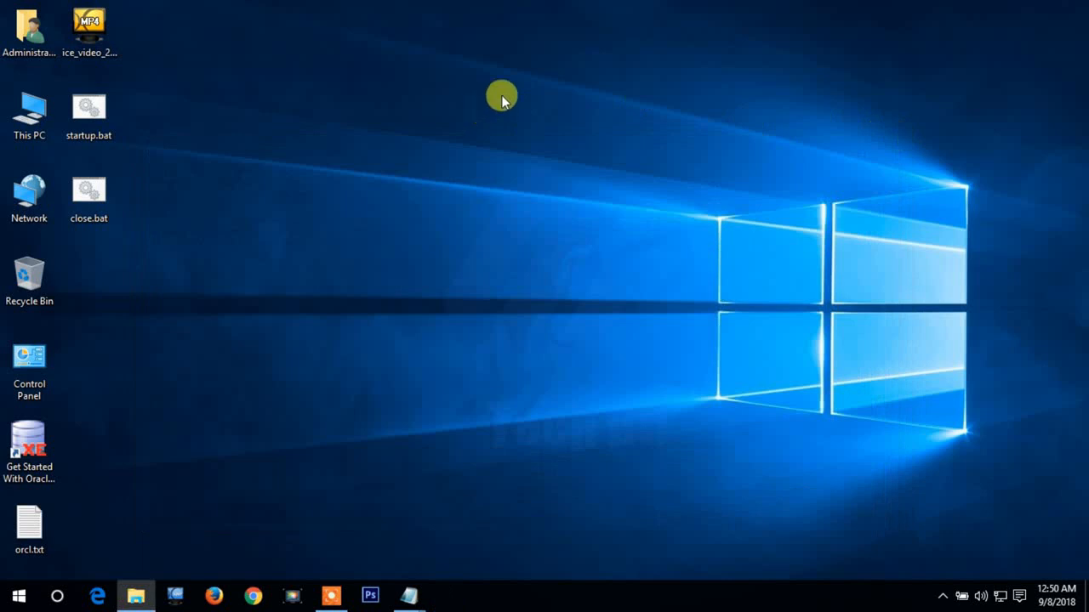
mouse_move(150, 507)
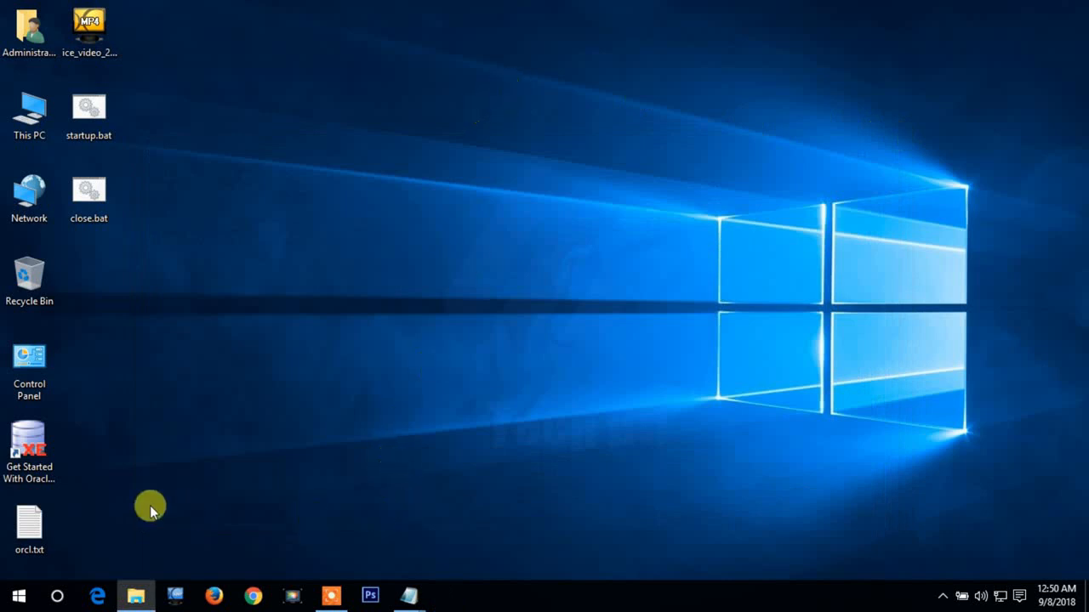
mouse_move(255, 456)
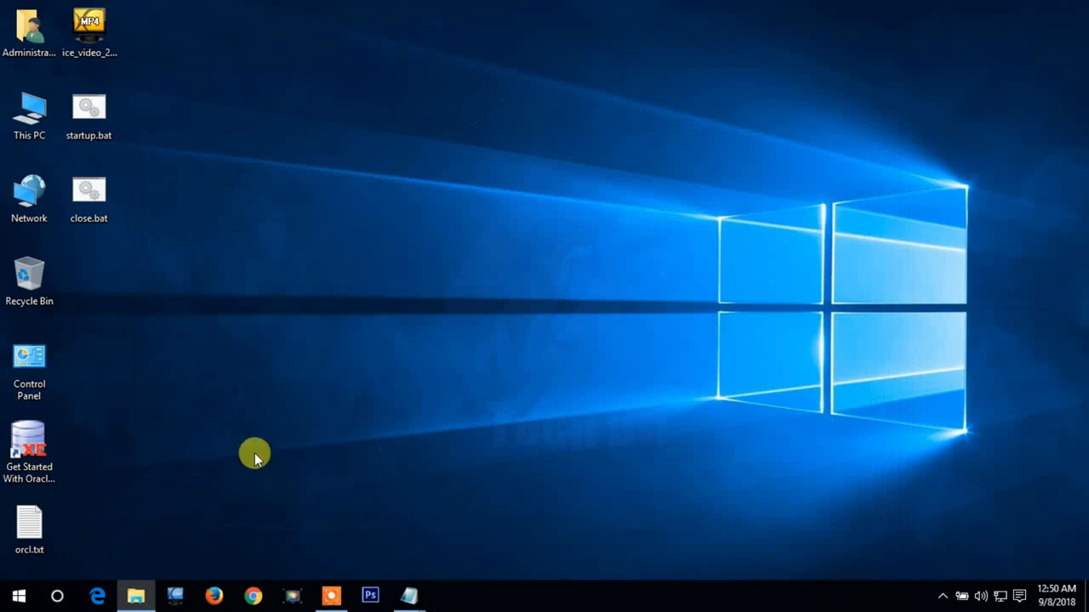
mouse_move(408, 595)
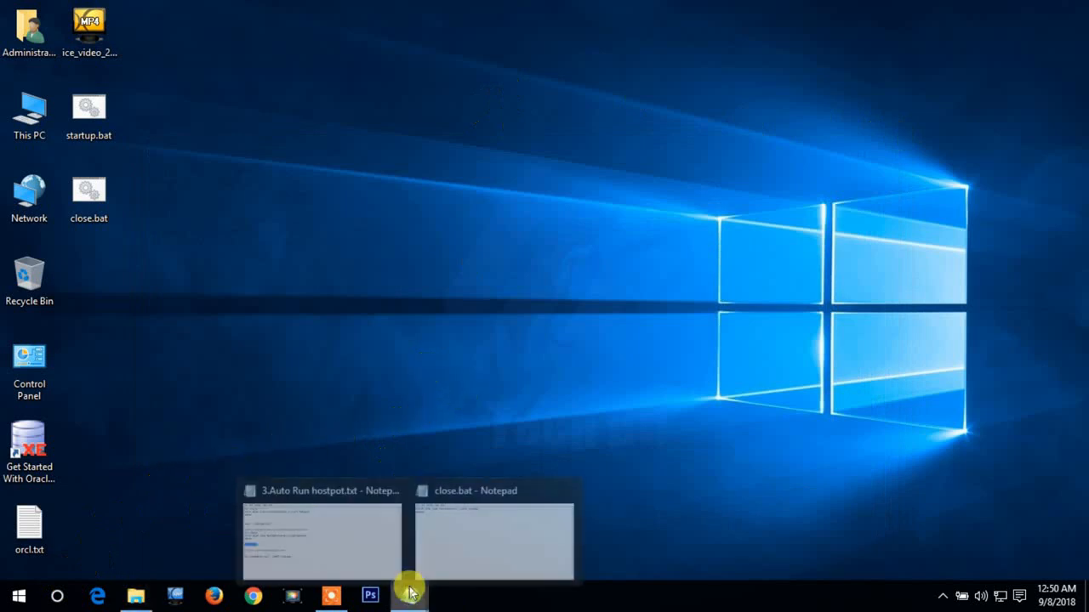
Reopen close.bat from the taskbar to view its stop command, then close it again.
click(493, 541)
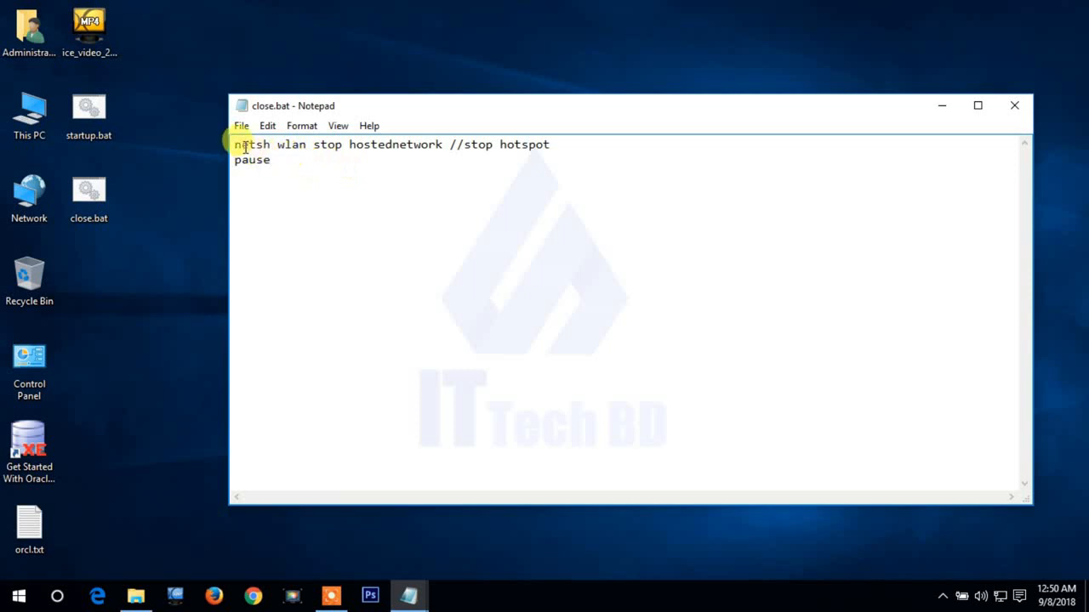
mouse_move(356, 219)
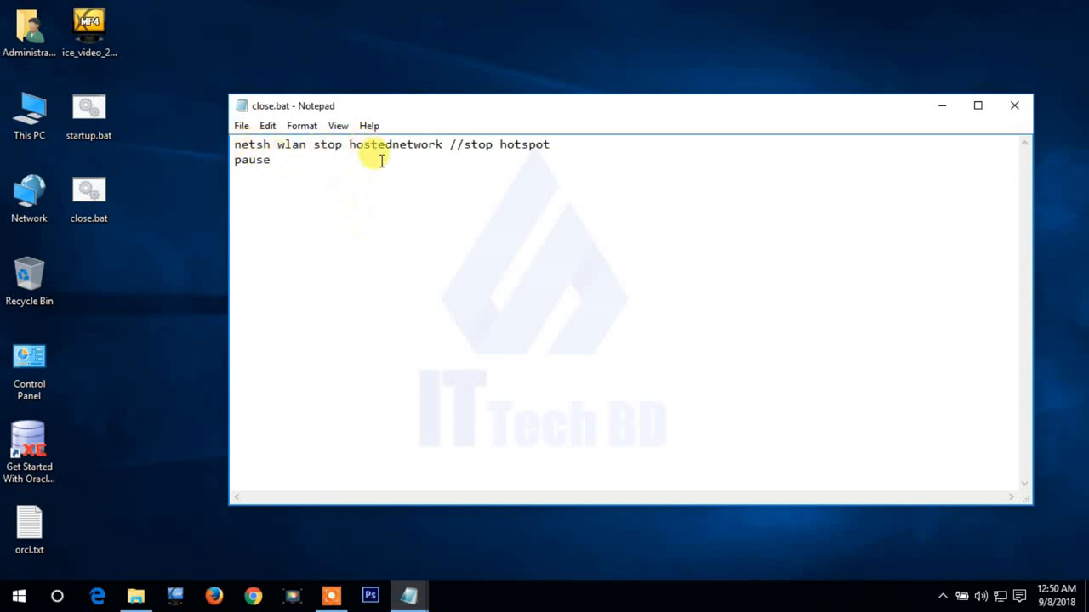
mouse_move(476, 180)
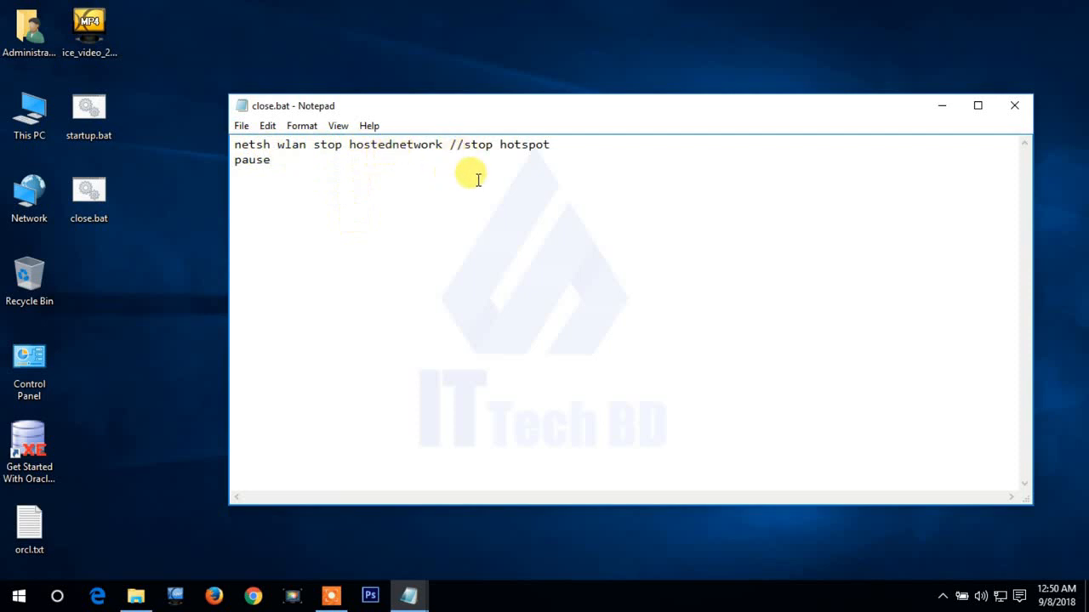
click(1014, 105)
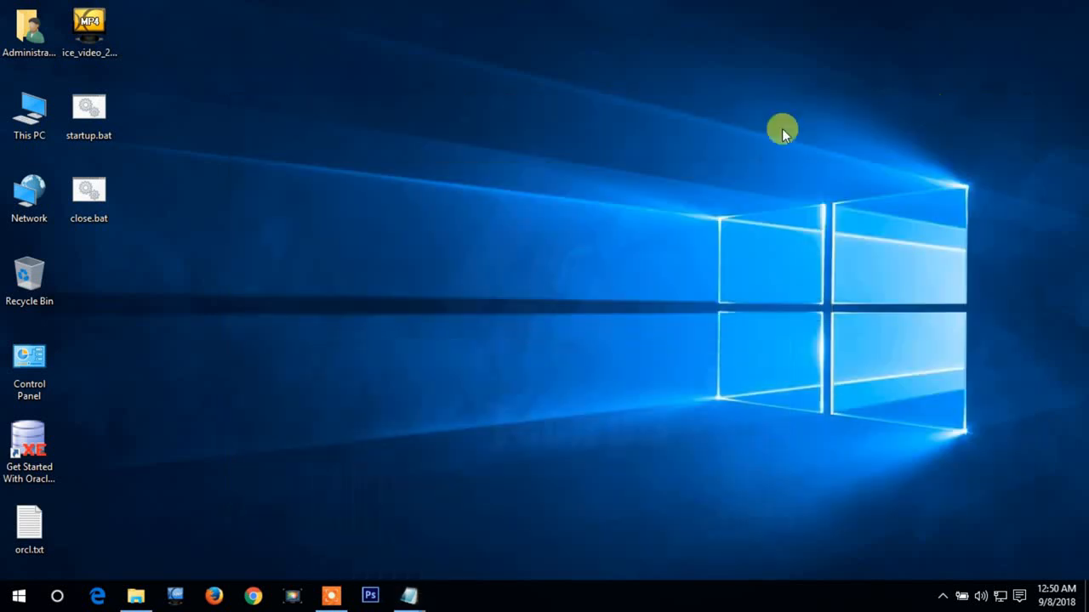
mouse_move(279, 342)
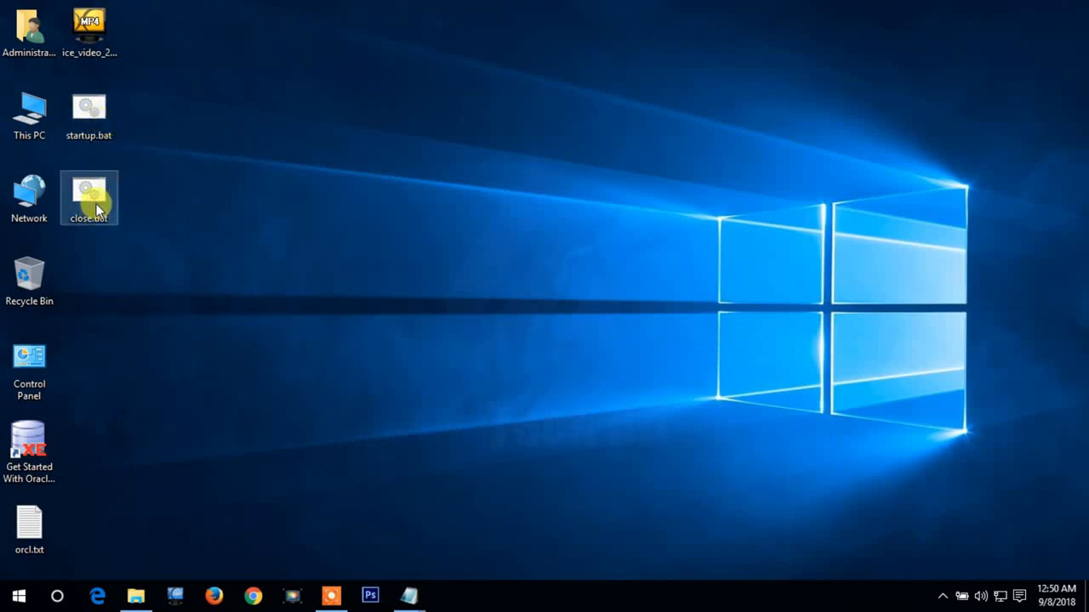
mouse_move(330, 218)
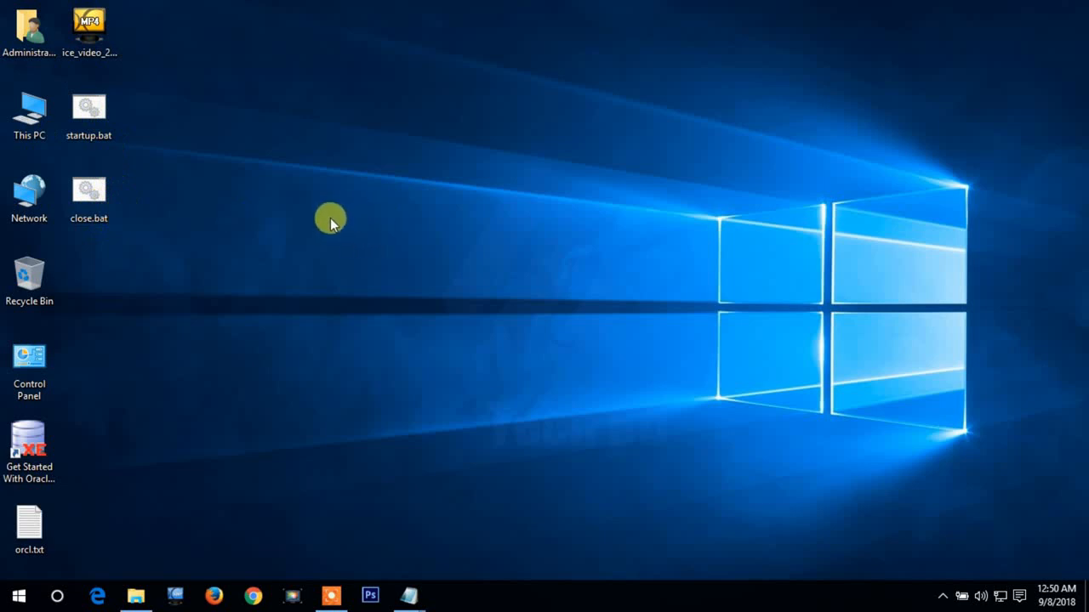
mouse_move(259, 241)
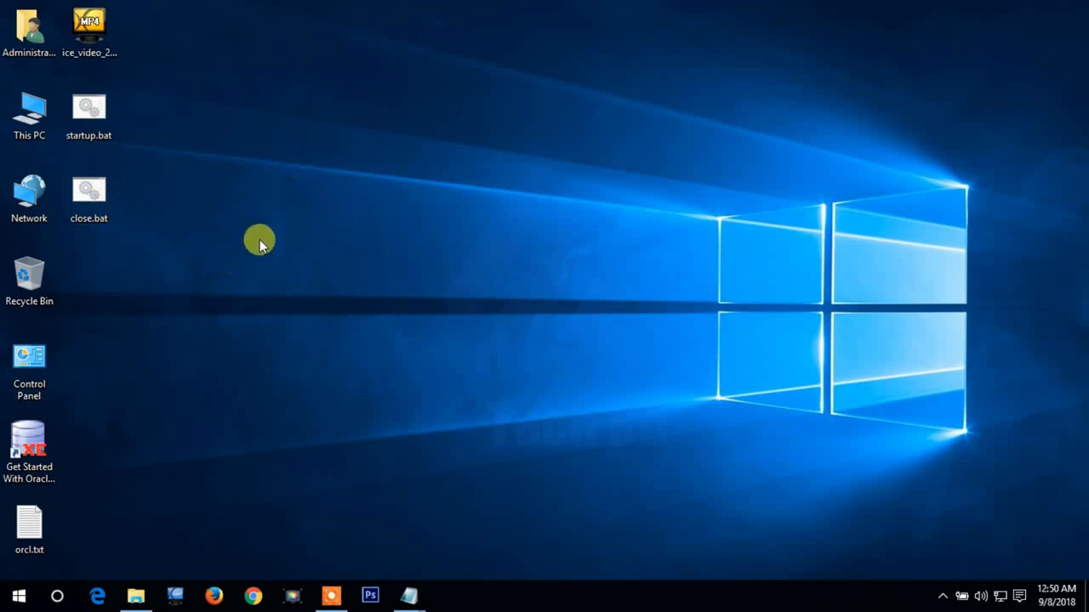
mouse_move(259, 258)
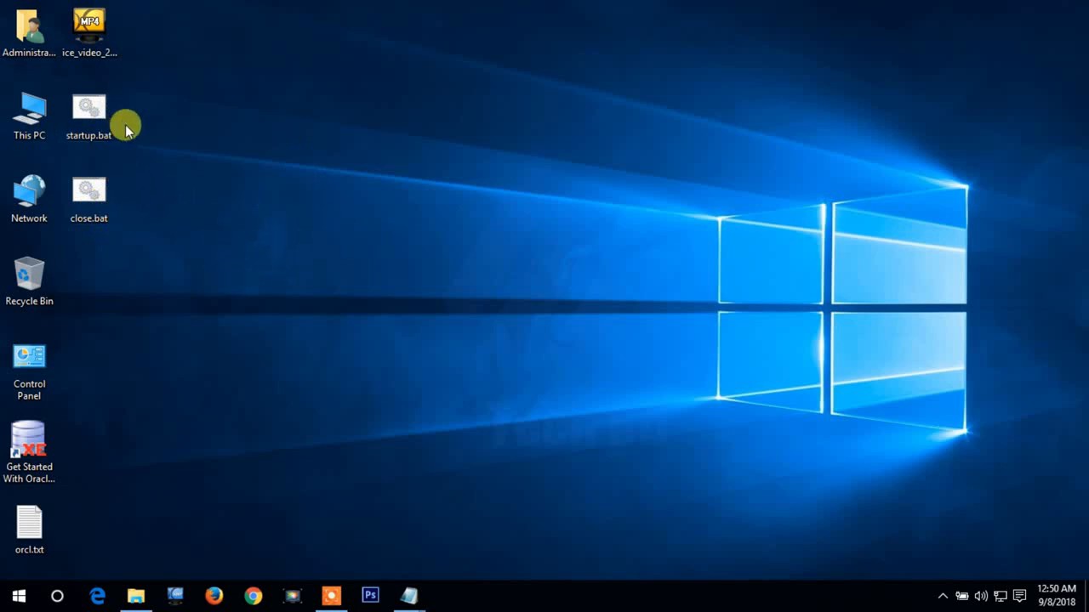
mouse_move(221, 174)
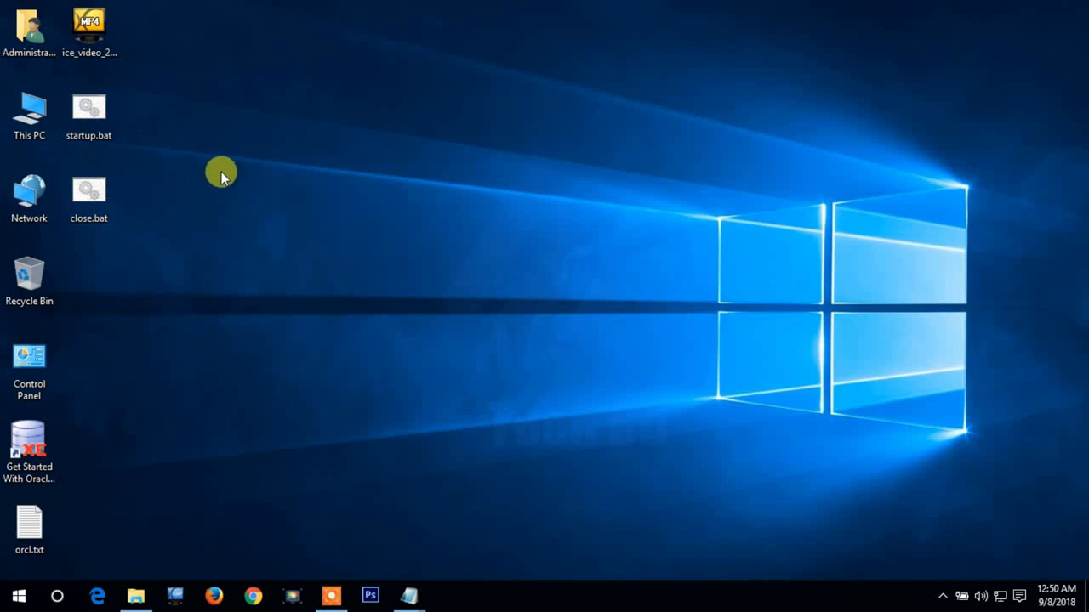
mouse_move(326, 303)
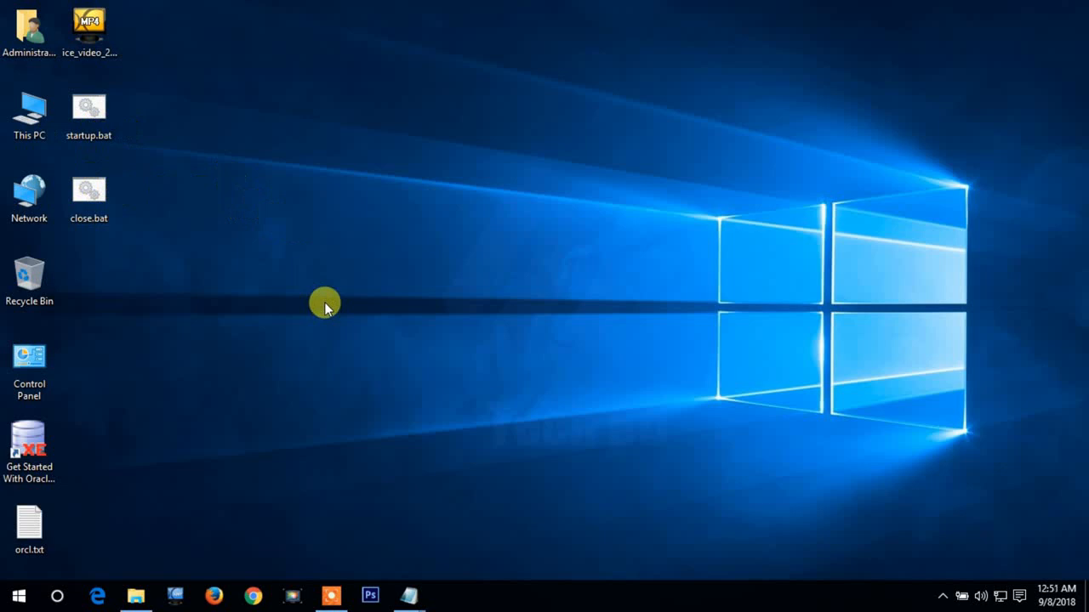
mouse_move(412, 592)
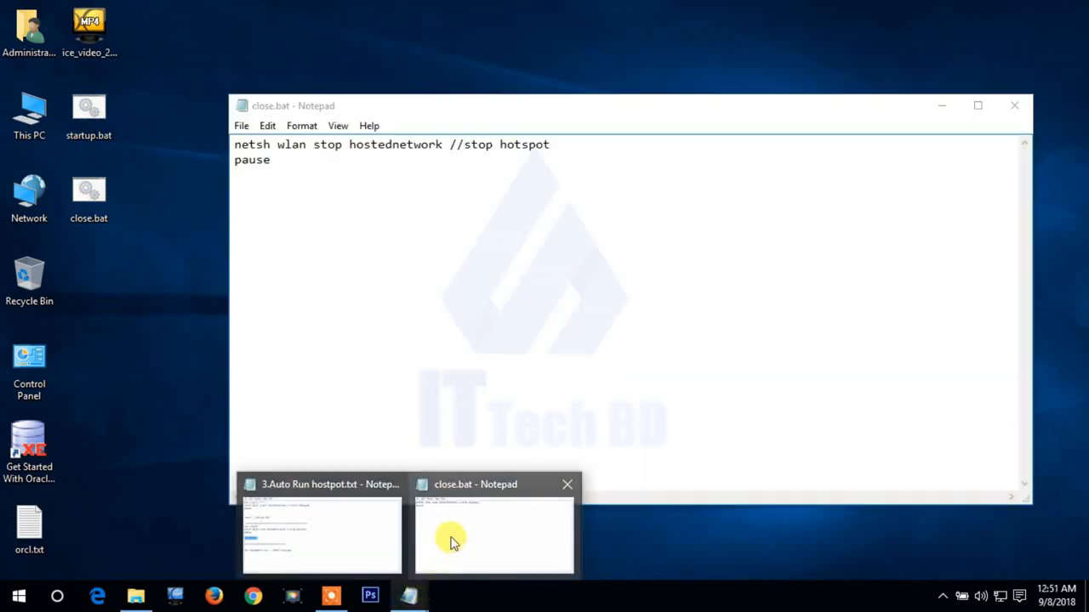
Select and copy the shell:startup line from the hotspot notes, then minimize Notepad.
click(322, 534)
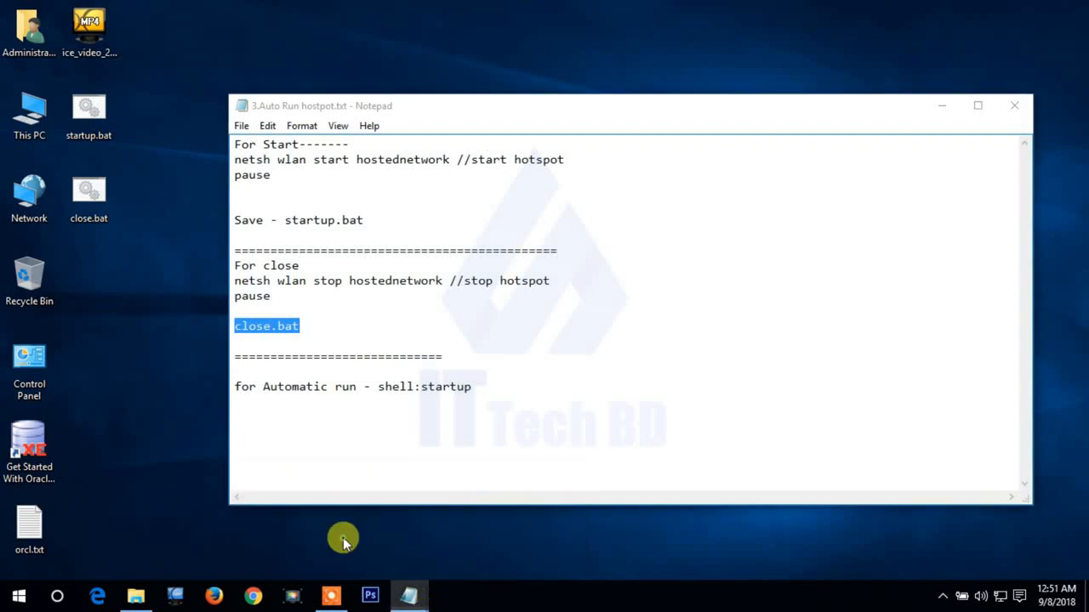
double_click(426, 387)
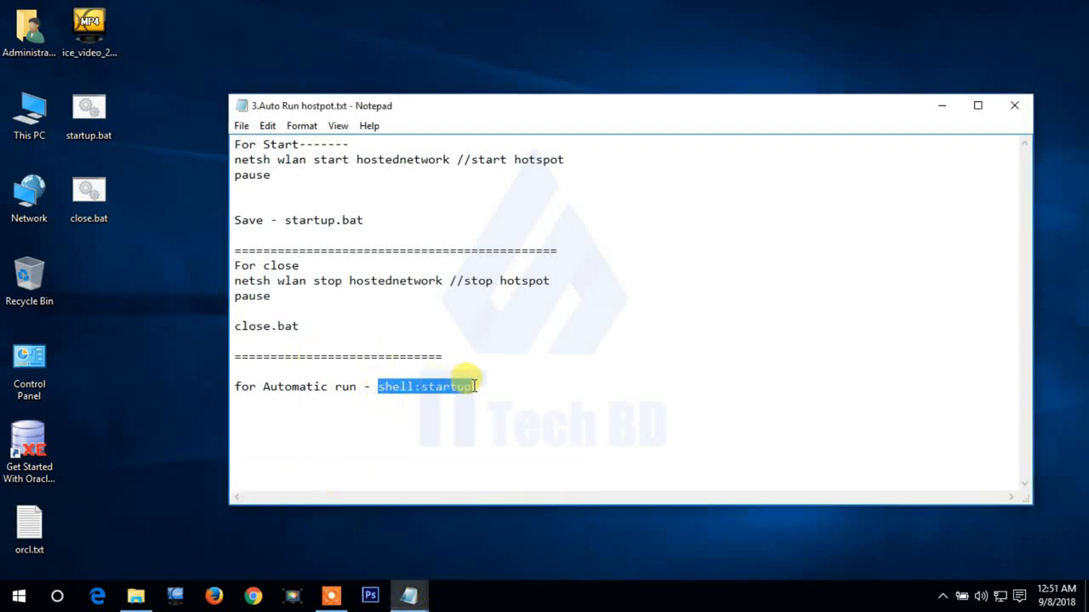
right_click(466, 377)
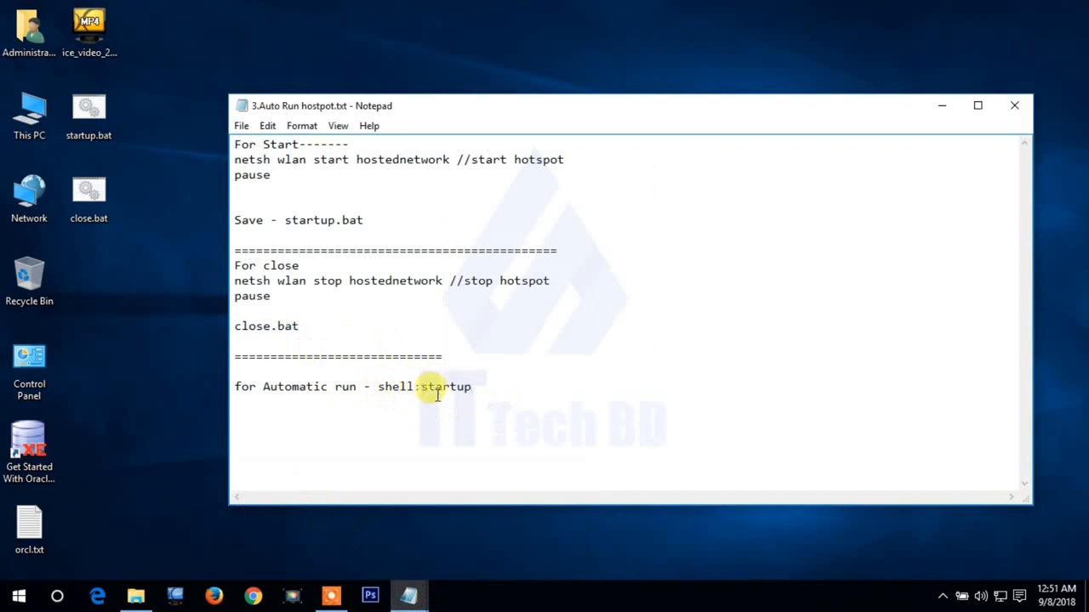
double_click(422, 386)
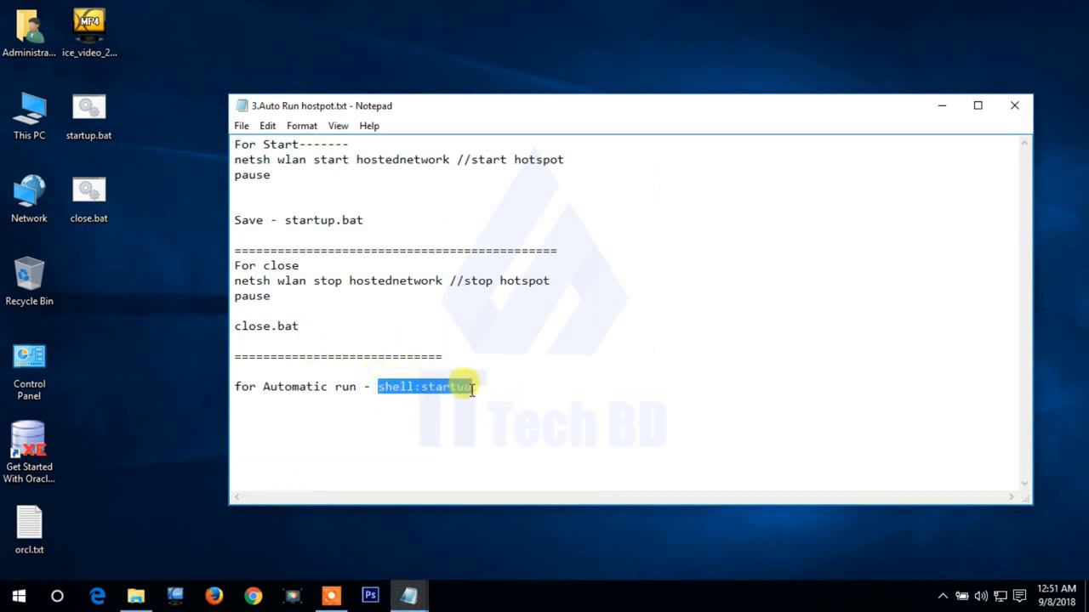
right_click(425, 388)
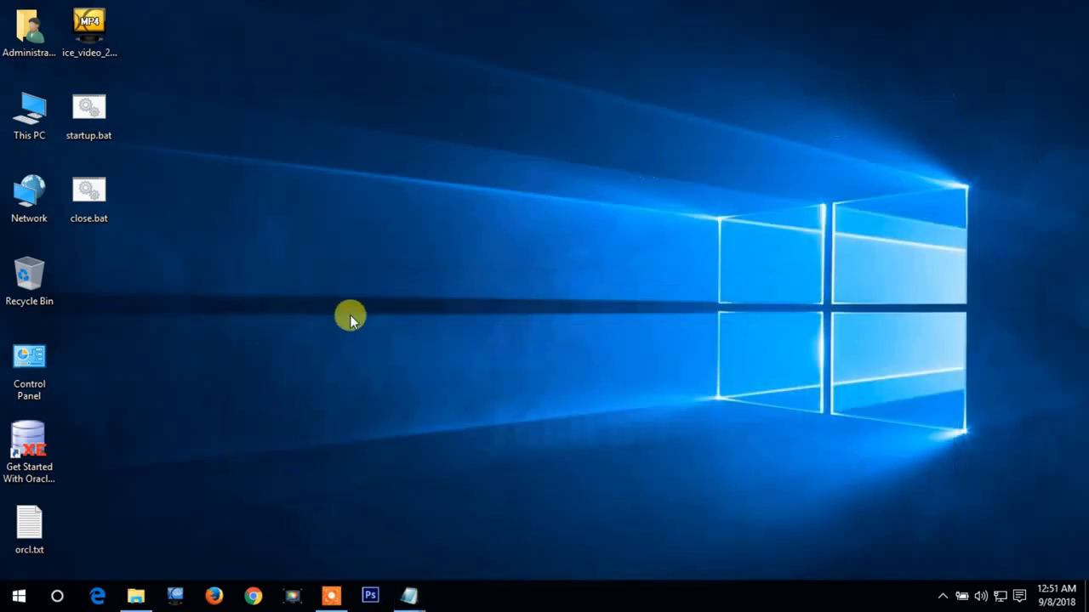
mouse_move(330, 330)
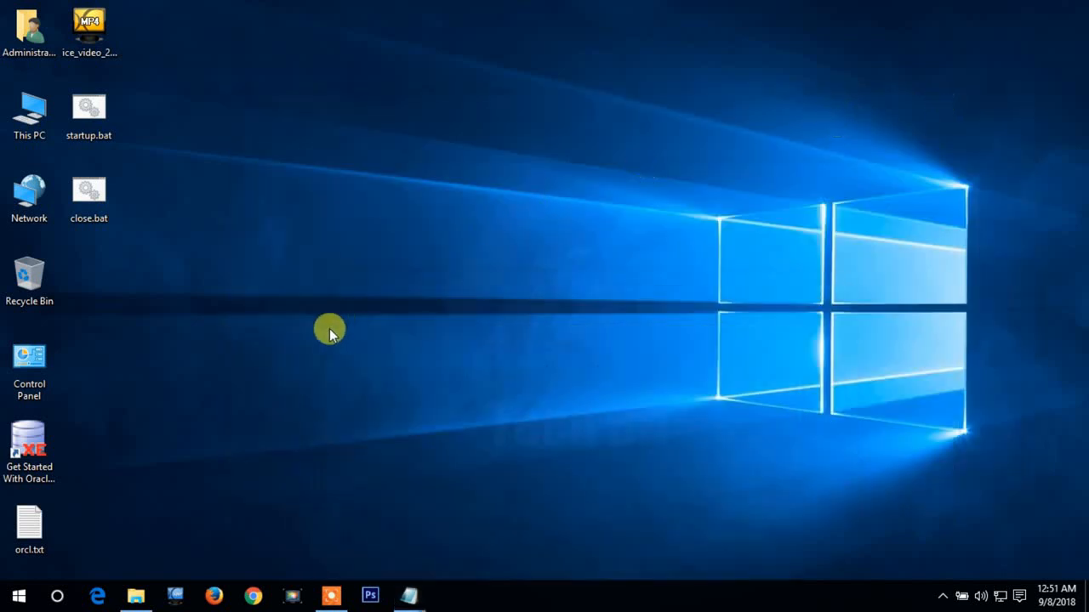
Run shell:startup from the Run dialog to open the empty Startup folder.
key(Win+r)
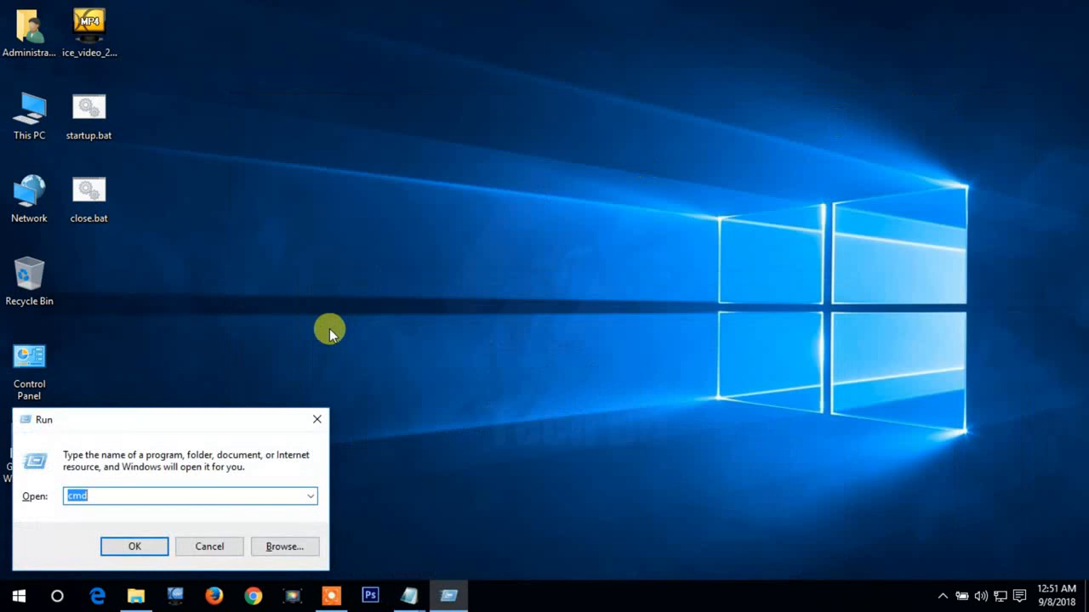
click(133, 546)
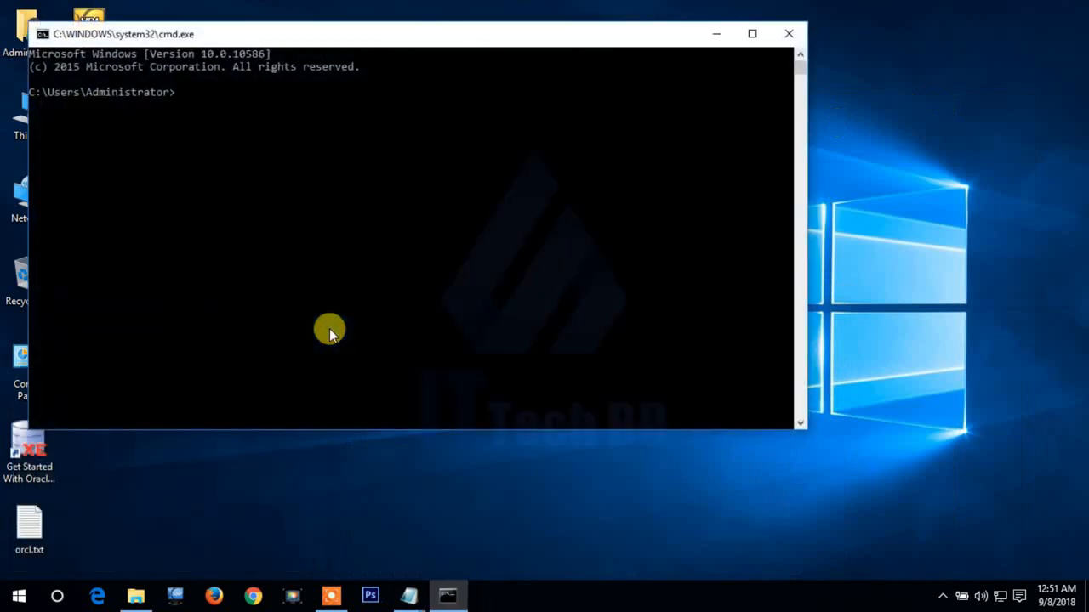
mouse_move(789, 34)
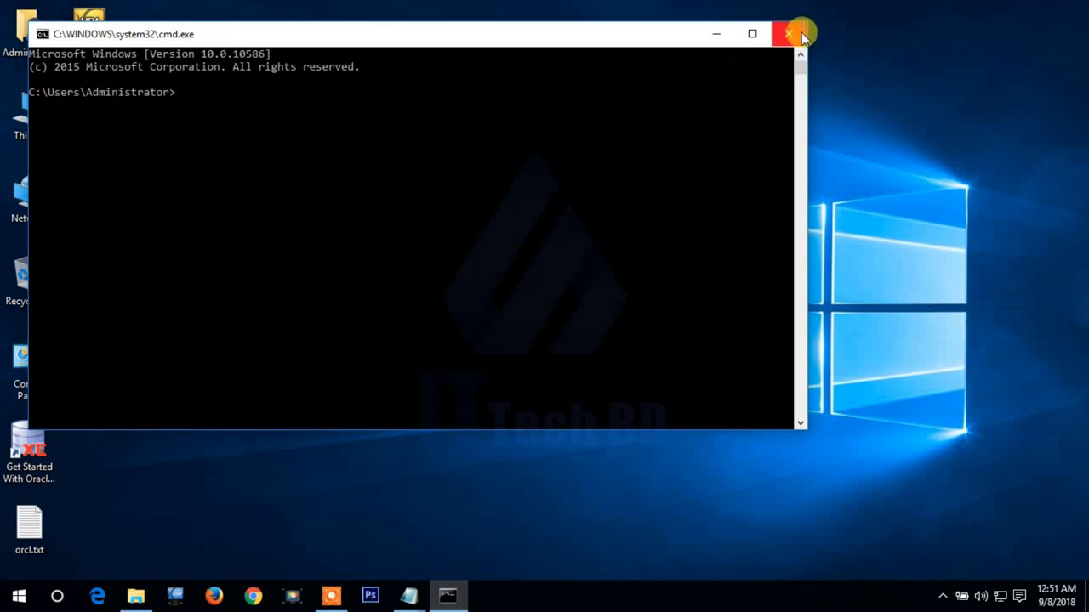
click(788, 34)
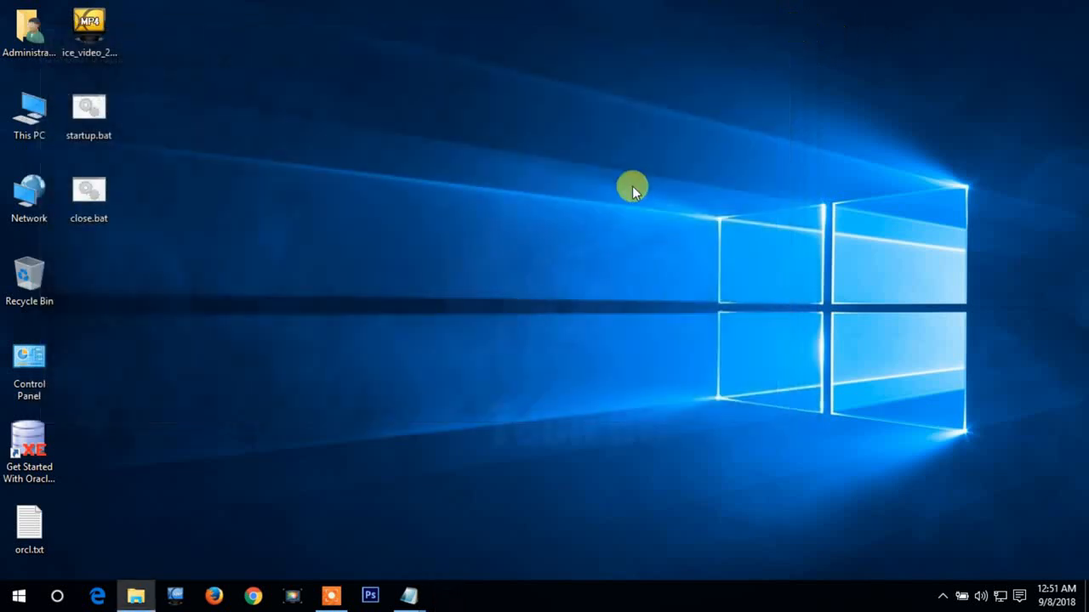
key(Win+r)
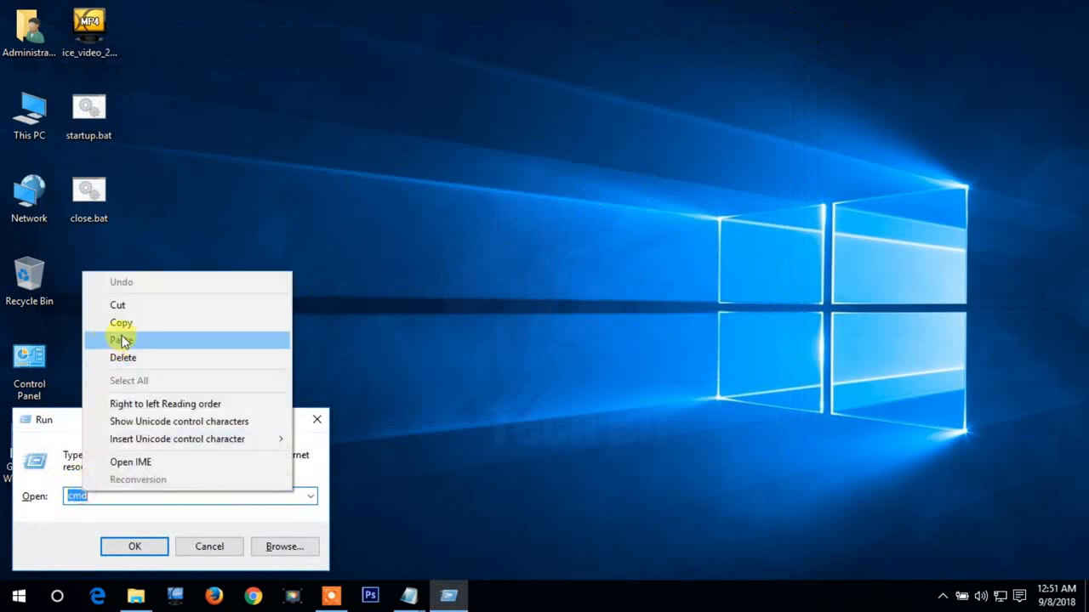
click(122, 340)
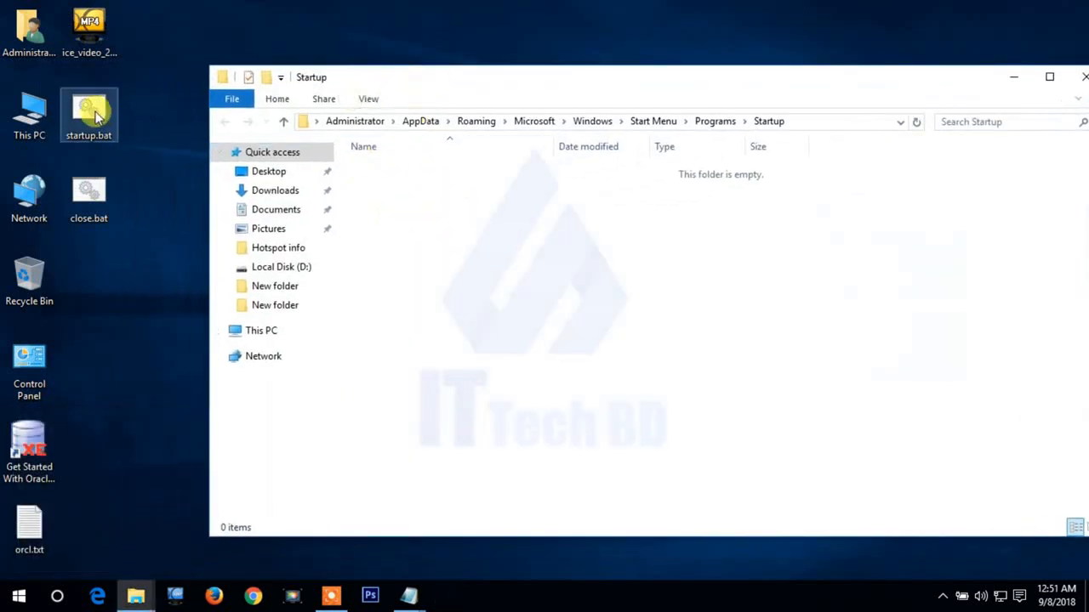
Paste startup.bat into the Startup folder and close the Explorer window.
right_click(89, 116)
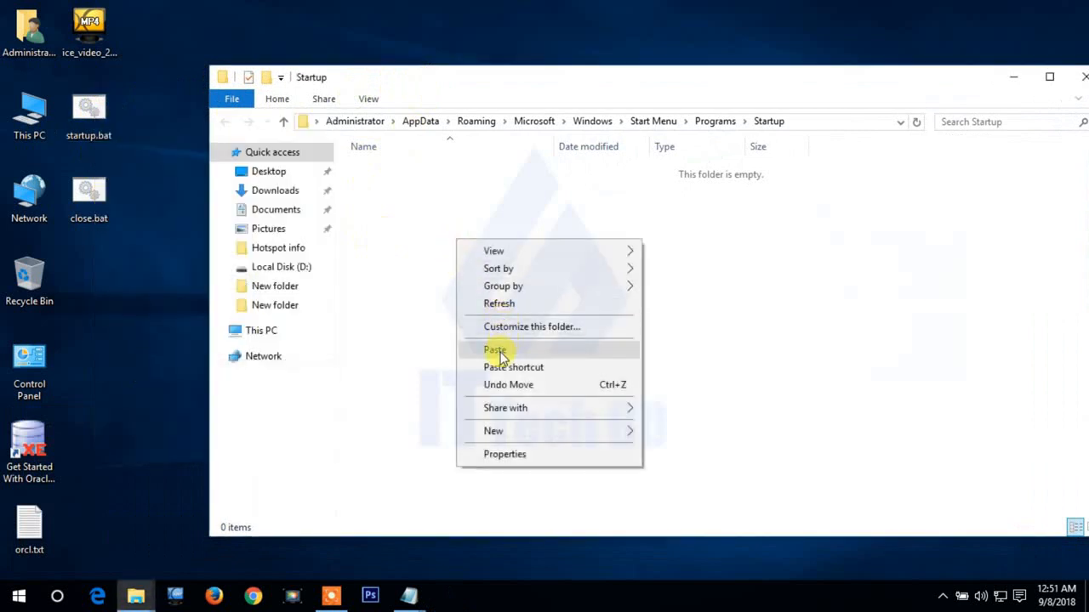
click(493, 350)
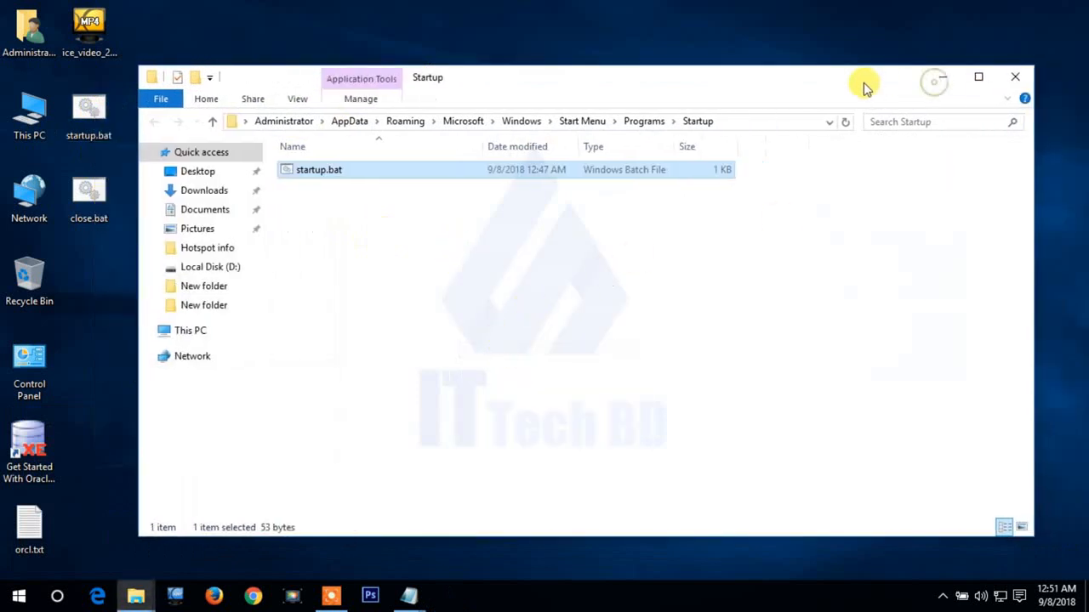
click(1014, 77)
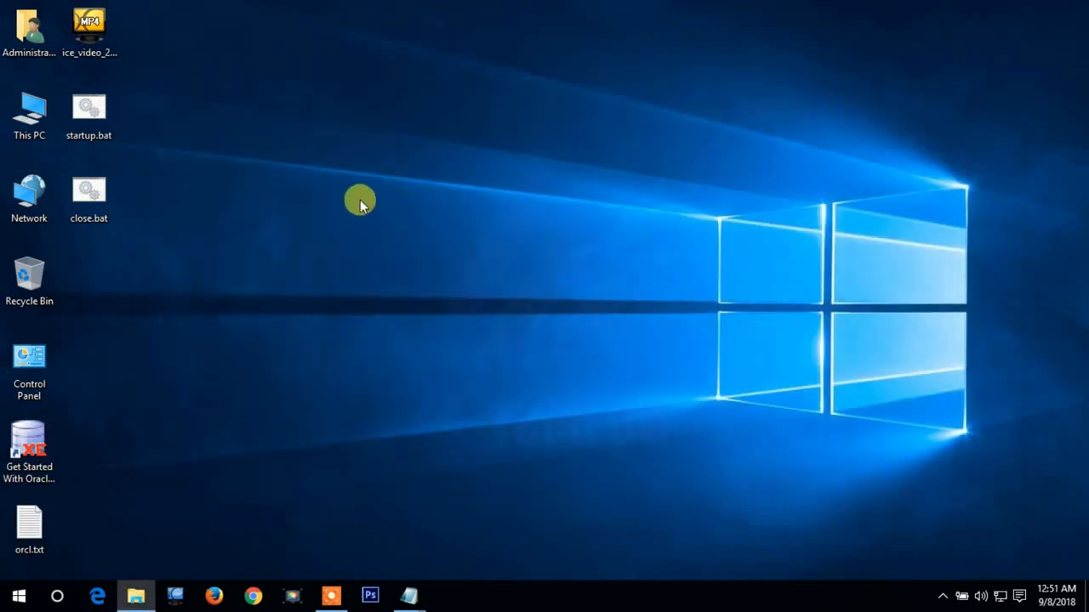
mouse_move(393, 276)
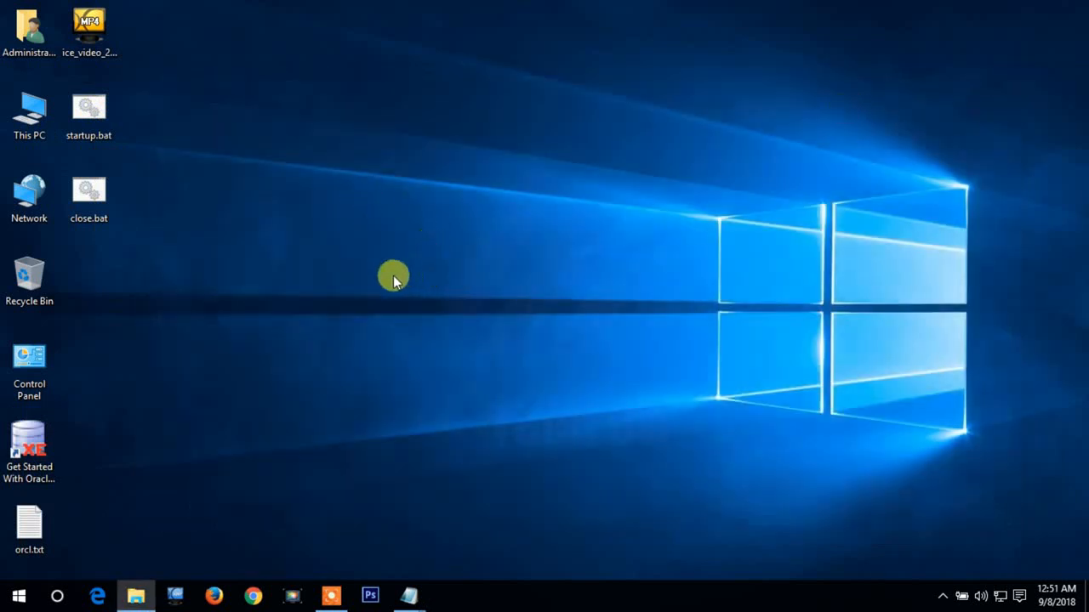
mouse_move(316, 330)
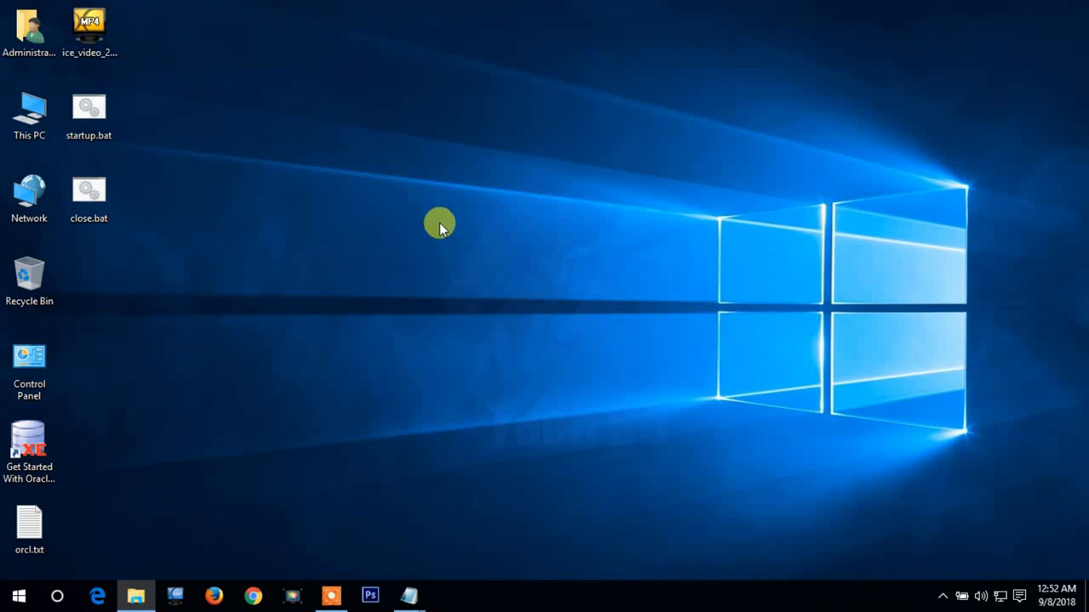
mouse_move(391, 446)
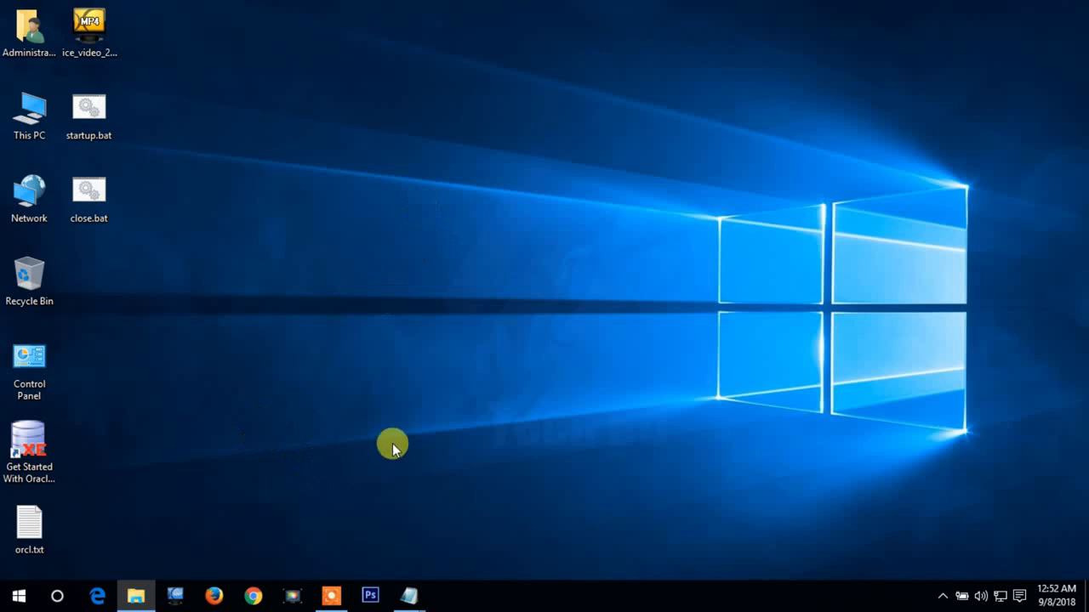
mouse_move(425, 552)
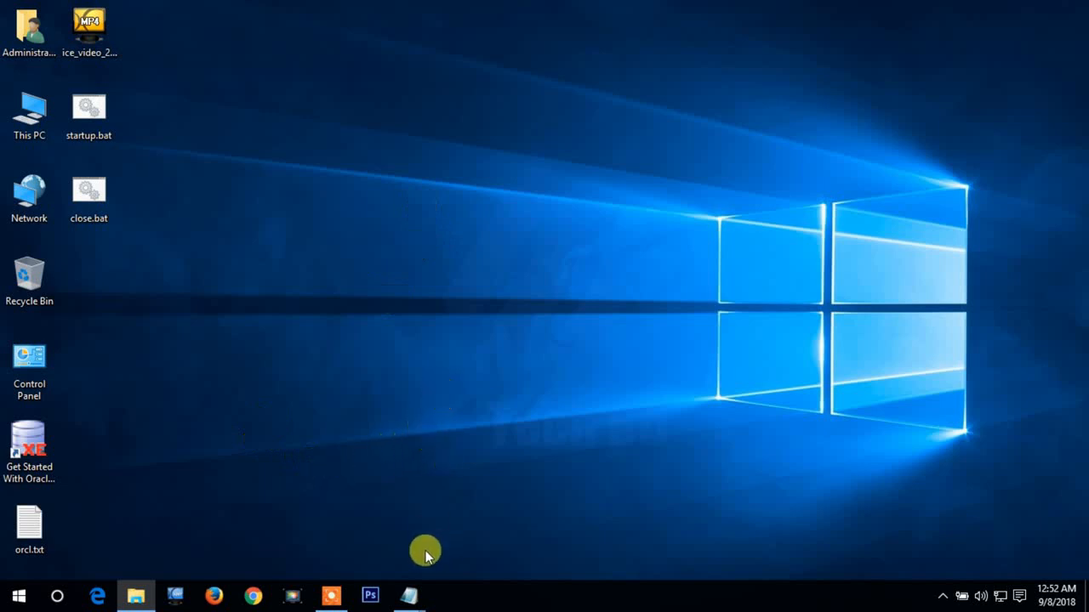
mouse_move(409, 595)
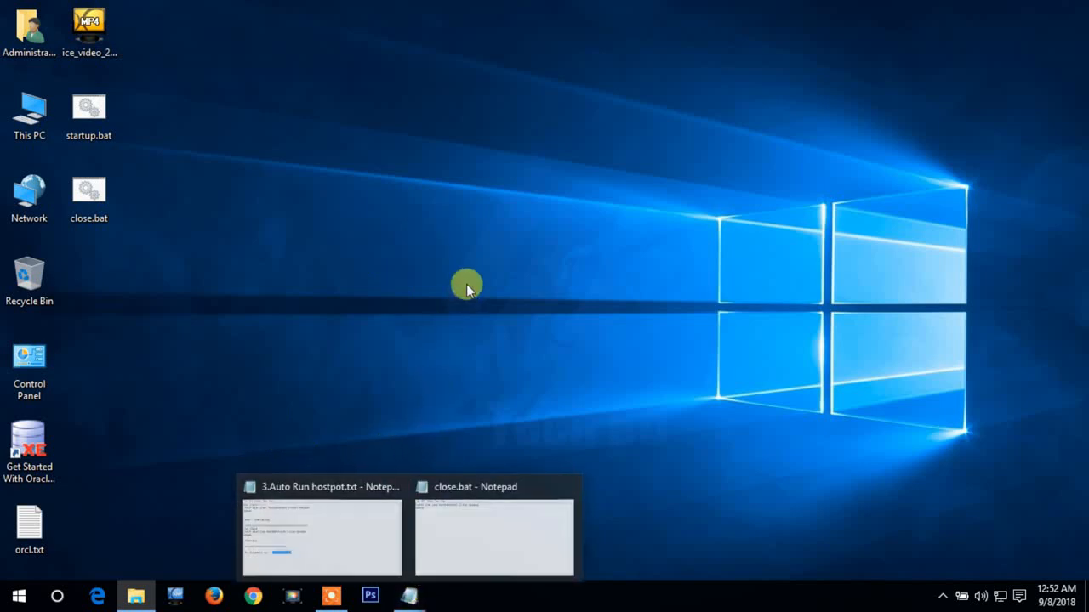
mouse_move(497, 208)
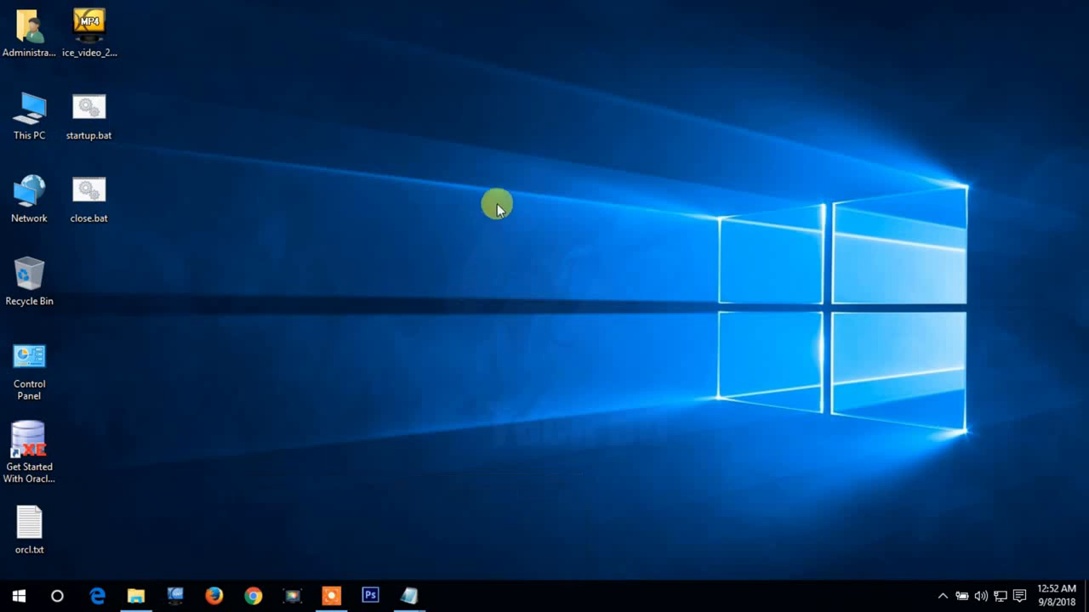